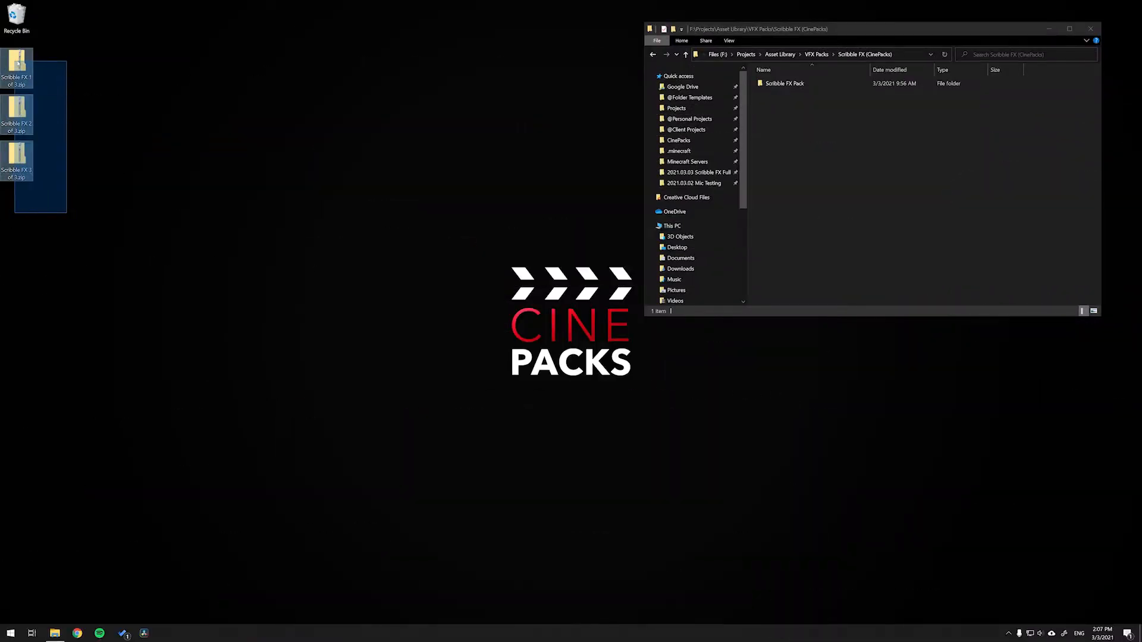
Browse inside the Scribble FX 1 of 3 zip and open the Scribble FX Pack folder
click(56, 78)
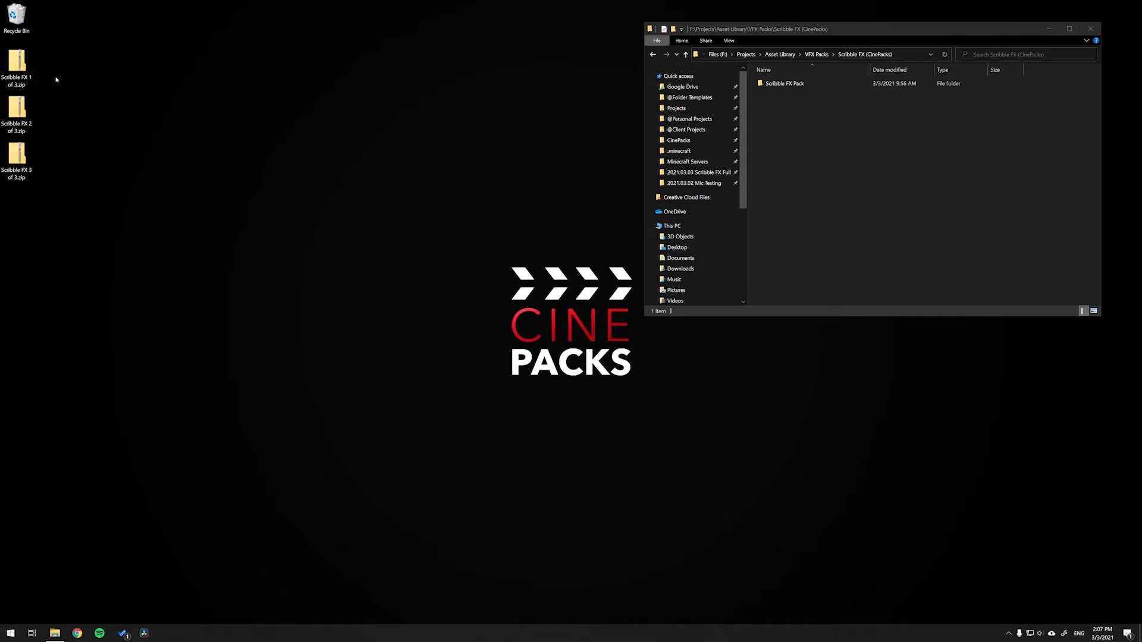
mouse_move(269, 112)
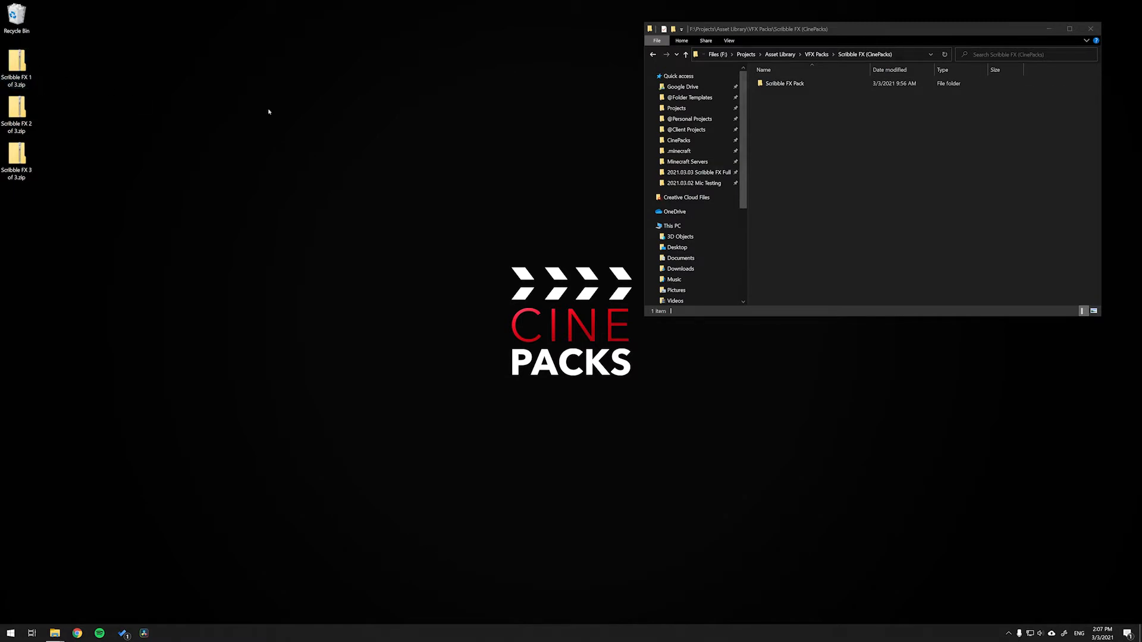
double_click(16, 64)
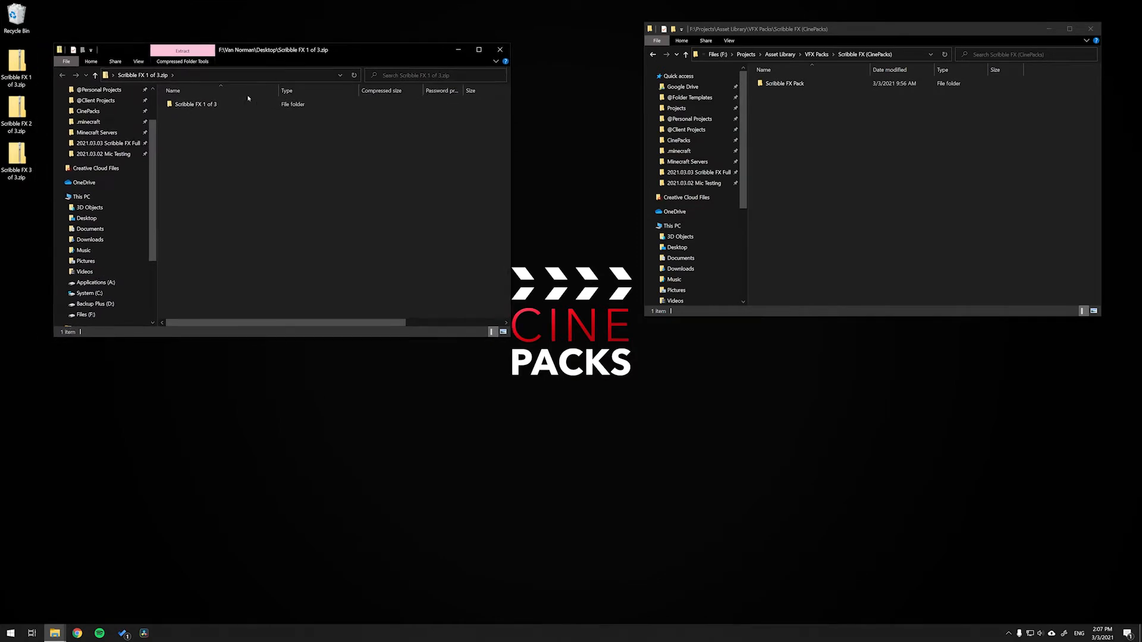
double_click(198, 103)
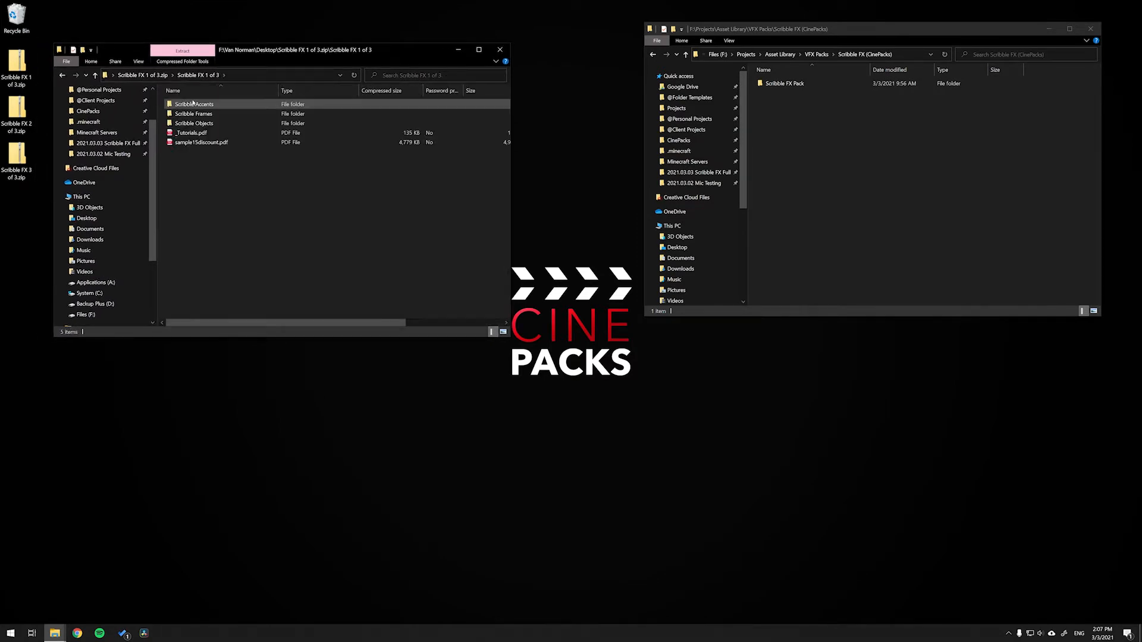
click(173, 91)
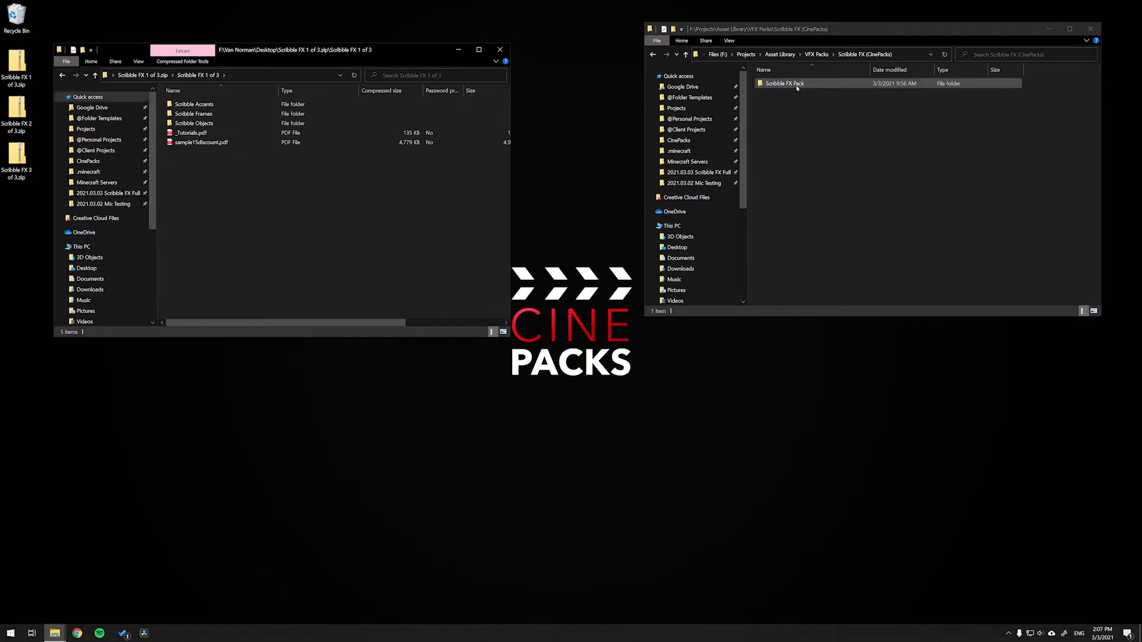
double_click(784, 83)
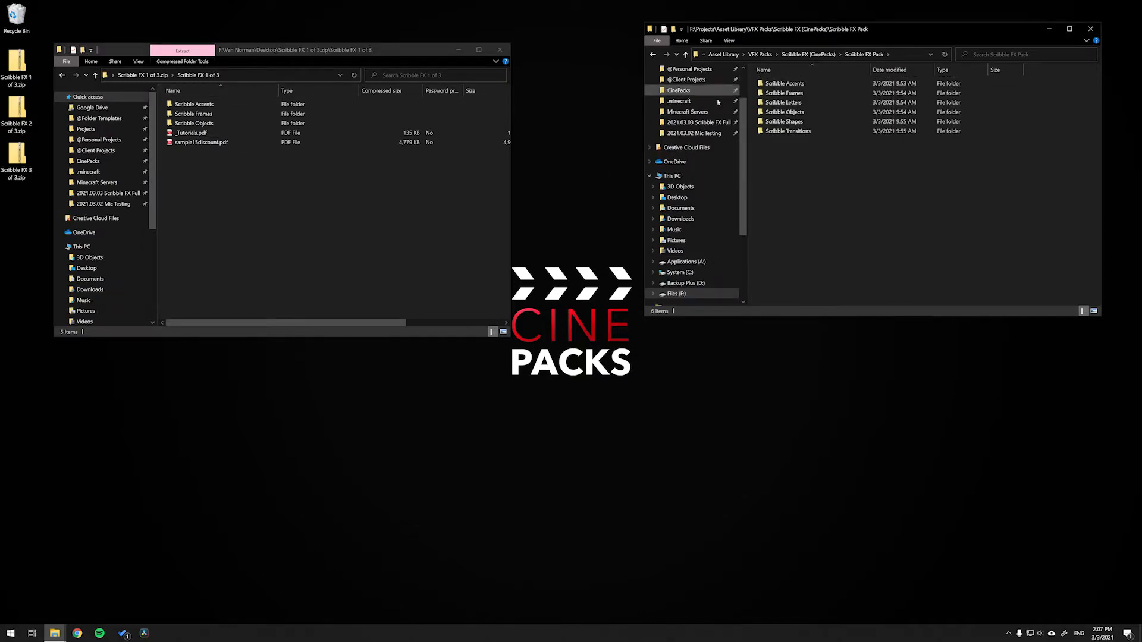
click(16, 113)
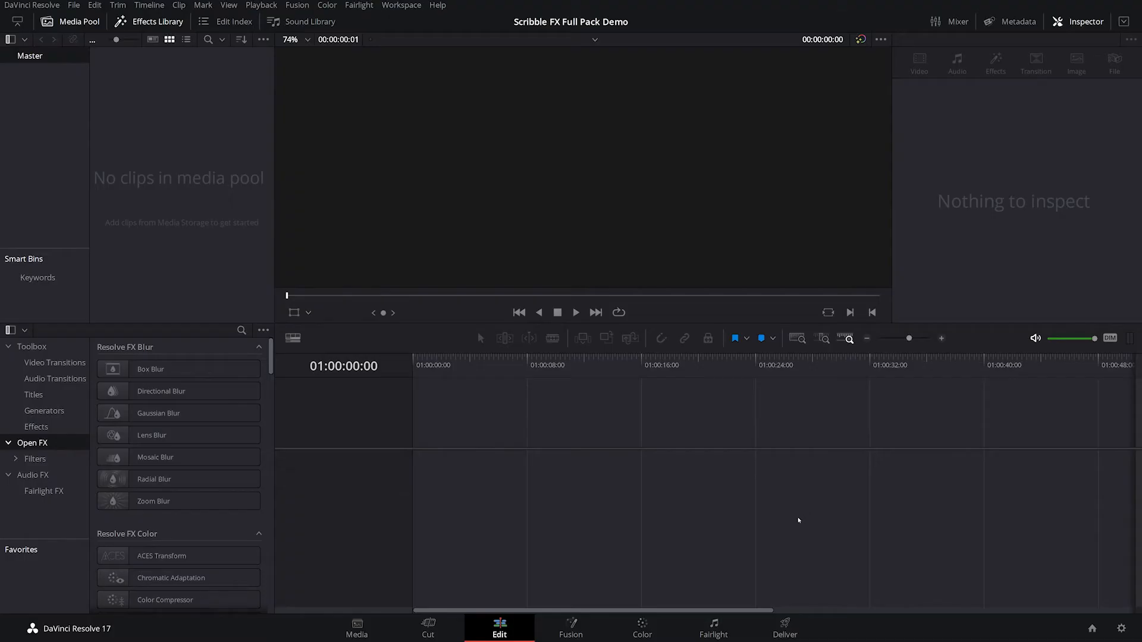
mouse_move(759, 550)
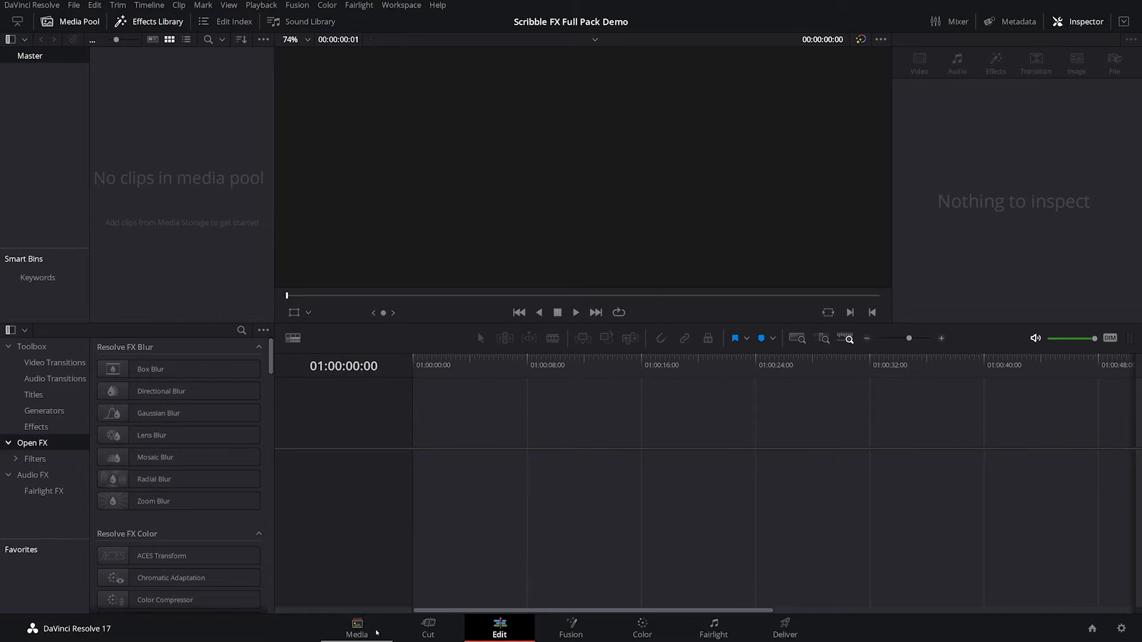
Switch to Media Storage and scroll down to the Scribble FX Pack folder
click(356, 628)
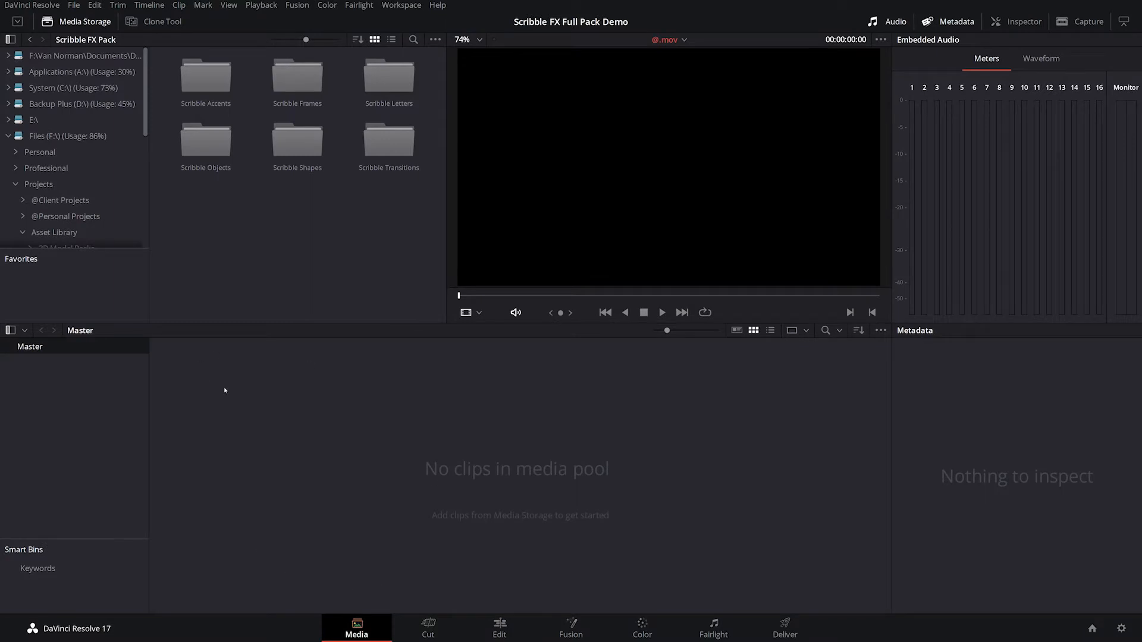
mouse_move(258, 318)
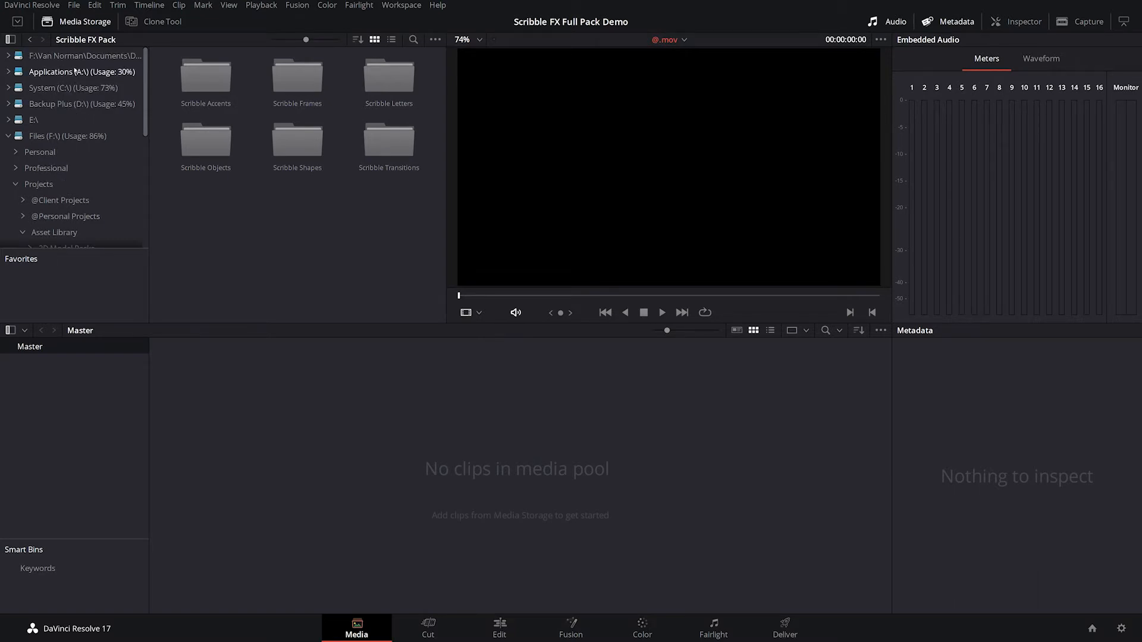
scroll(down, 3)
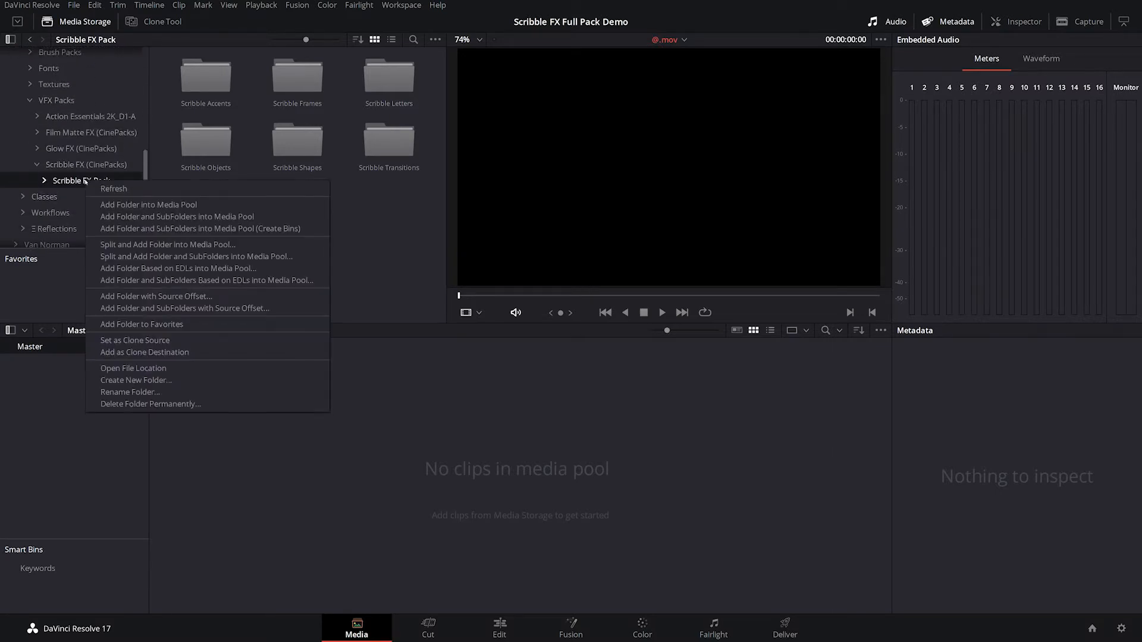
mouse_move(178, 216)
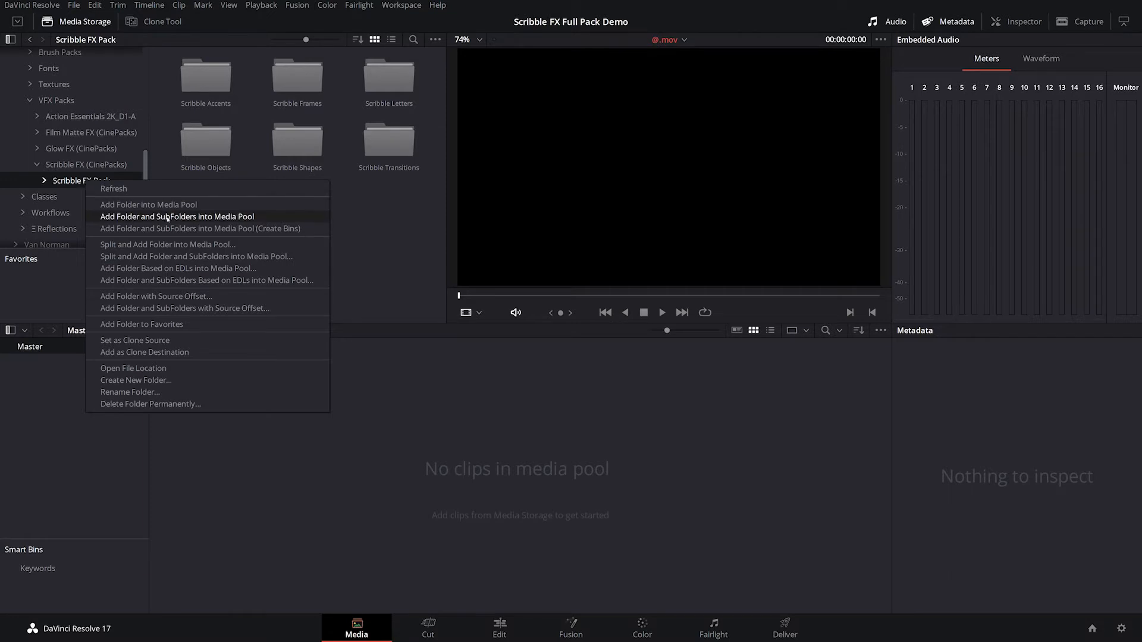
mouse_move(200, 228)
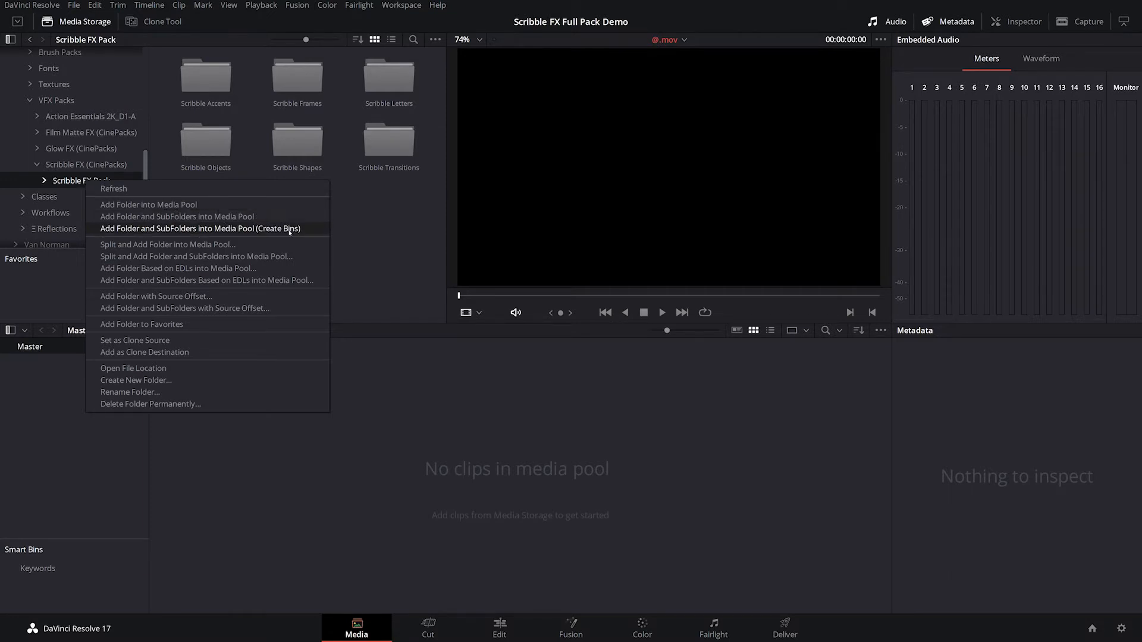
mouse_move(287, 231)
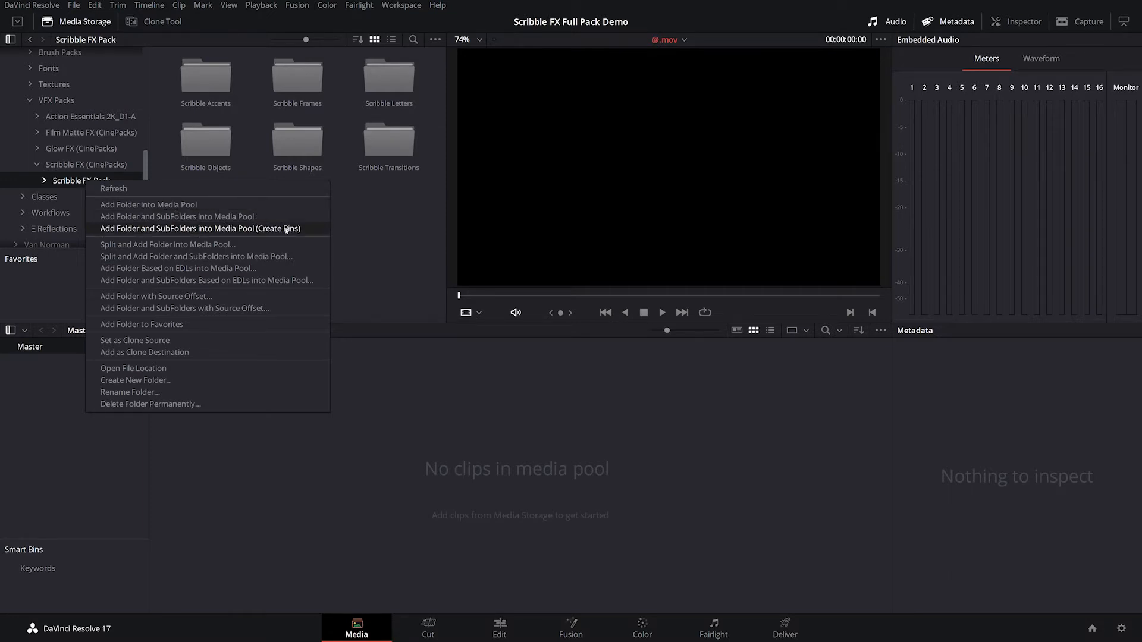
Import Scribble FX Pack as bins and preview Letterbox_Frame, ScratchOutFrame and other frame clips
click(200, 228)
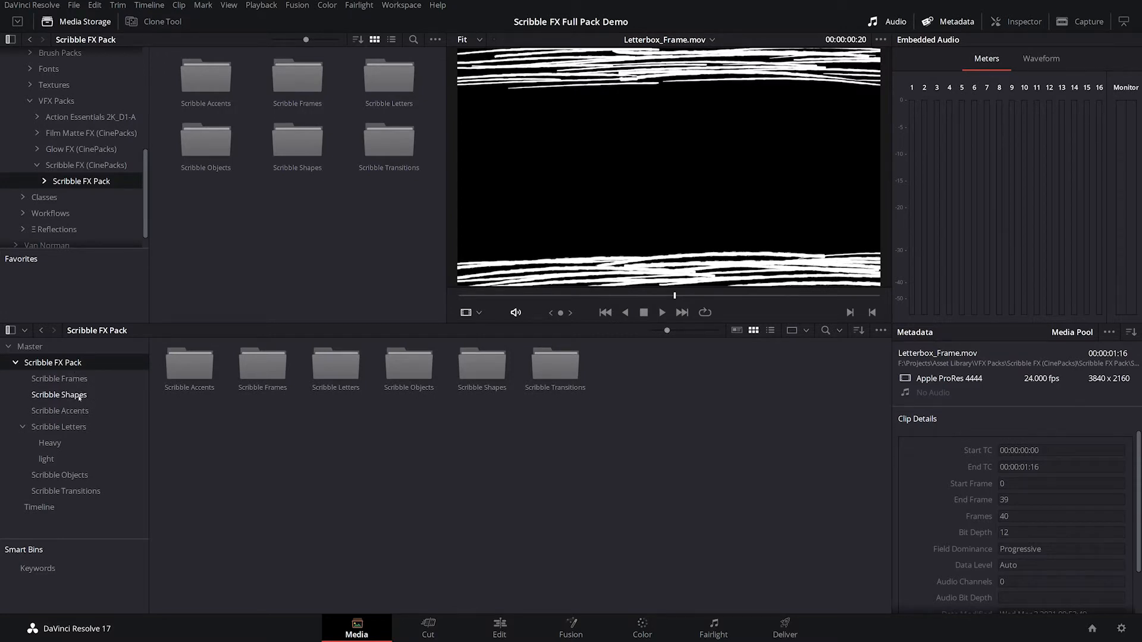
click(59, 378)
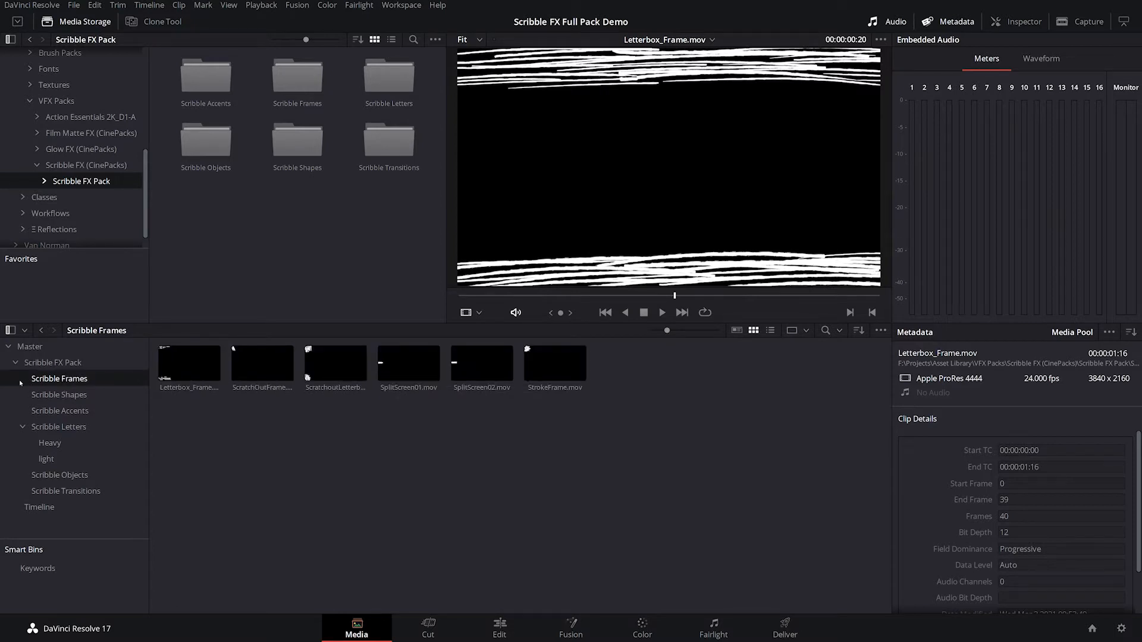
click(188, 363)
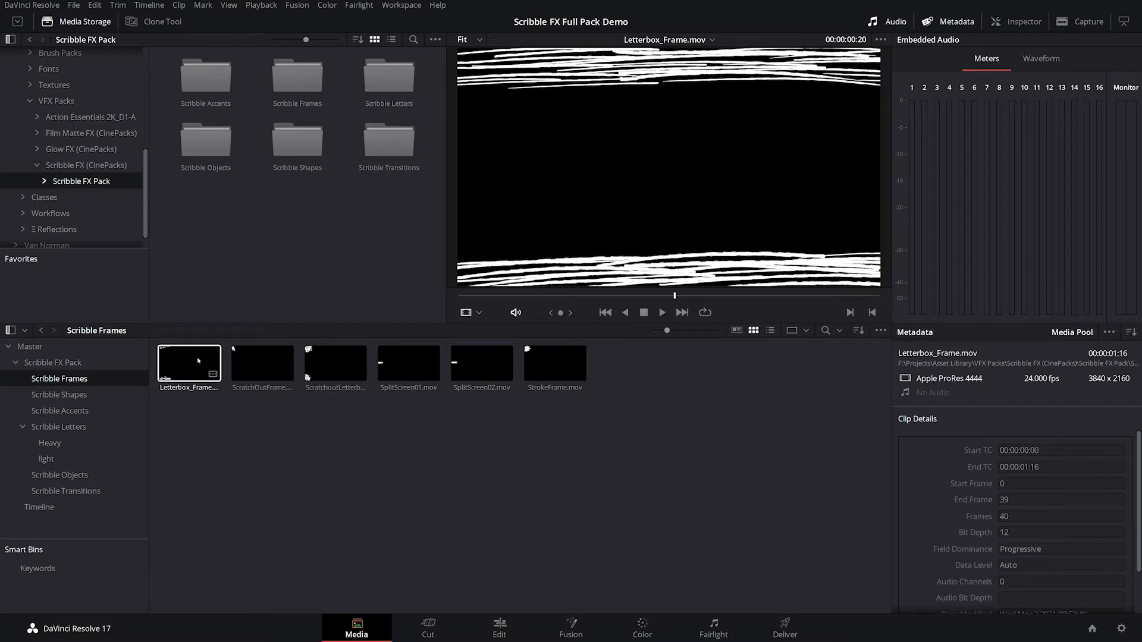
click(261, 364)
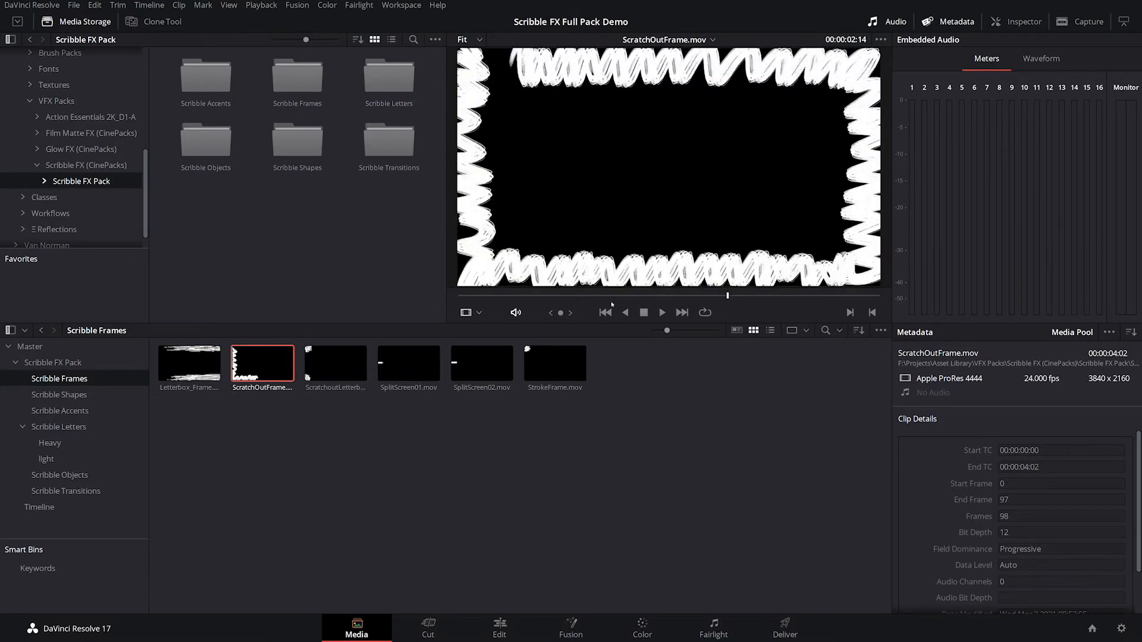
click(334, 363)
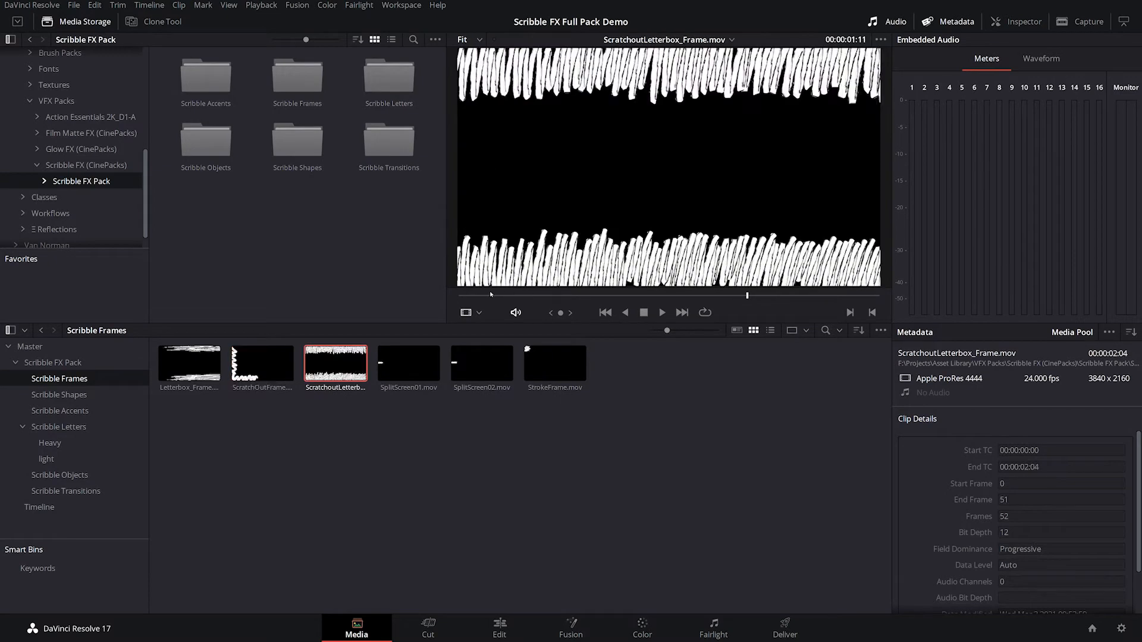
click(481, 363)
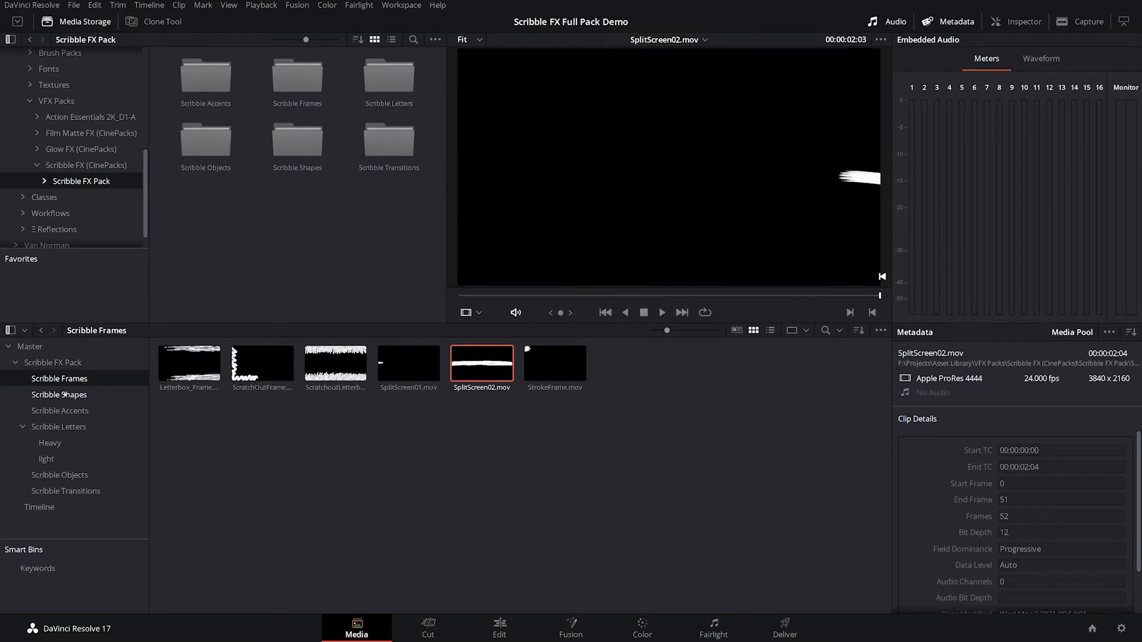
Preview Circle06, Square05 and Arrow03 shapes, then show the Scribble Accents bin
click(58, 394)
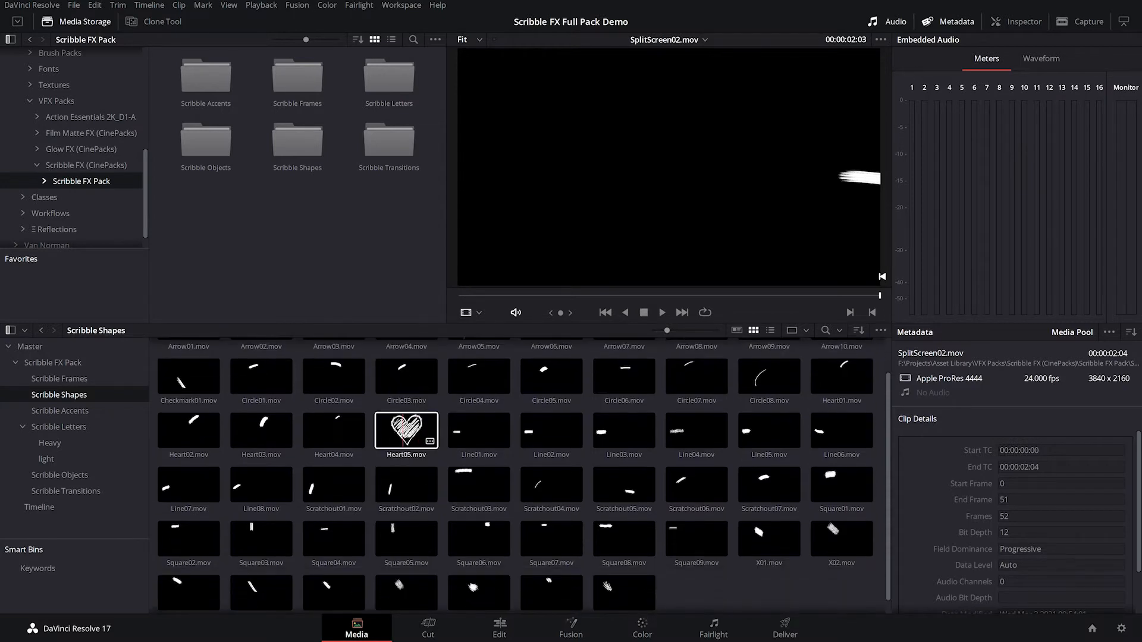
click(622, 377)
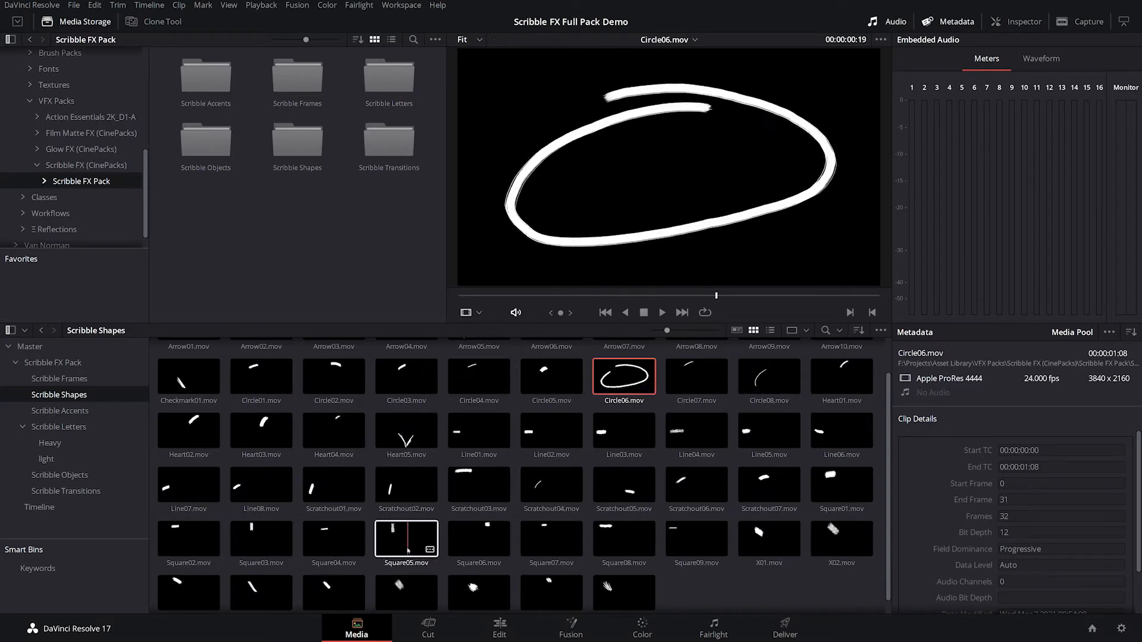
click(406, 539)
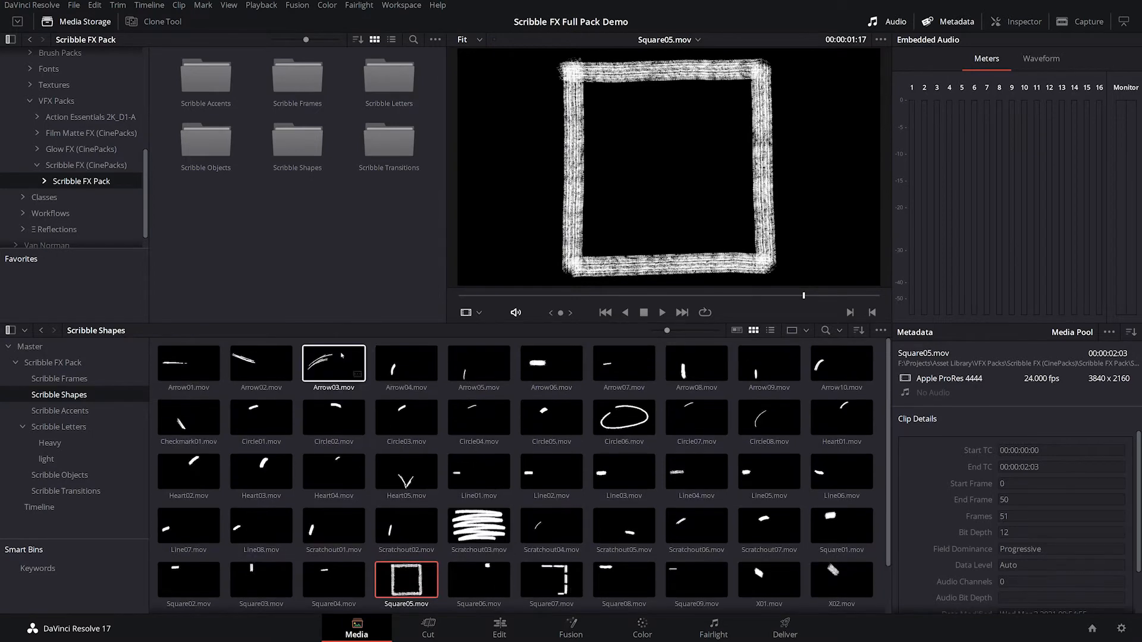
click(333, 363)
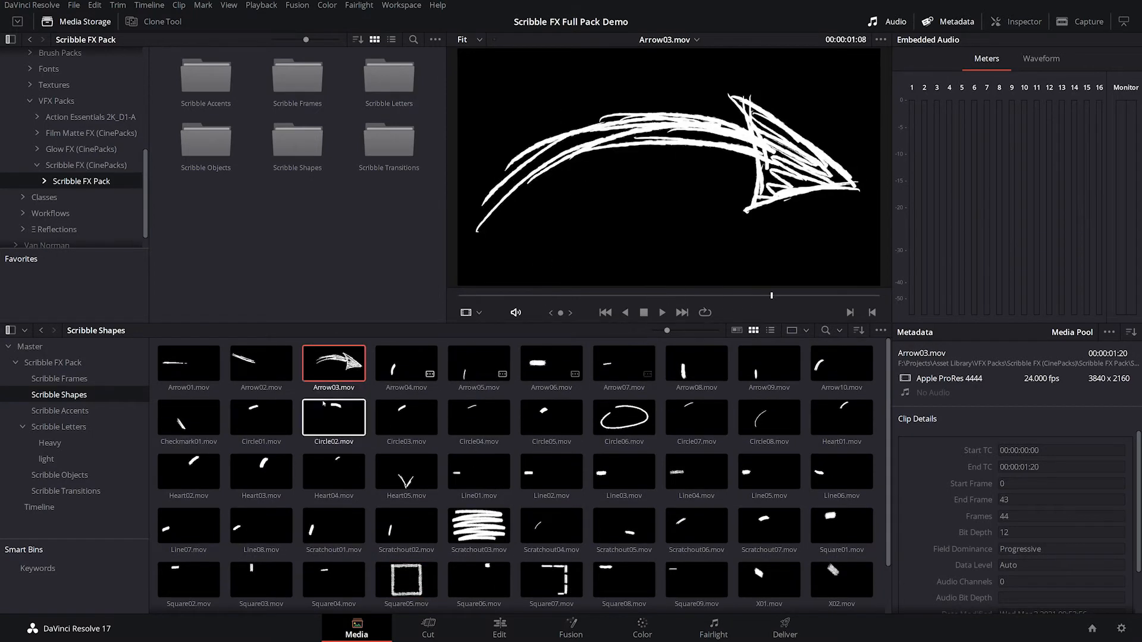
click(60, 415)
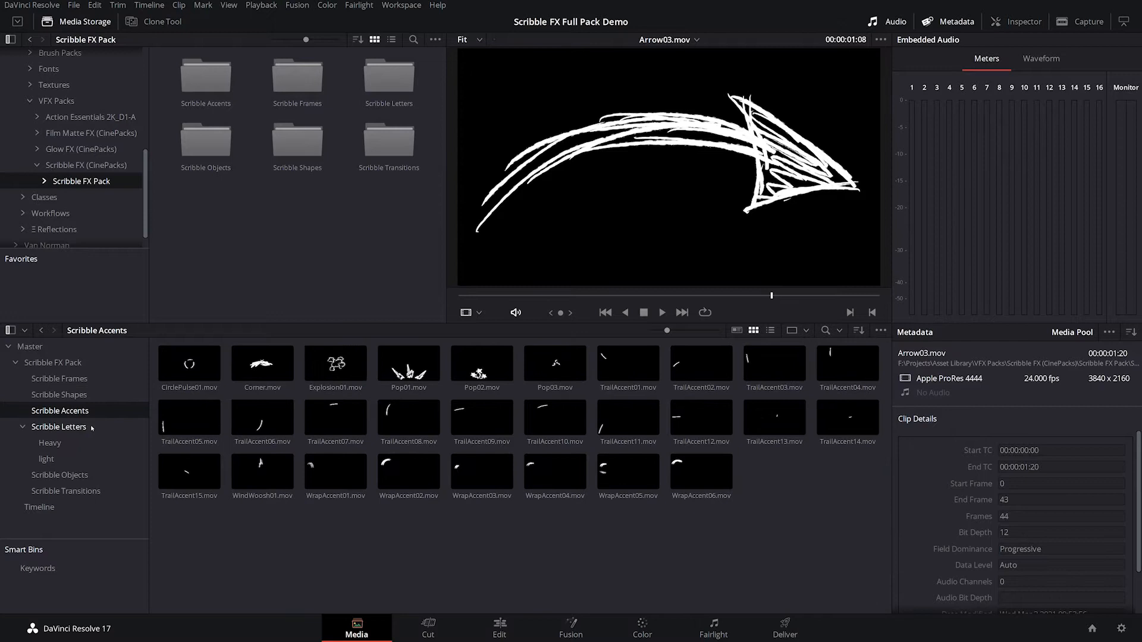
Preview the Explosion01, TrailAccent06, CirclePulse01 and WrapAccent03 accent clips
click(334, 364)
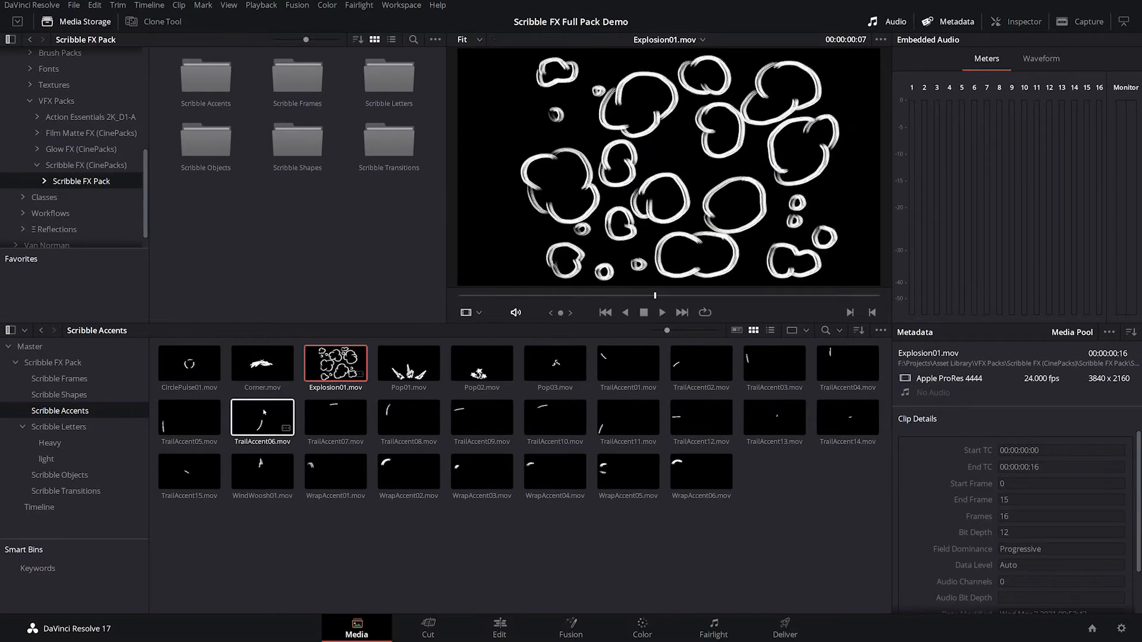
click(262, 420)
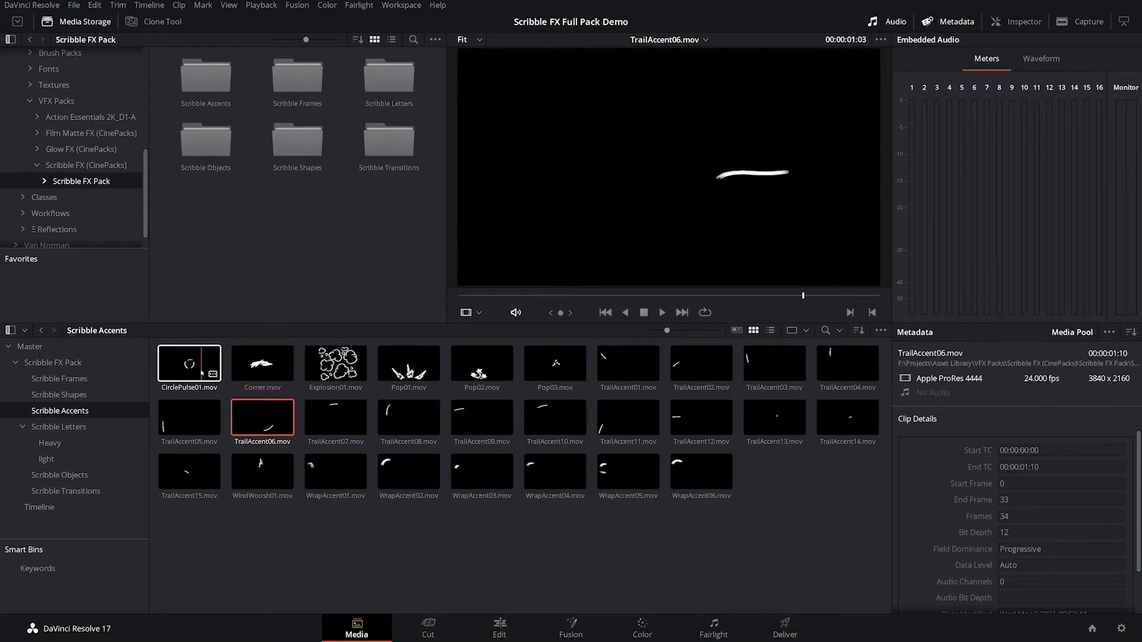
click(188, 363)
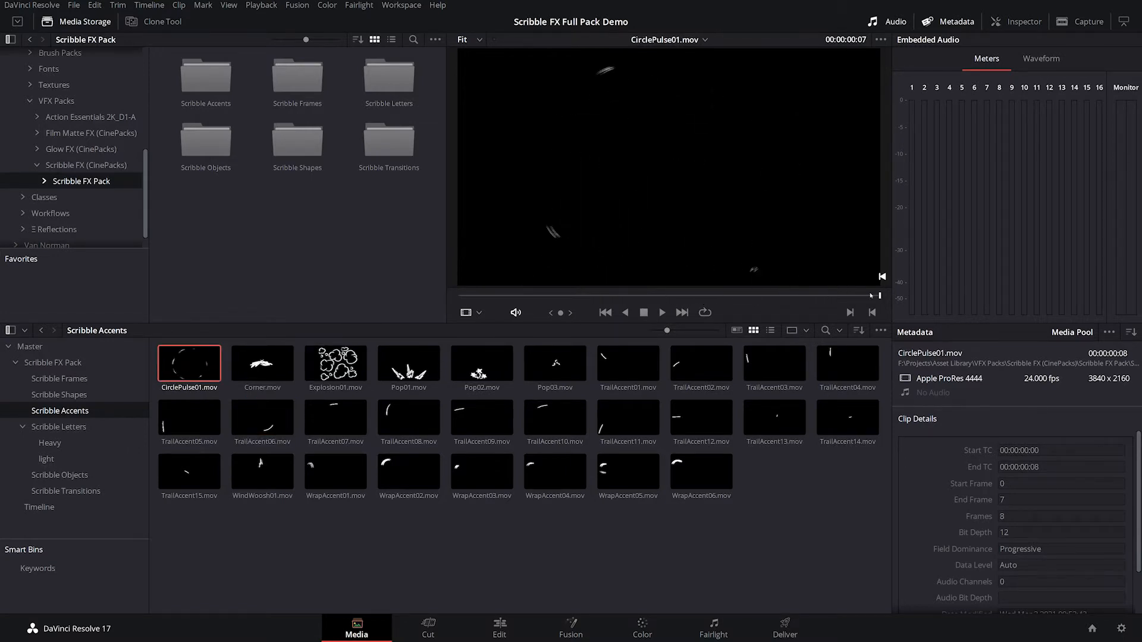
click(480, 474)
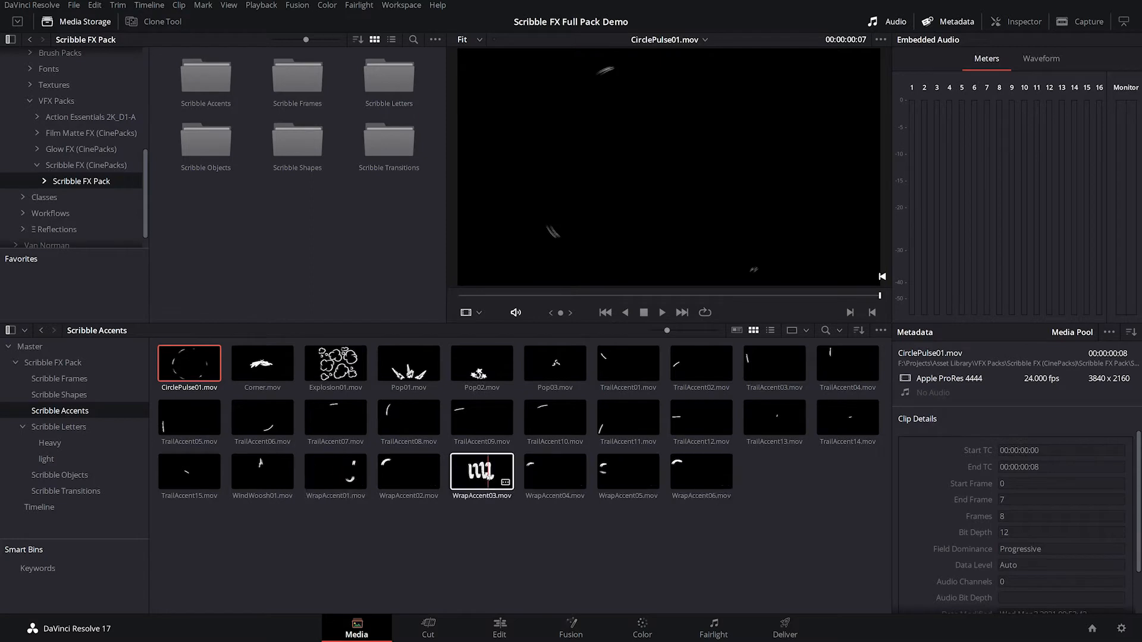
click(481, 473)
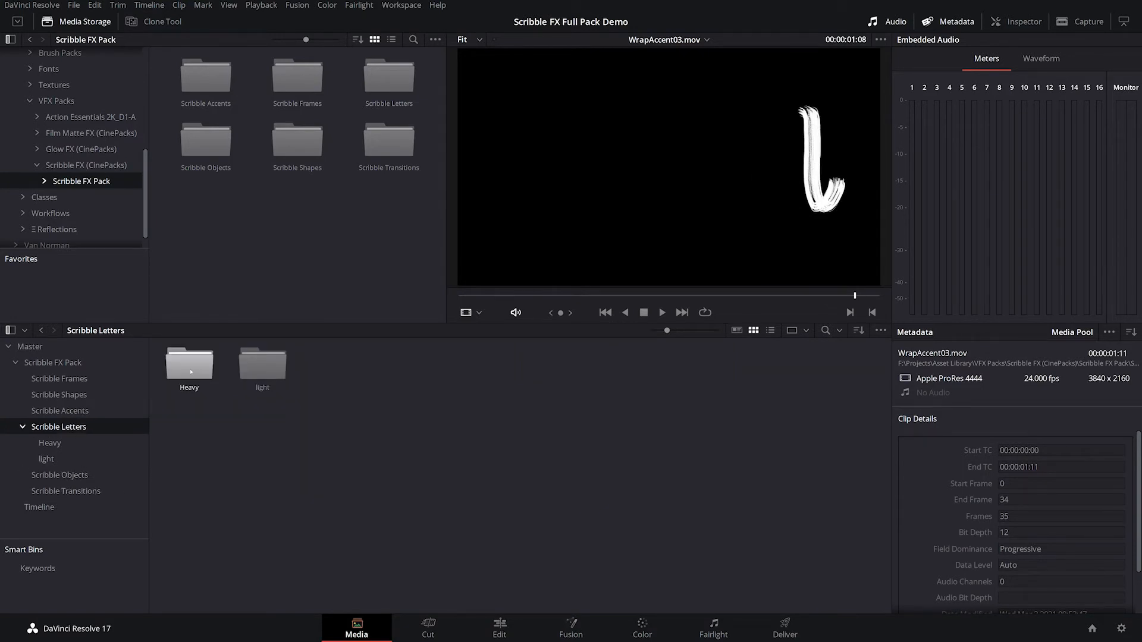
Browse the Heavy and light scribble letter clips, then show the Scribble Objects bin
double_click(189, 362)
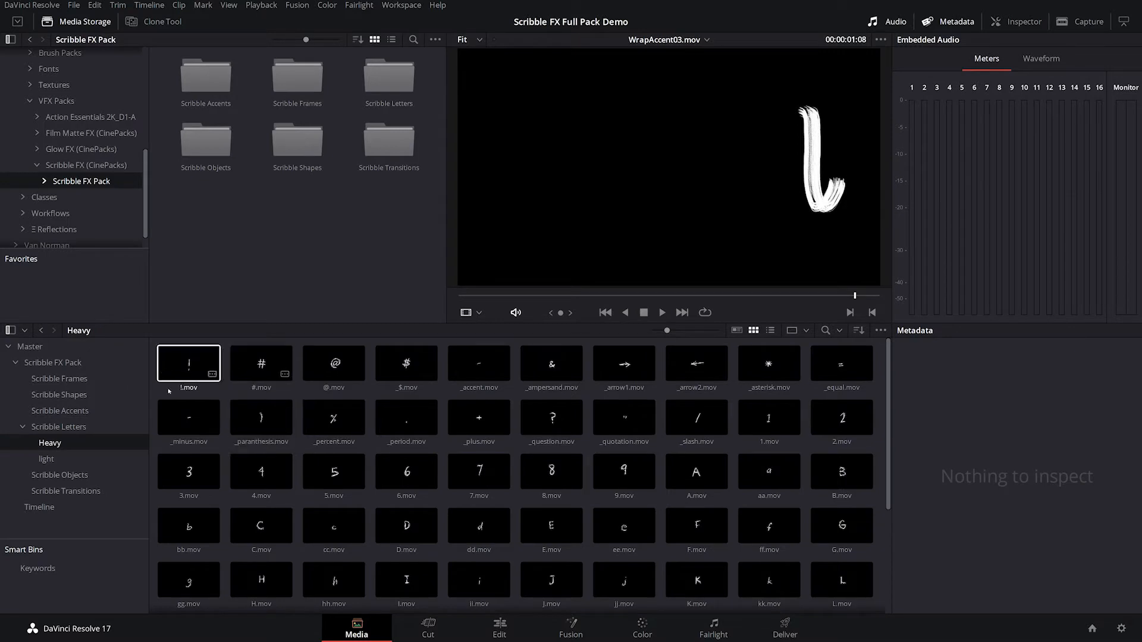
click(188, 471)
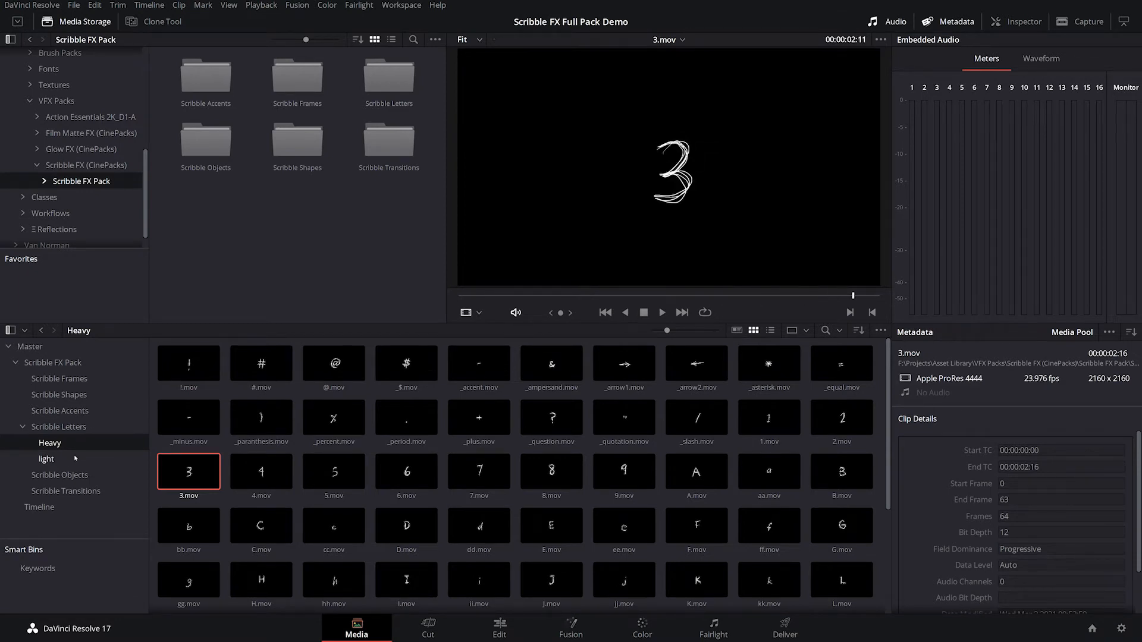
click(46, 458)
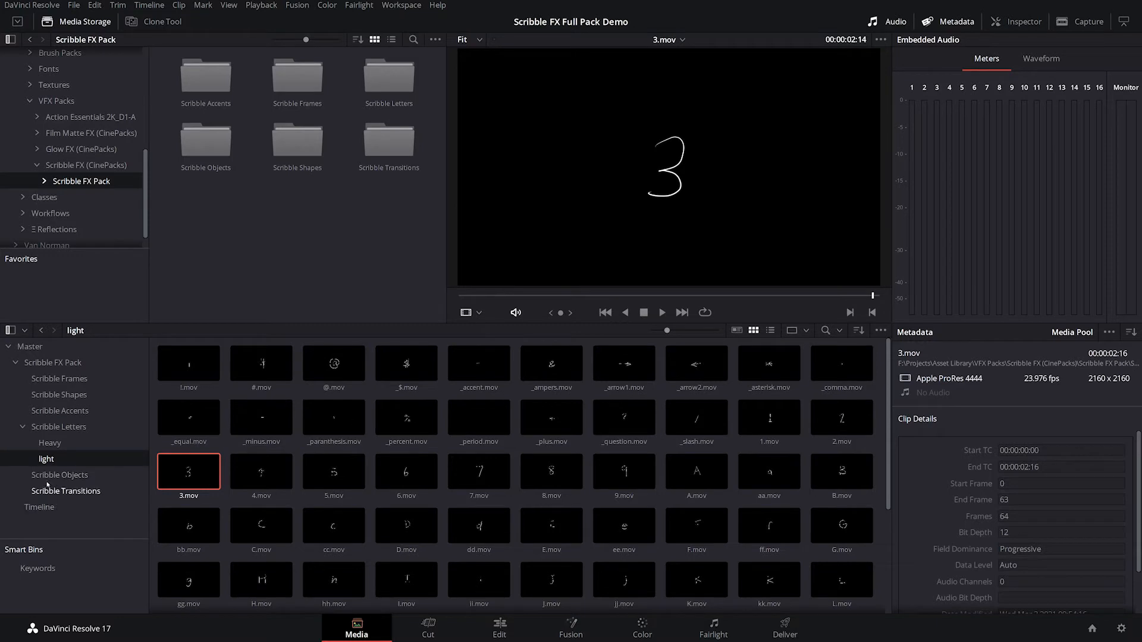
click(60, 476)
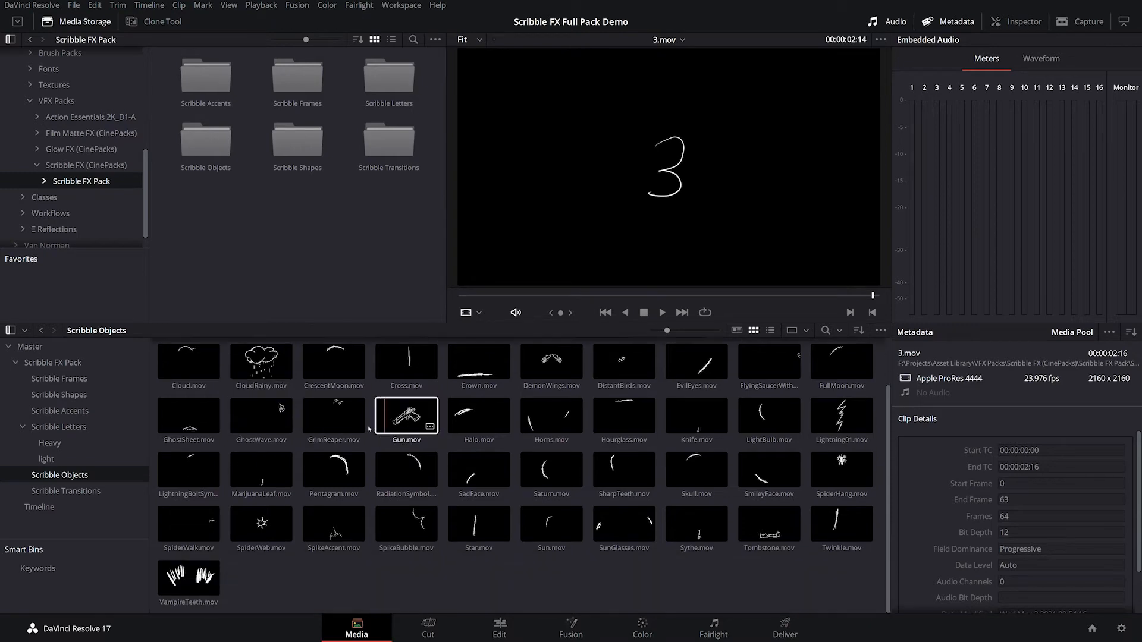
Preview GrimReaper, SmileyFace and DemonWings, then list the Scribble Transitions clips
click(333, 418)
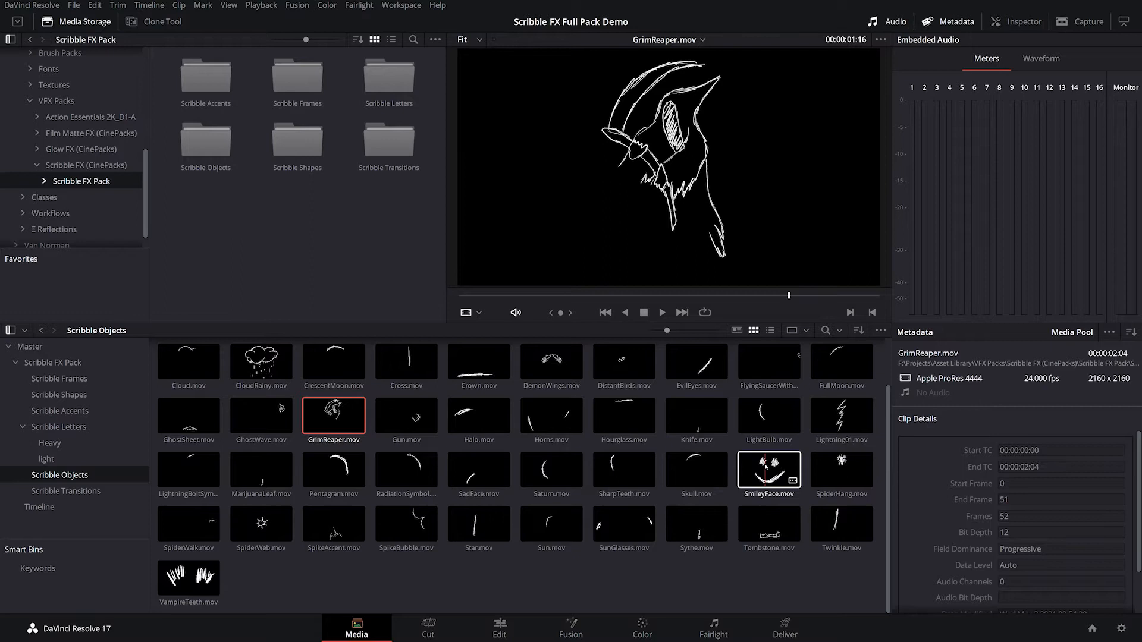
click(768, 471)
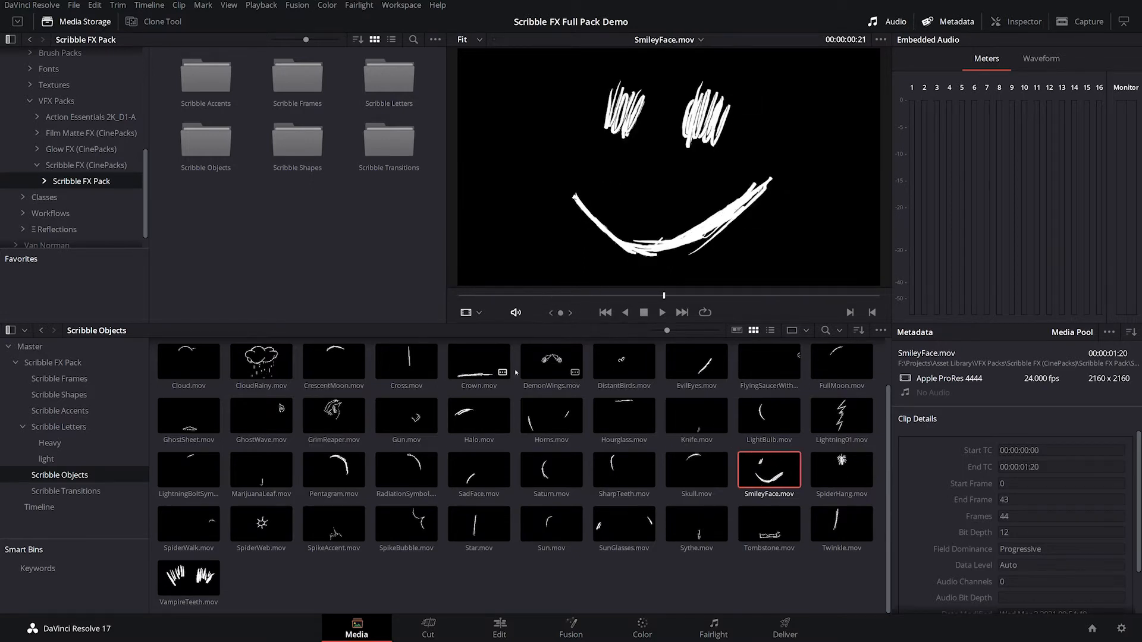
click(551, 362)
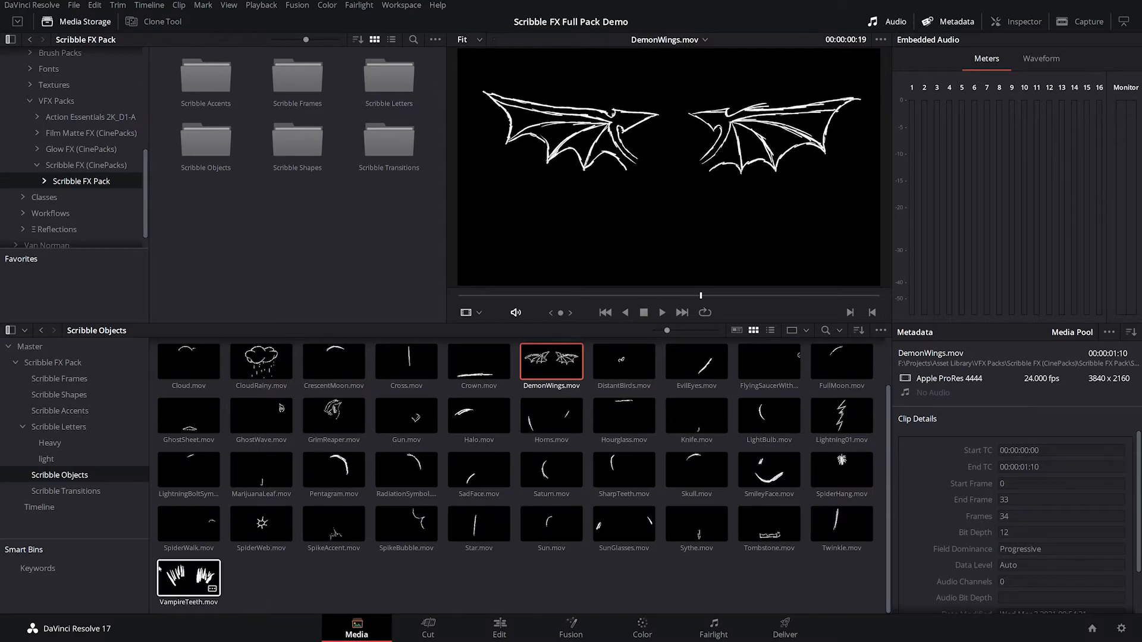
click(66, 490)
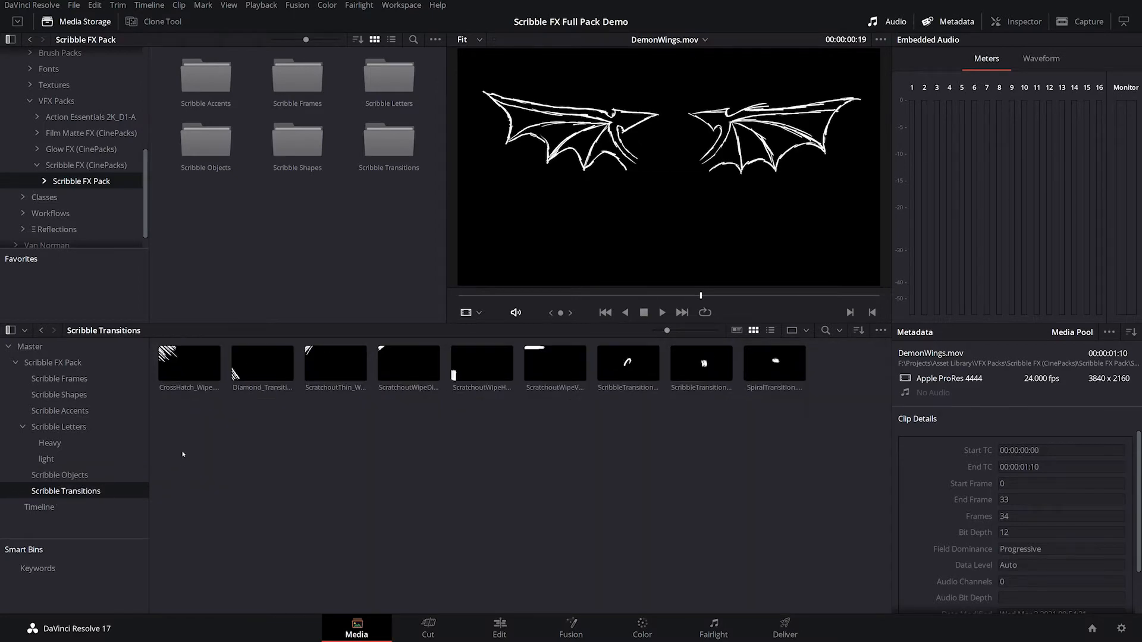
Preview the CrossHatch_Wipe transition clip and switch to the Edit page
click(188, 362)
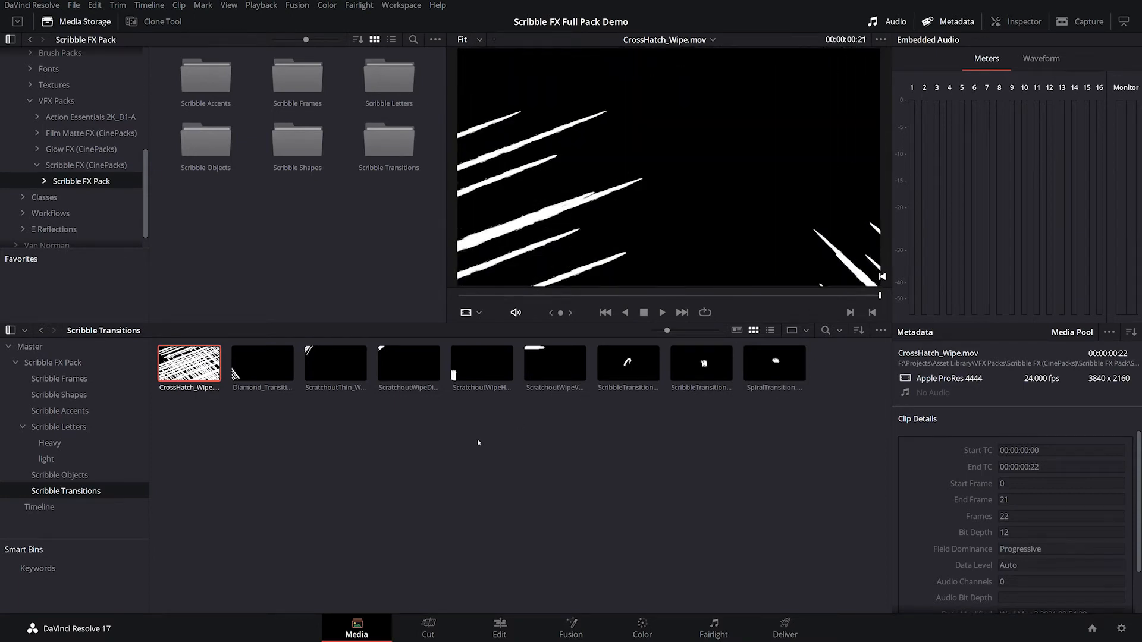
click(499, 628)
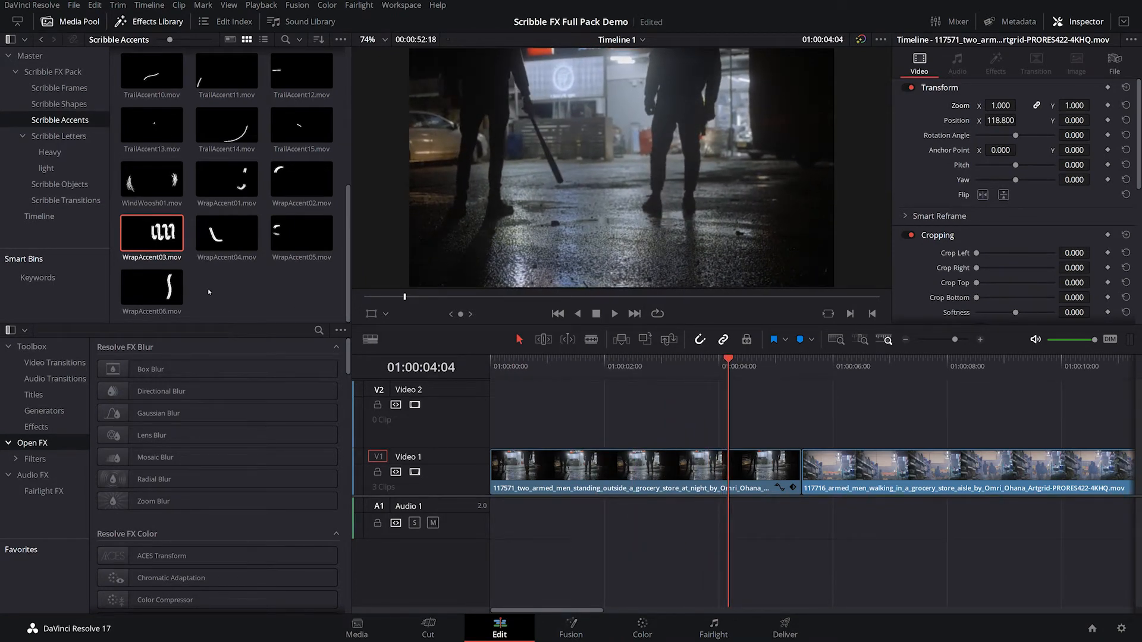
Drop WrapAccent03.mov onto Video 2 and shift it earlier in the timeline
click(151, 235)
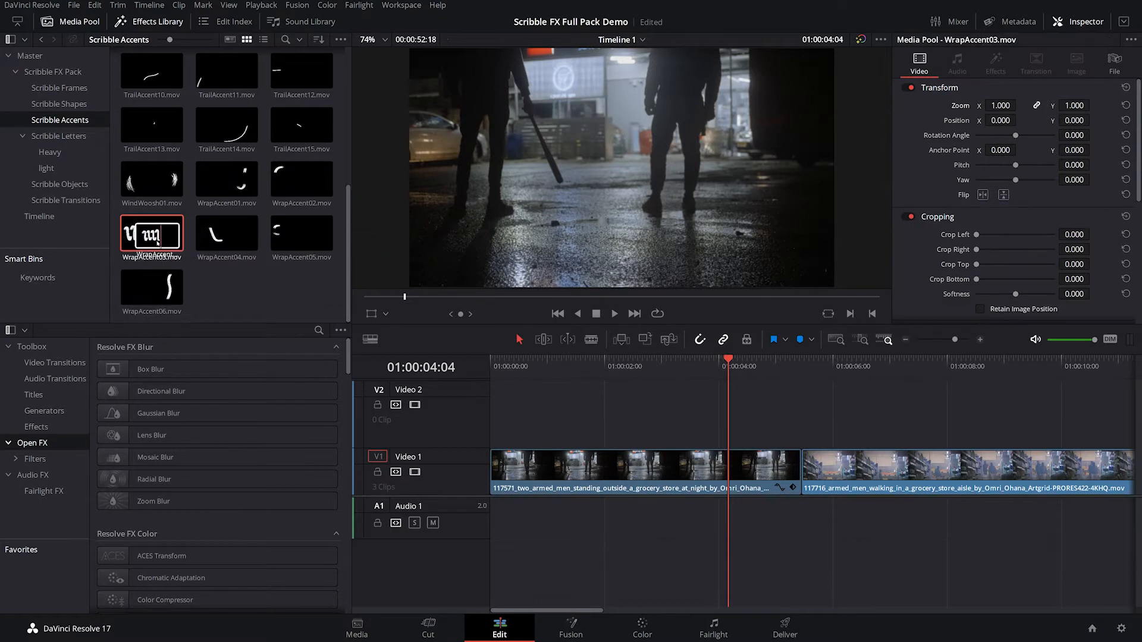
drag(152, 235, 724, 414)
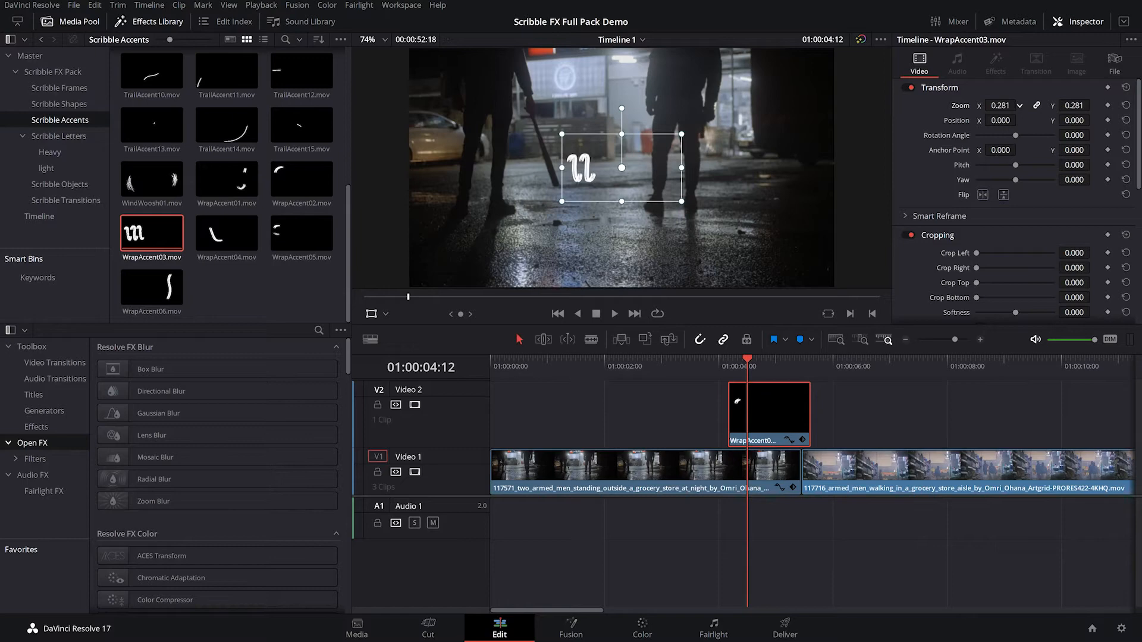
drag(621, 168, 563, 146)
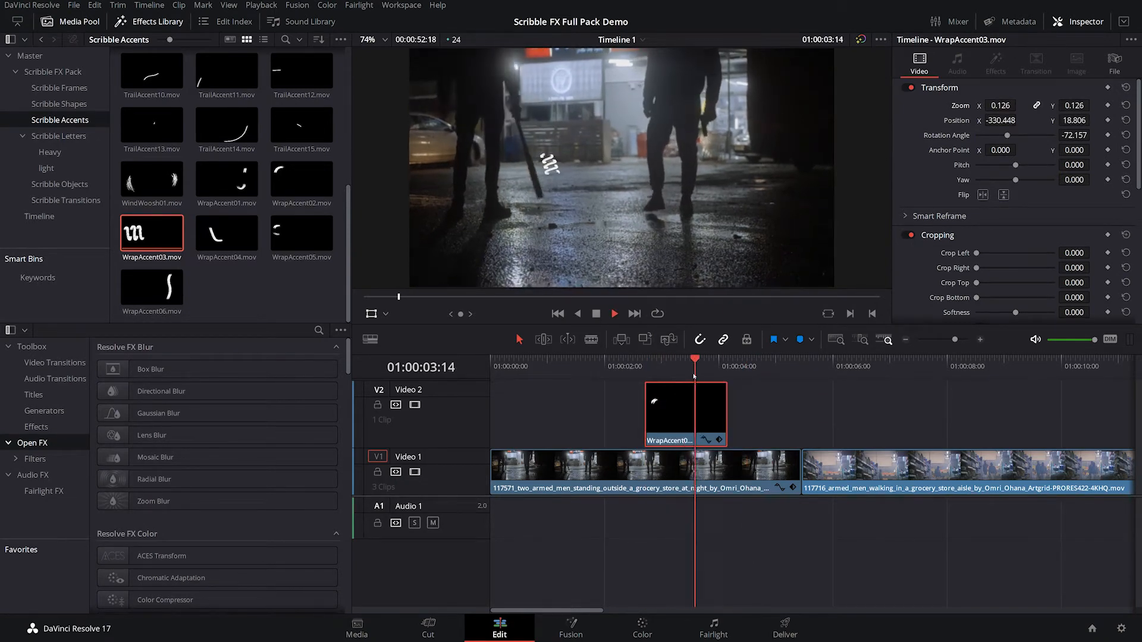
Set the WrapAccent03 clip speed to 13 in Change Clip Speed
right_click(684, 408)
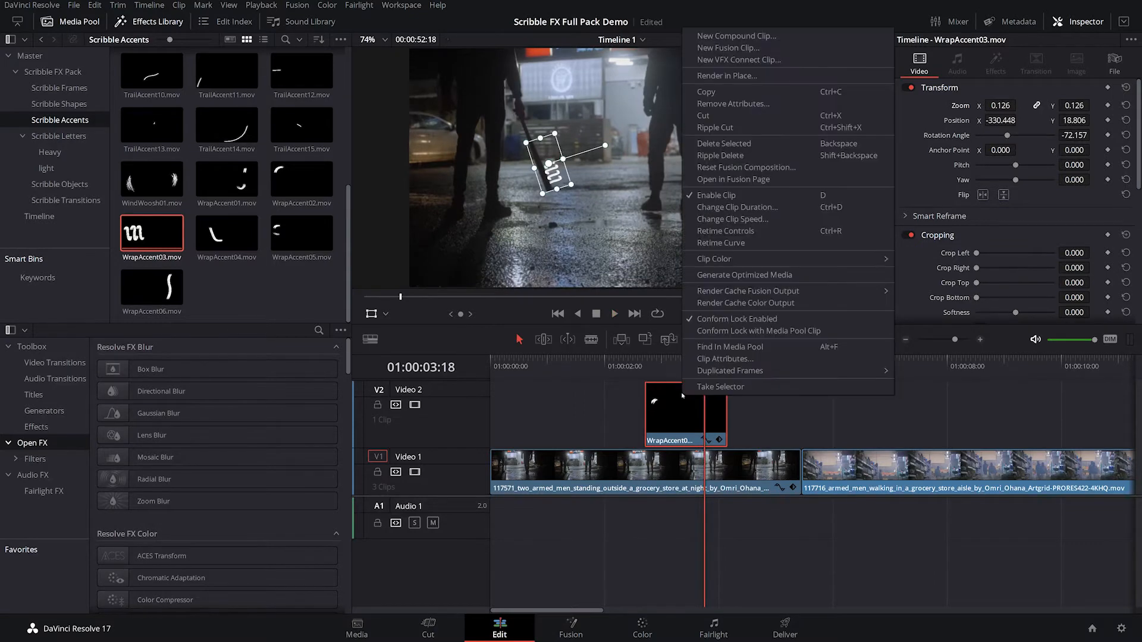
mouse_move(733, 219)
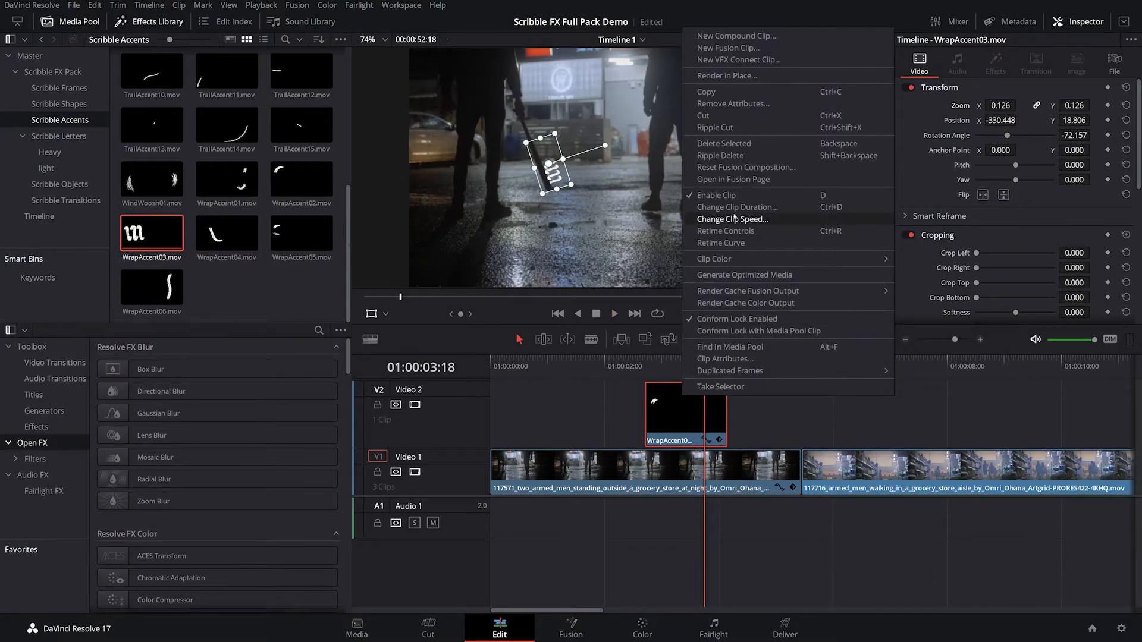
click(734, 218)
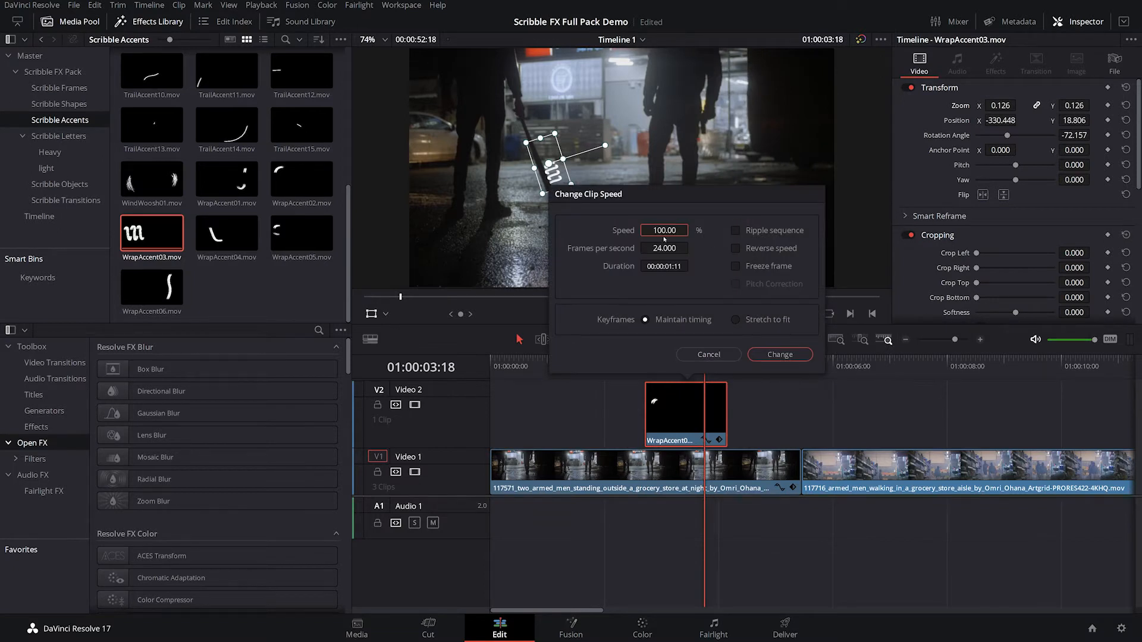
click(662, 229)
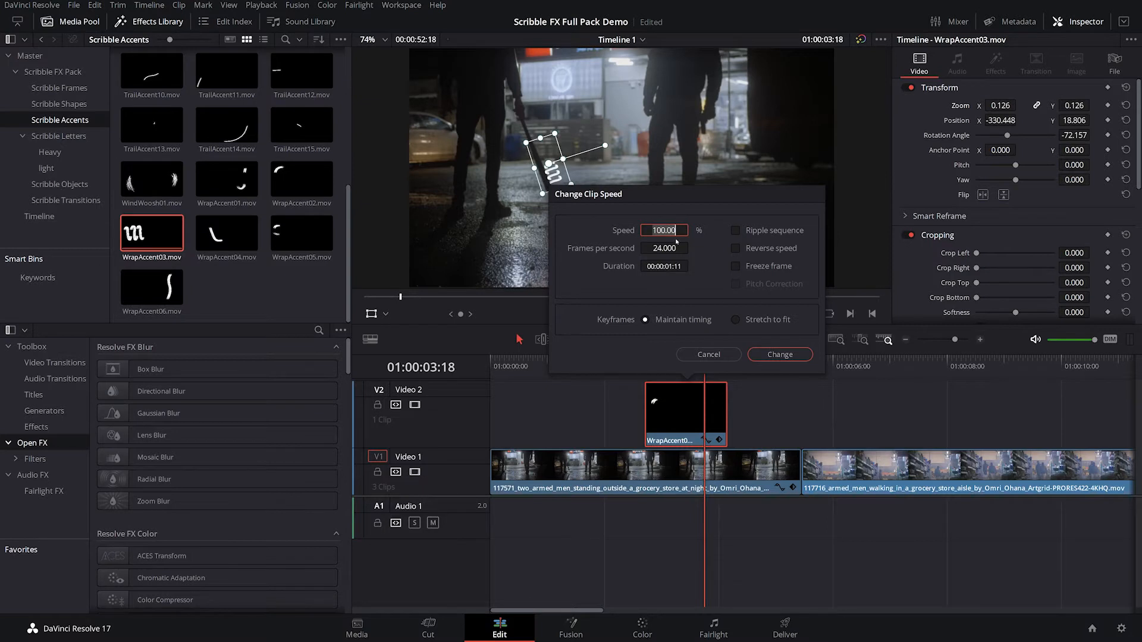
text(13)
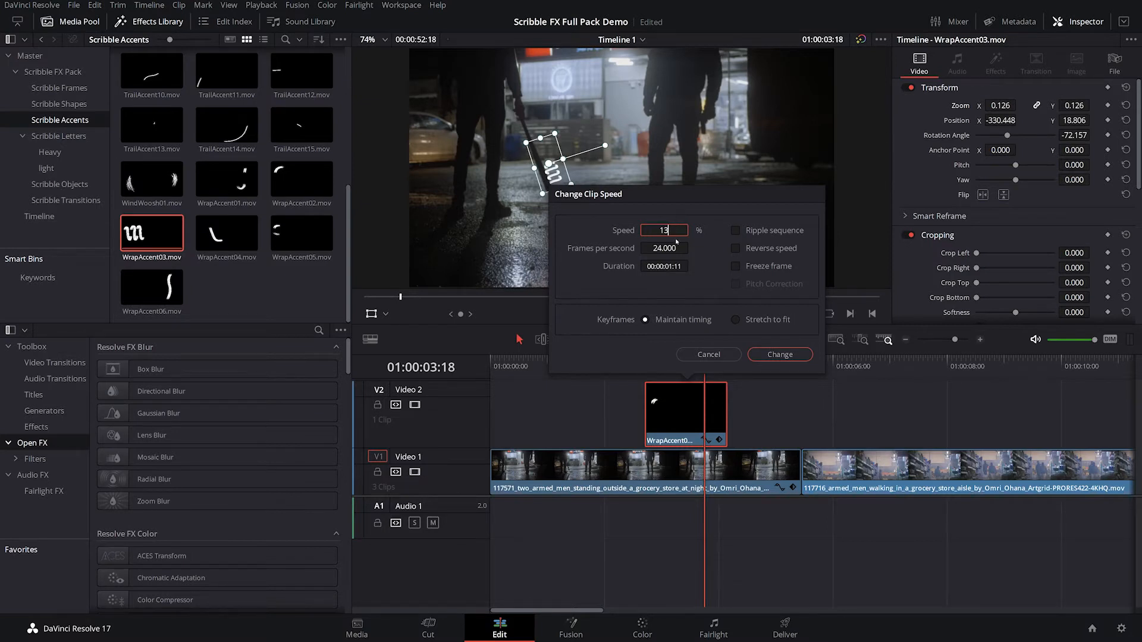
click(778, 354)
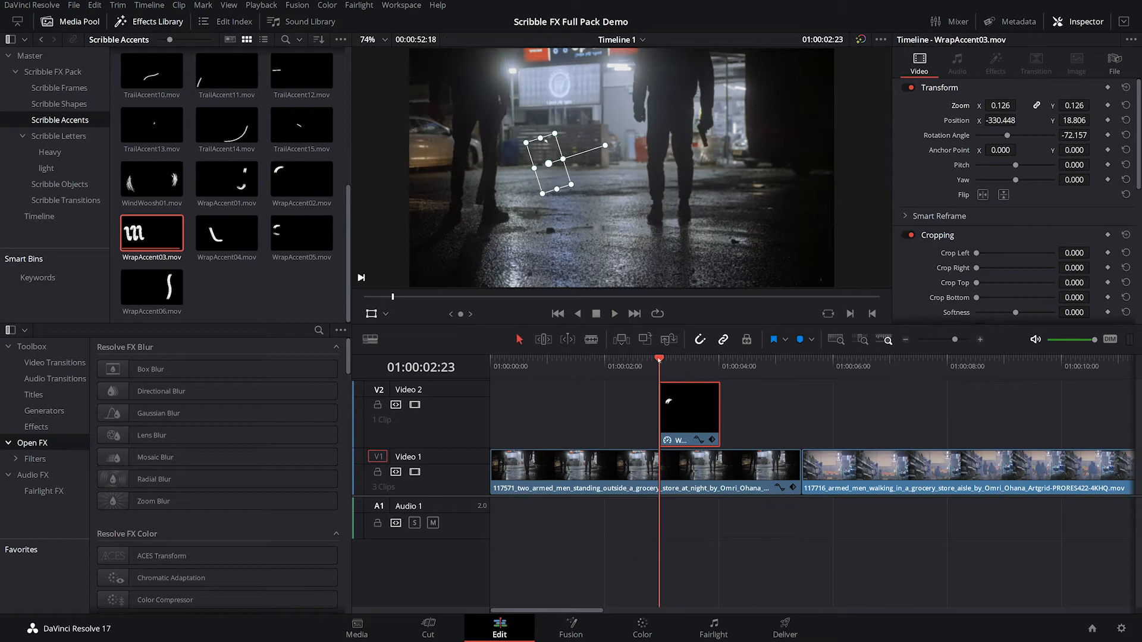
At a later frame, move the WrapAccent03 scribble onto the bat and shrink its zoom to 0.108
click(614, 313)
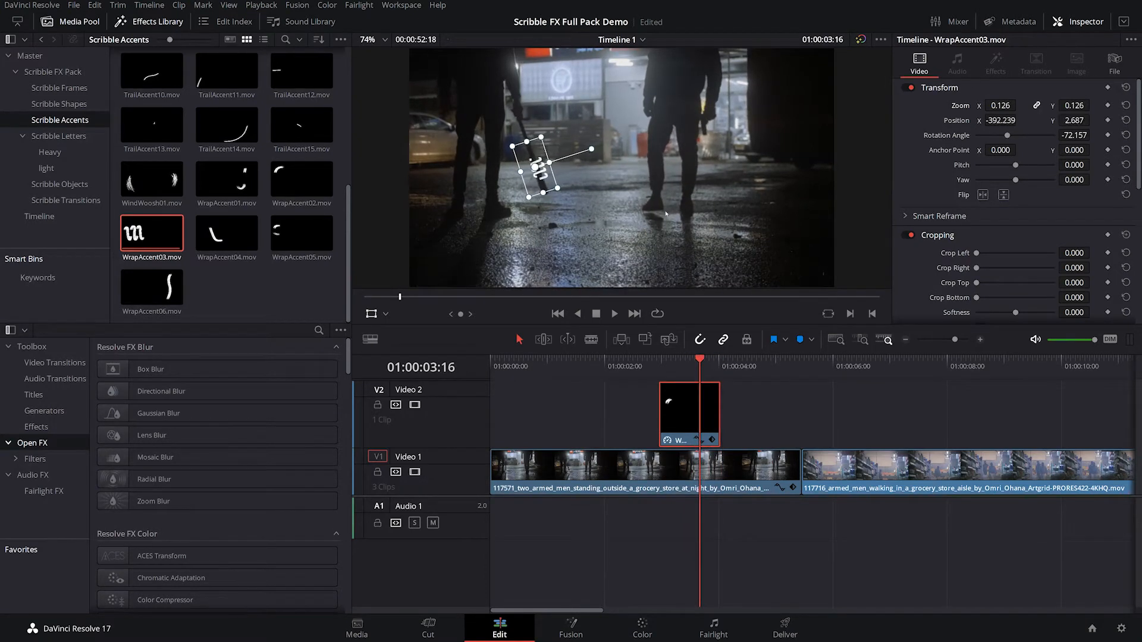
drag(541, 164, 539, 158)
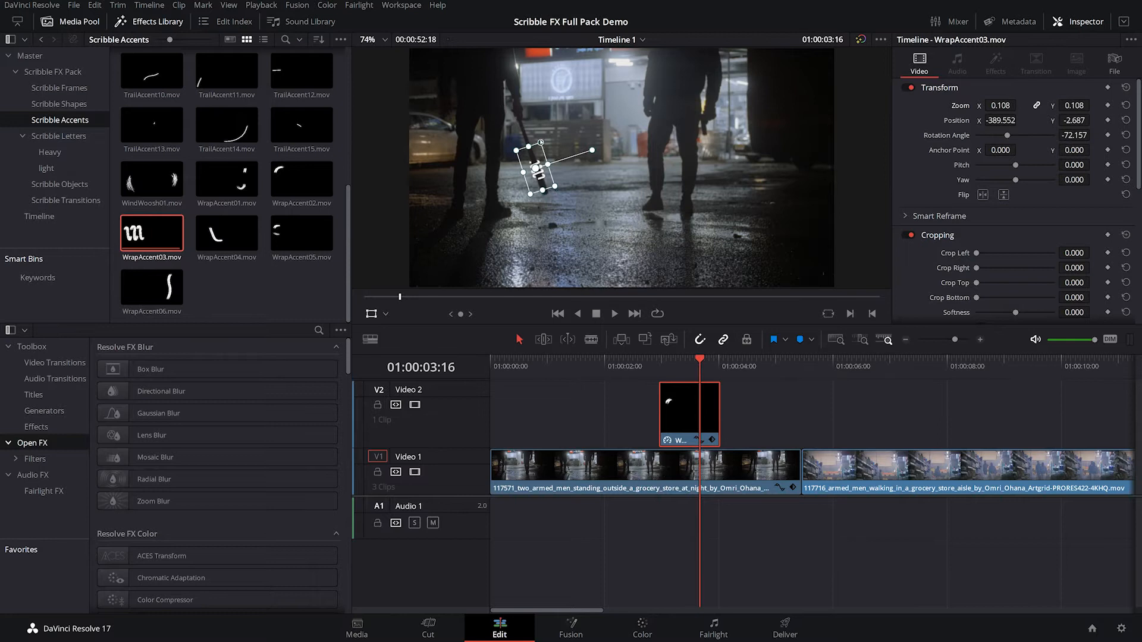
drag(537, 169, 538, 169)
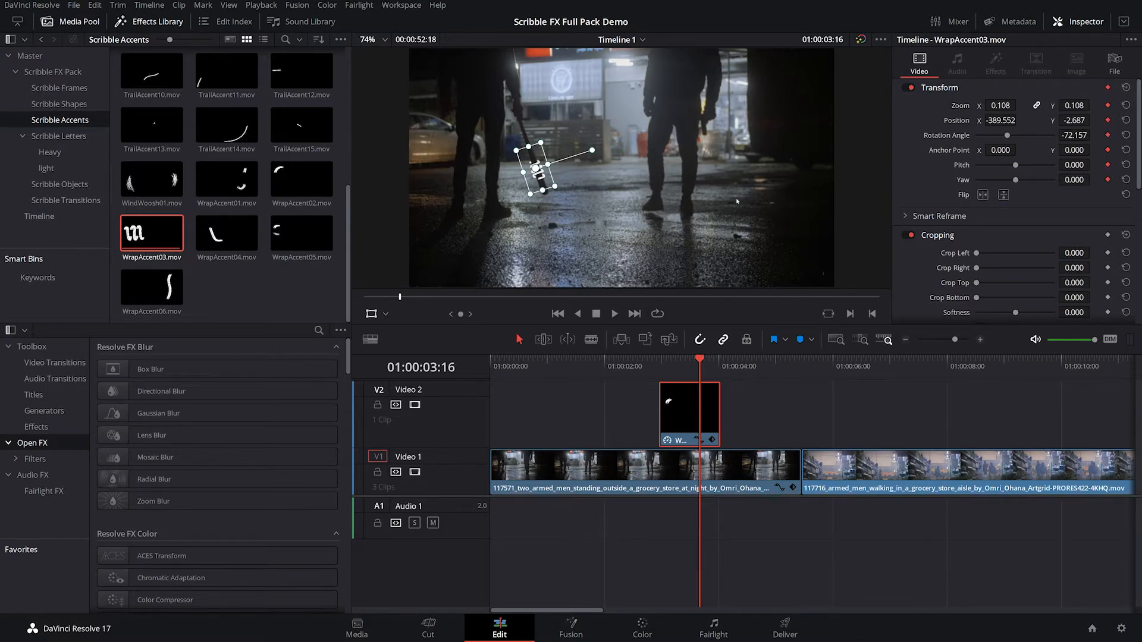
mouse_move(781, 211)
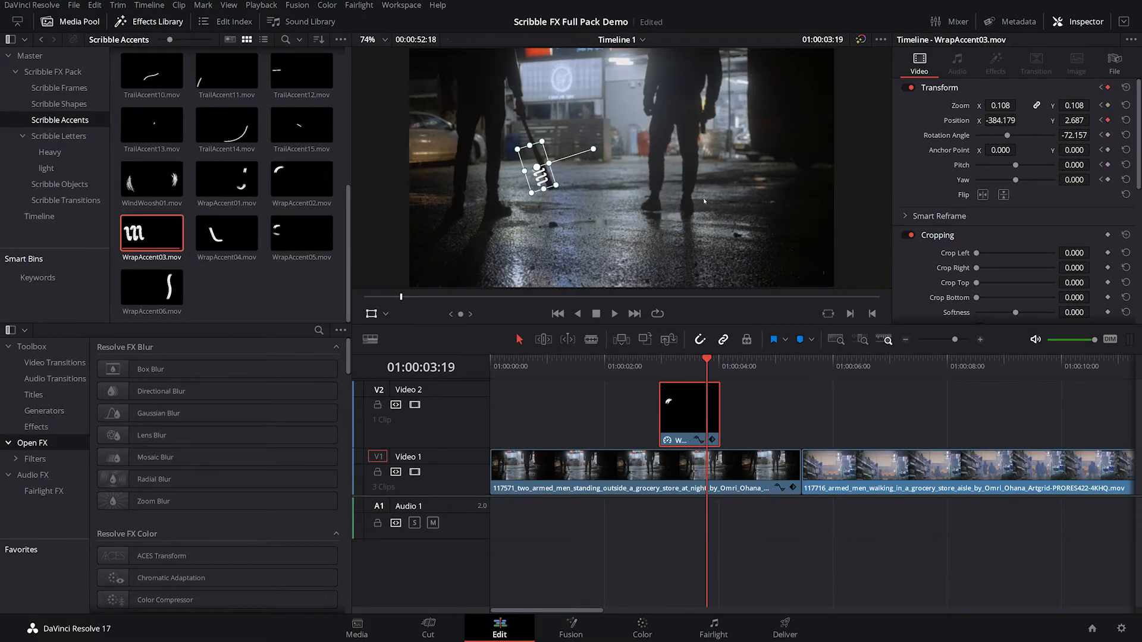
Keyframe the WrapAccent03 scribble to follow the swinging bat, then return to the clip start
drag(545, 171, 545, 166)
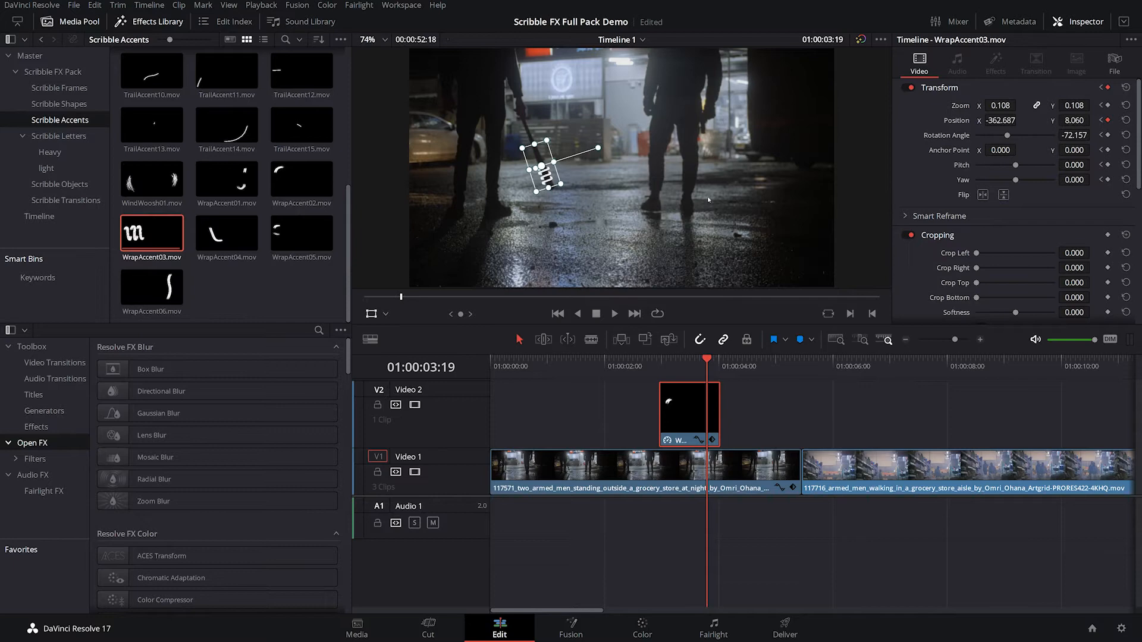
drag(597, 149, 597, 146)
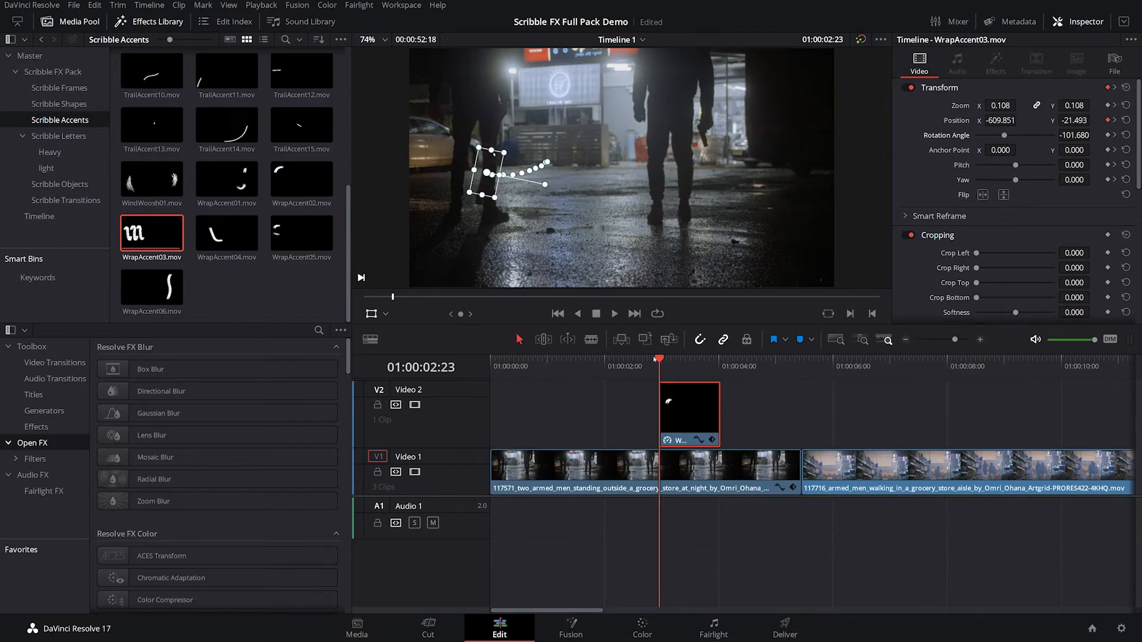
click(614, 314)
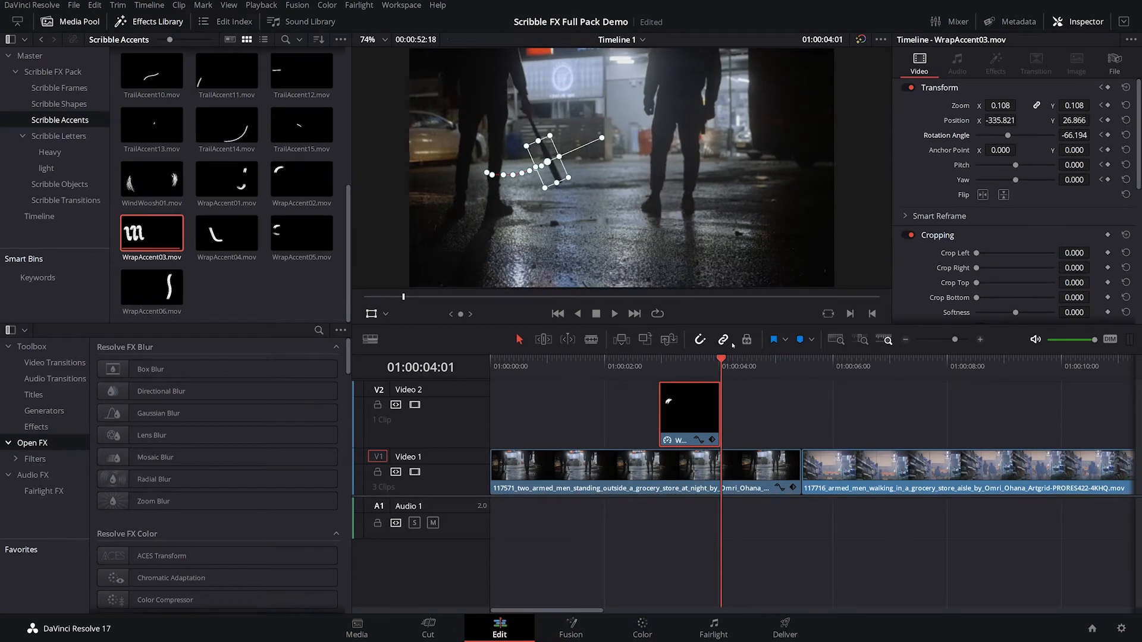
mouse_move(746, 340)
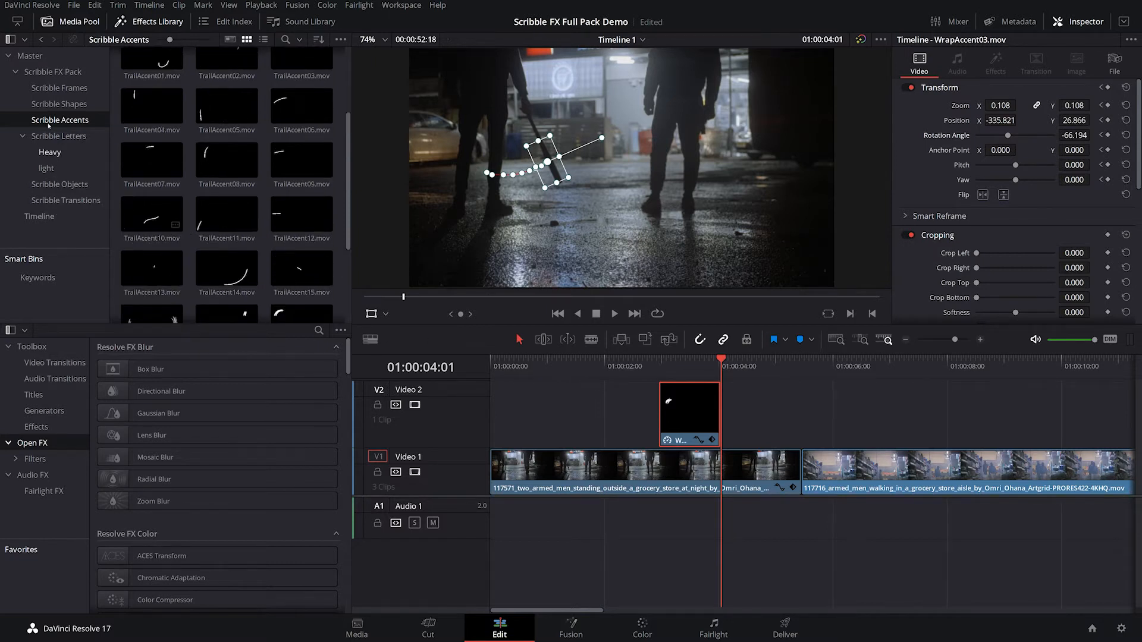
Show the Heavy scribble letter clips in the Scribble Letters bin
click(49, 151)
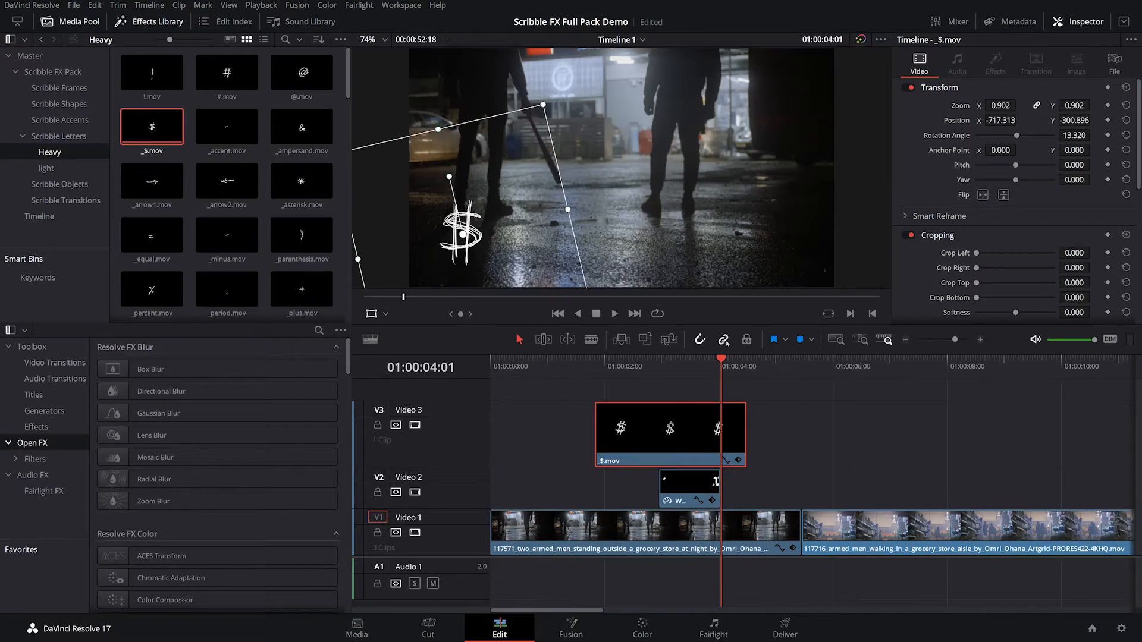
mouse_move(440, 403)
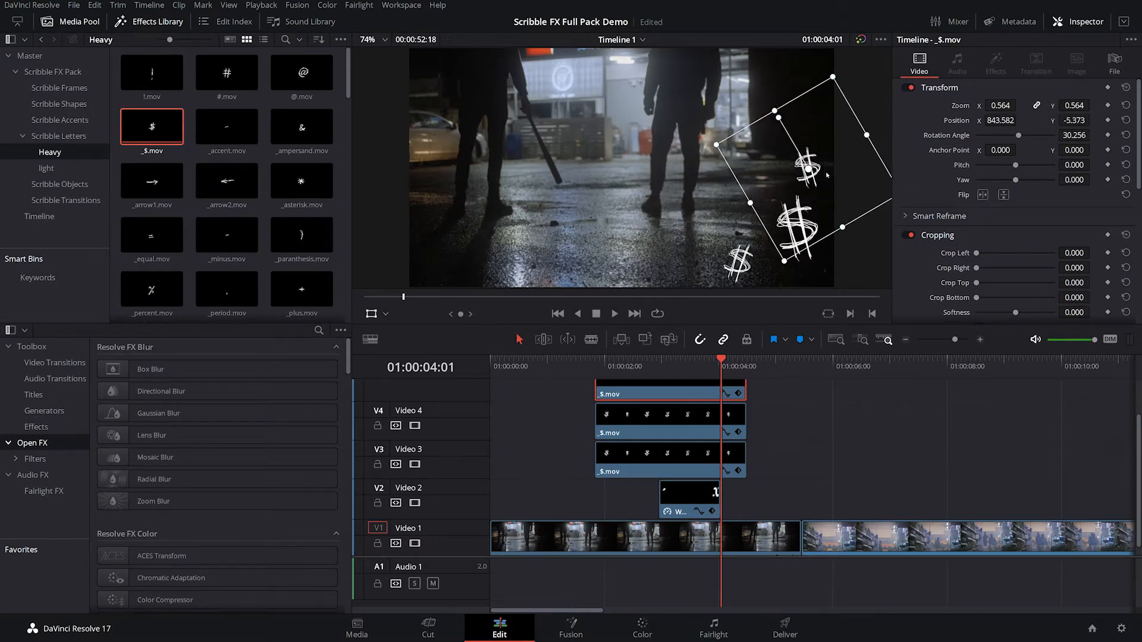
Stagger the start times of the three $.mov clips on V3–V5 and review later moments
click(627, 366)
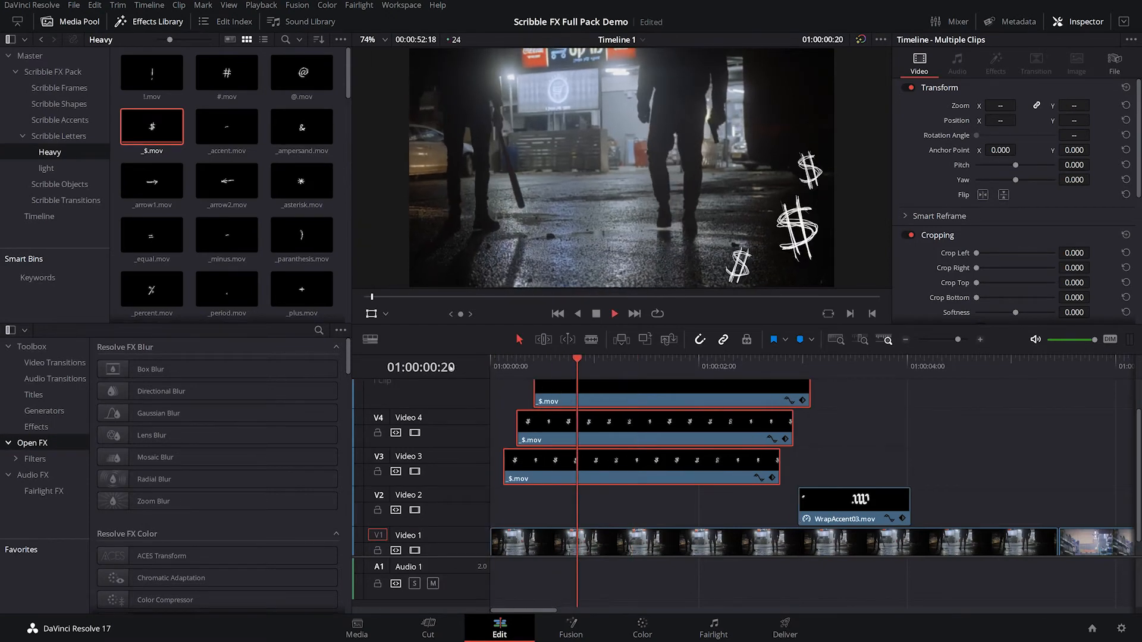
click(608, 379)
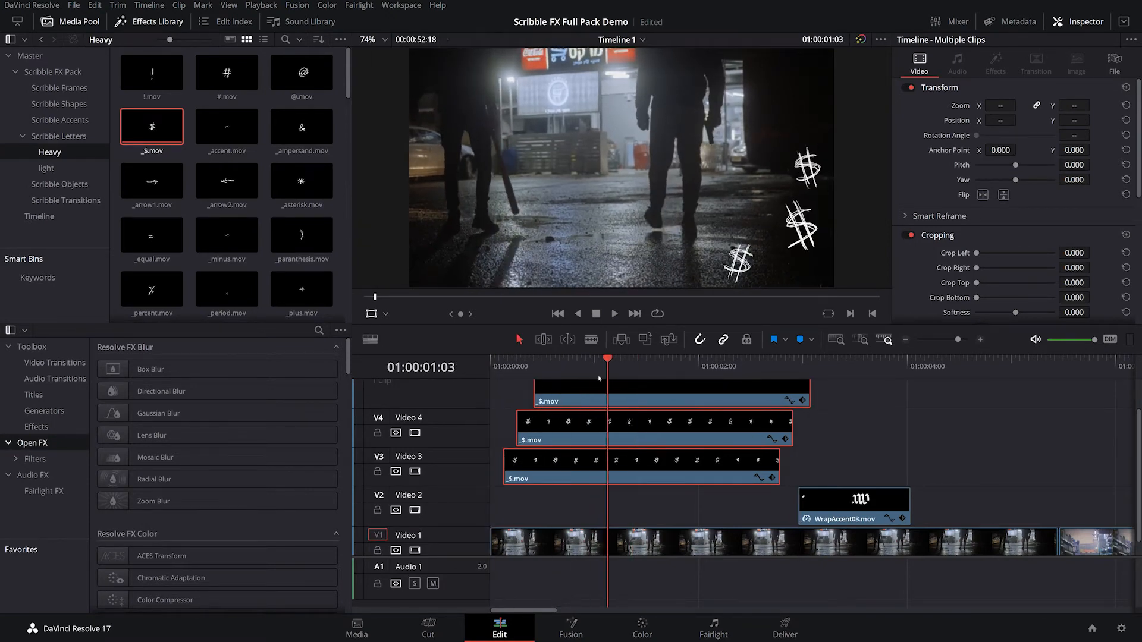
click(613, 313)
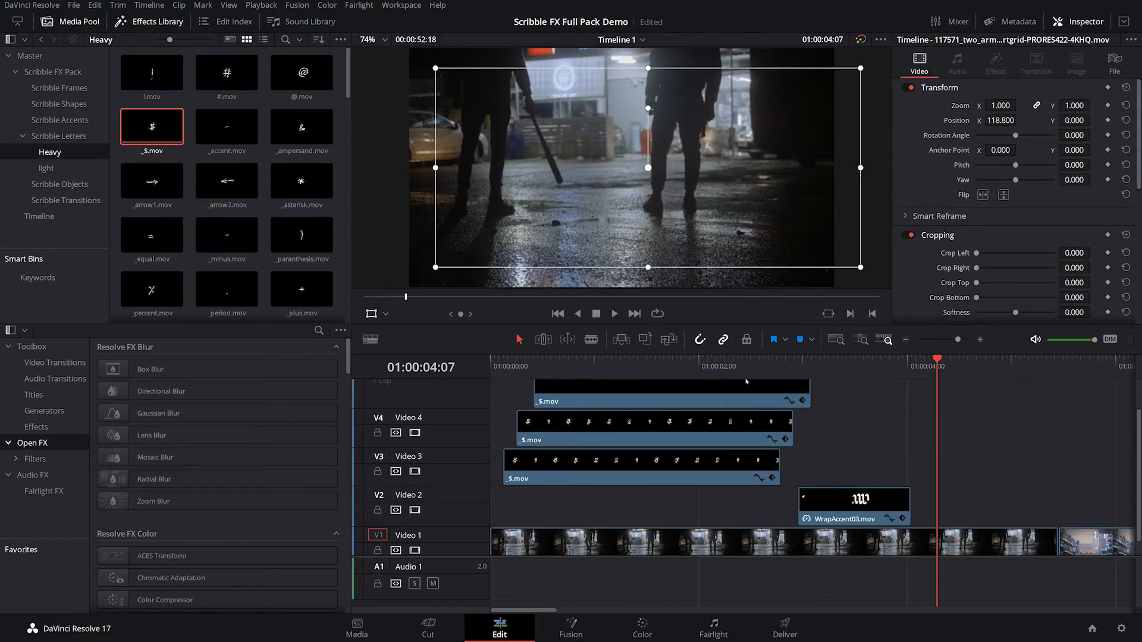
mouse_move(689, 438)
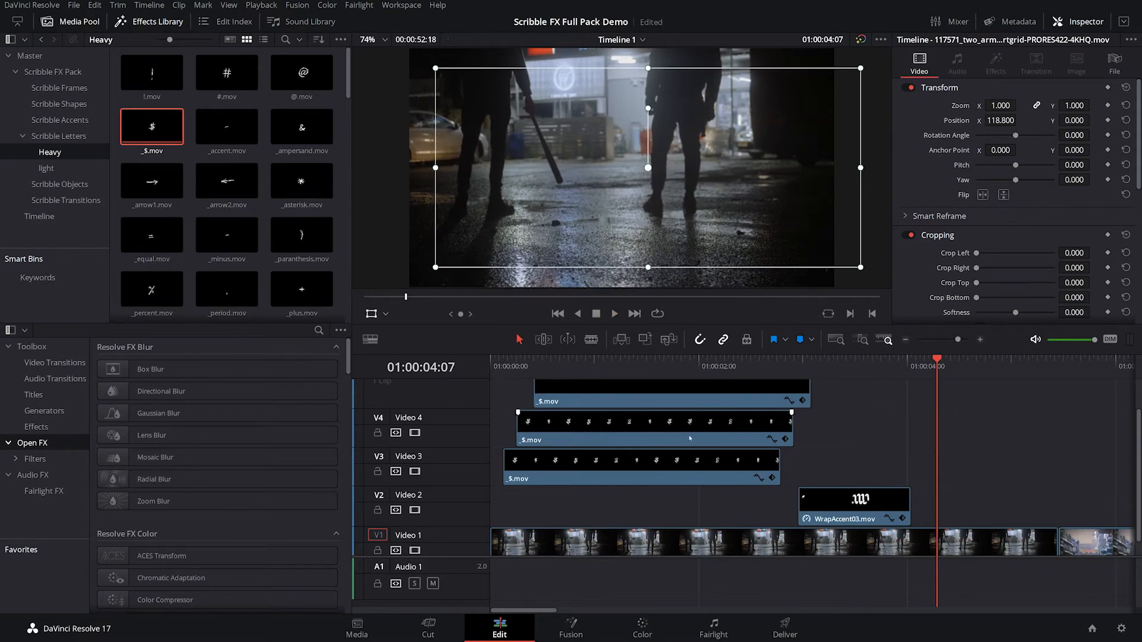
Adjust each $.mov clip's zoom, position and rotation to sit at the lower right
click(639, 468)
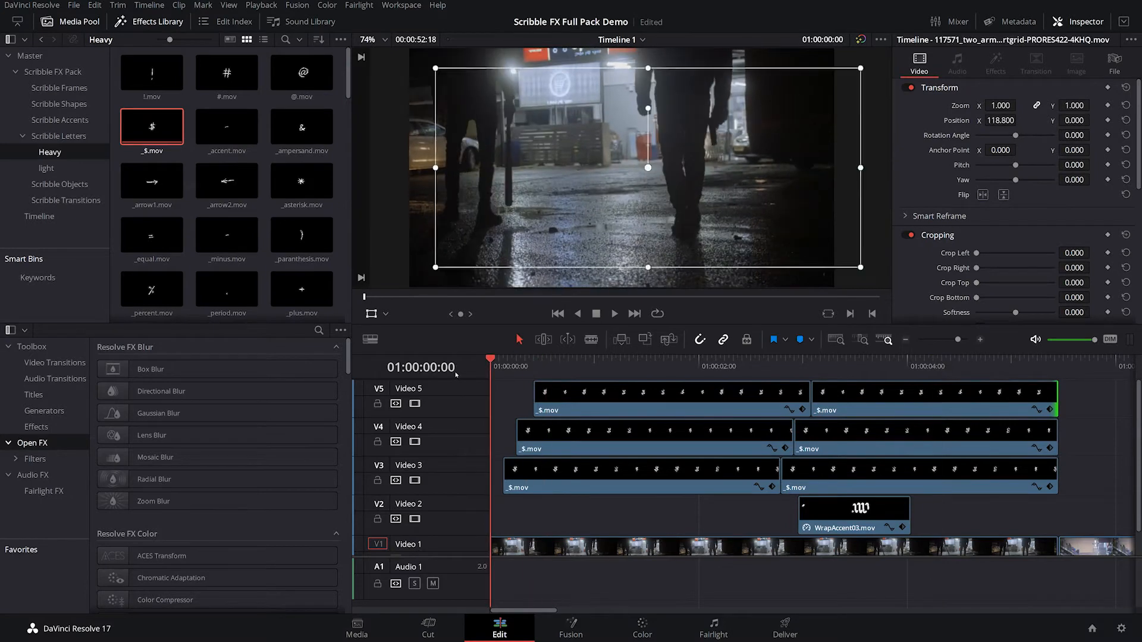
click(612, 313)
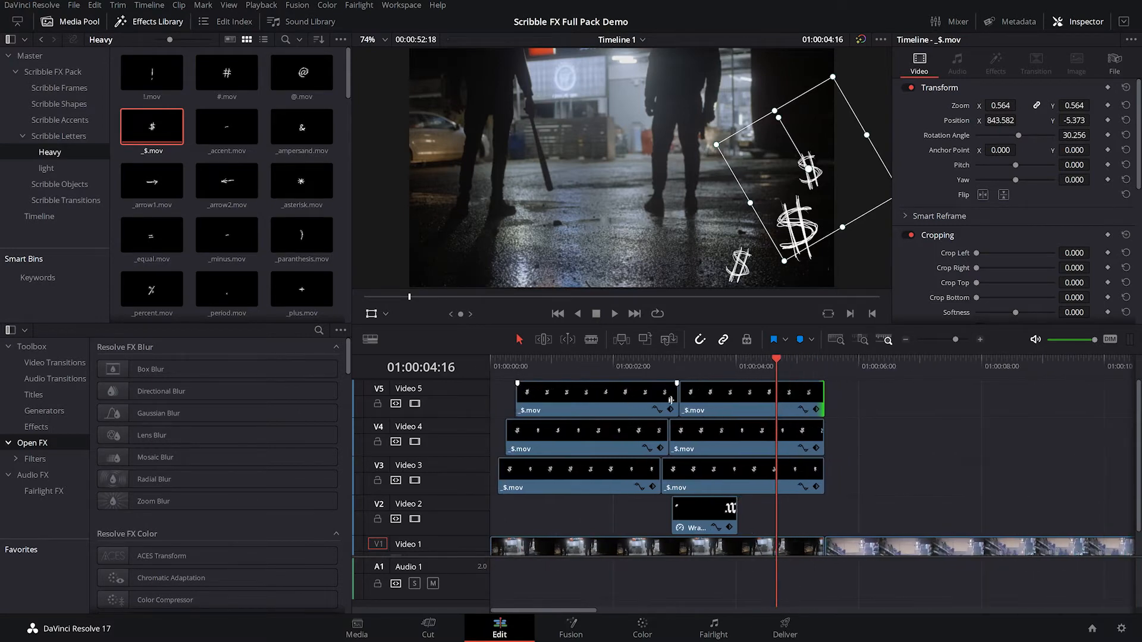
click(746, 398)
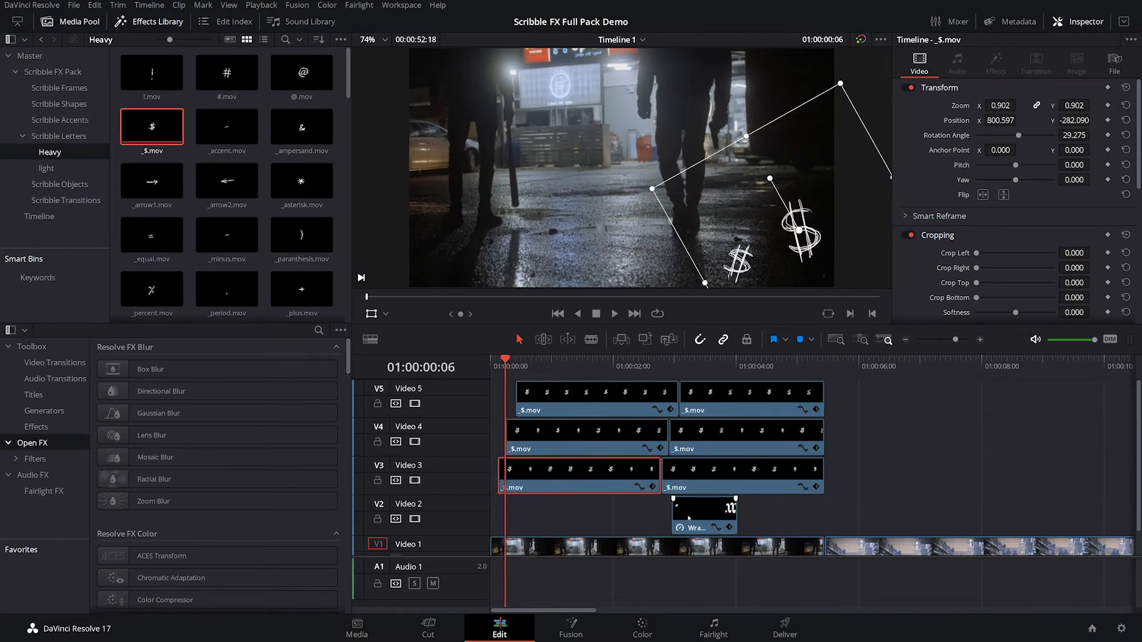
click(641, 628)
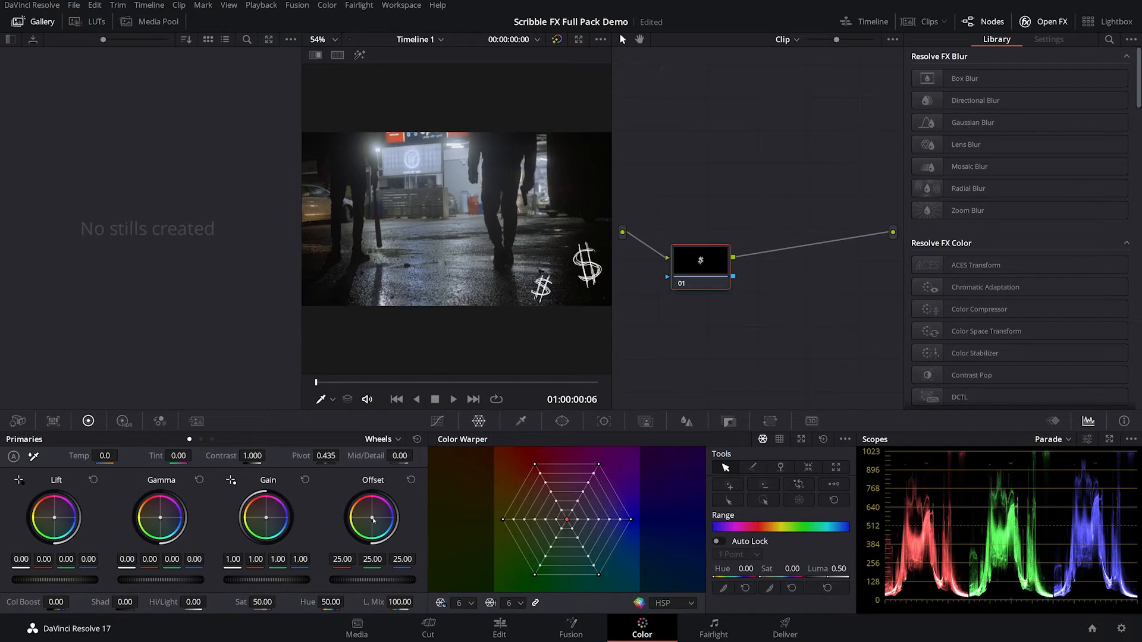
mouse_move(256, 512)
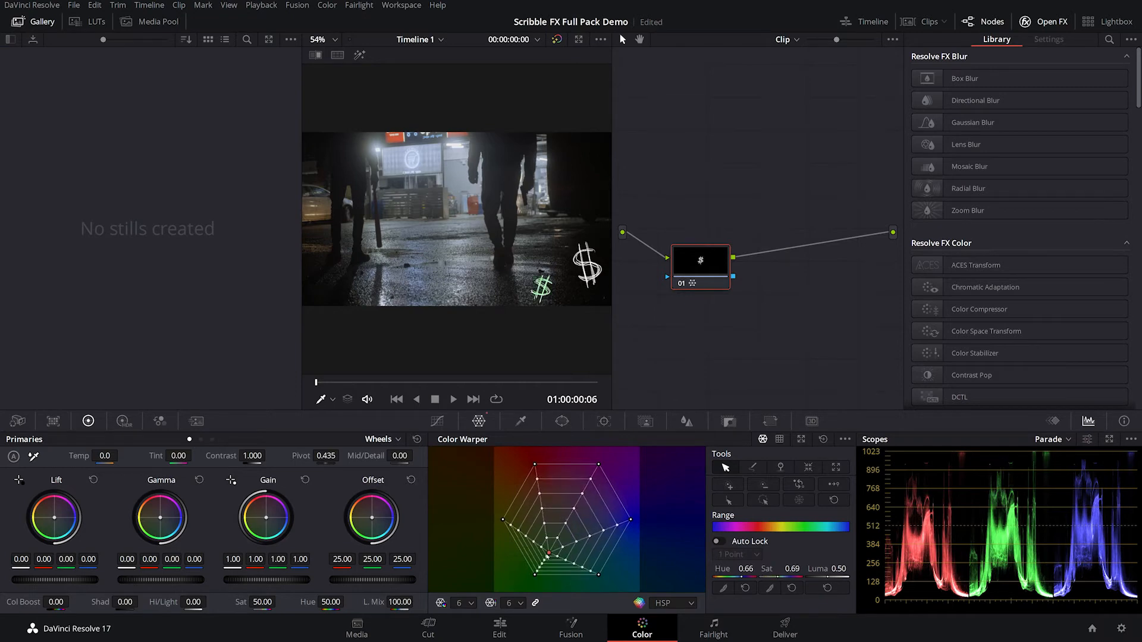
Shift the small dollar clip's hue toward green in the Color Warper, then return to editing
drag(554, 543, 546, 554)
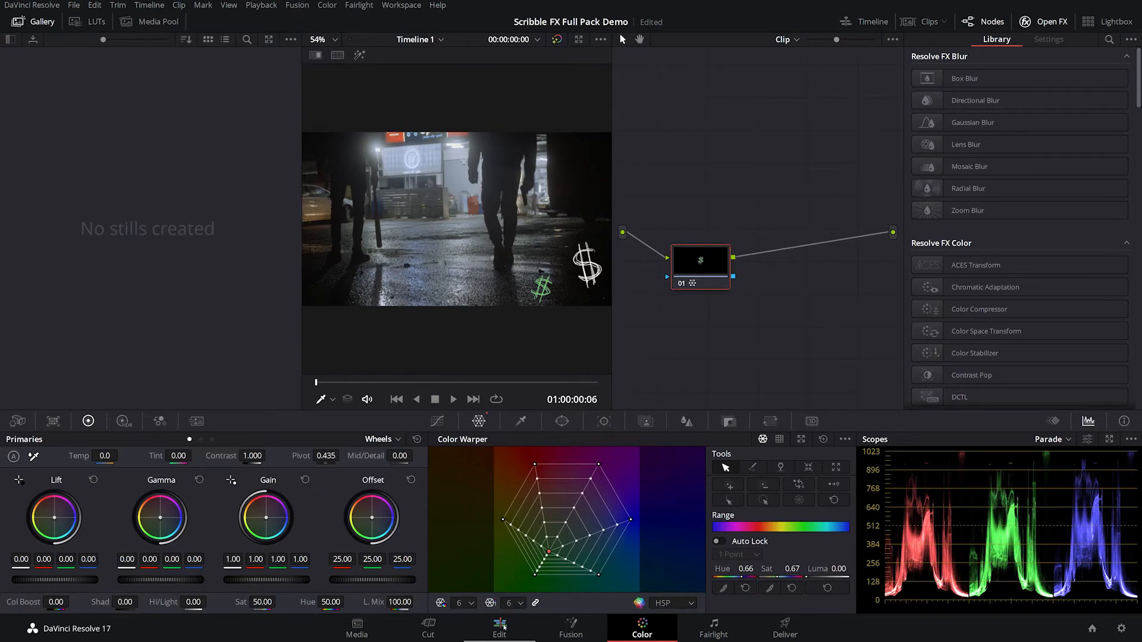
click(499, 628)
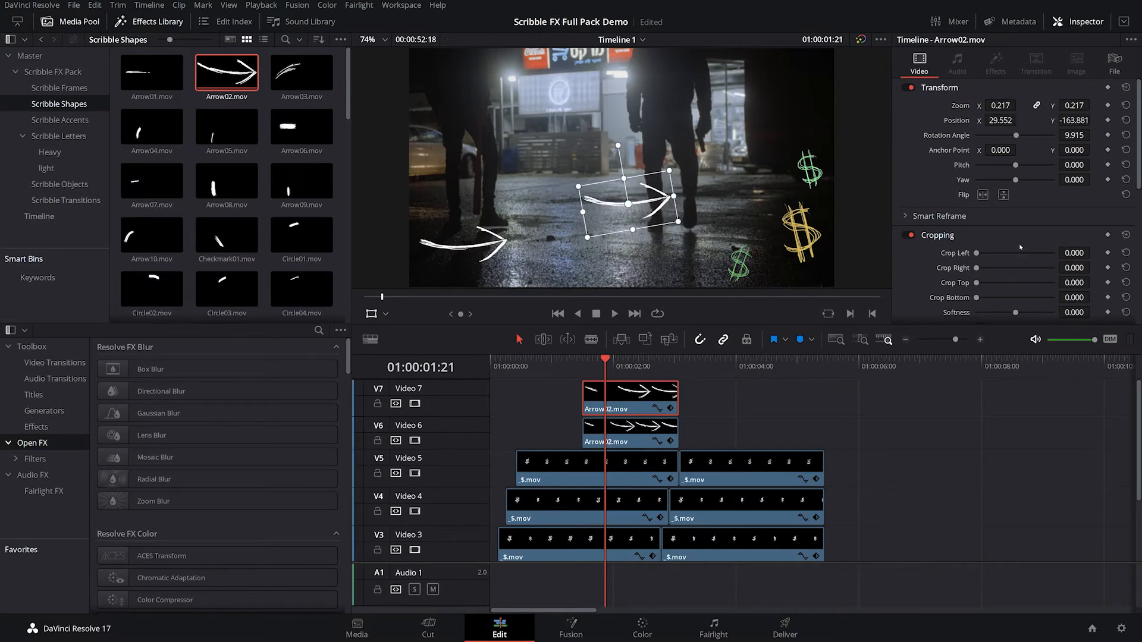
Select the smaller Arrow02 scribble clip on the upper track for adjustment
click(982, 194)
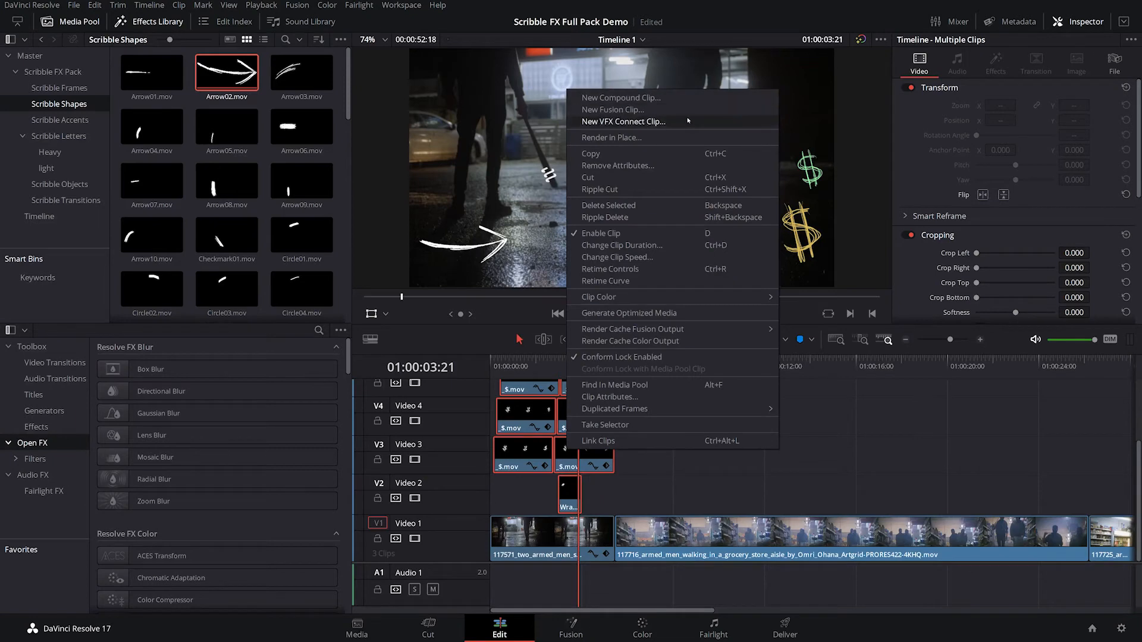
Combine the selected overlay clips into a compound clip named 'FX 1' and return to the timeline start
click(621, 97)
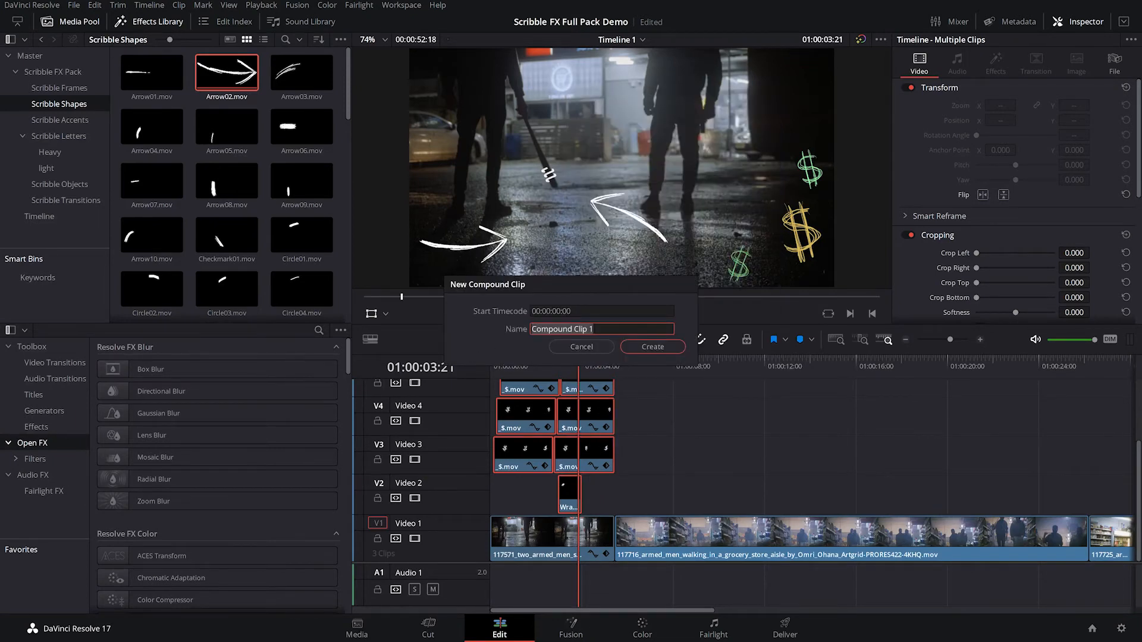
text(F)
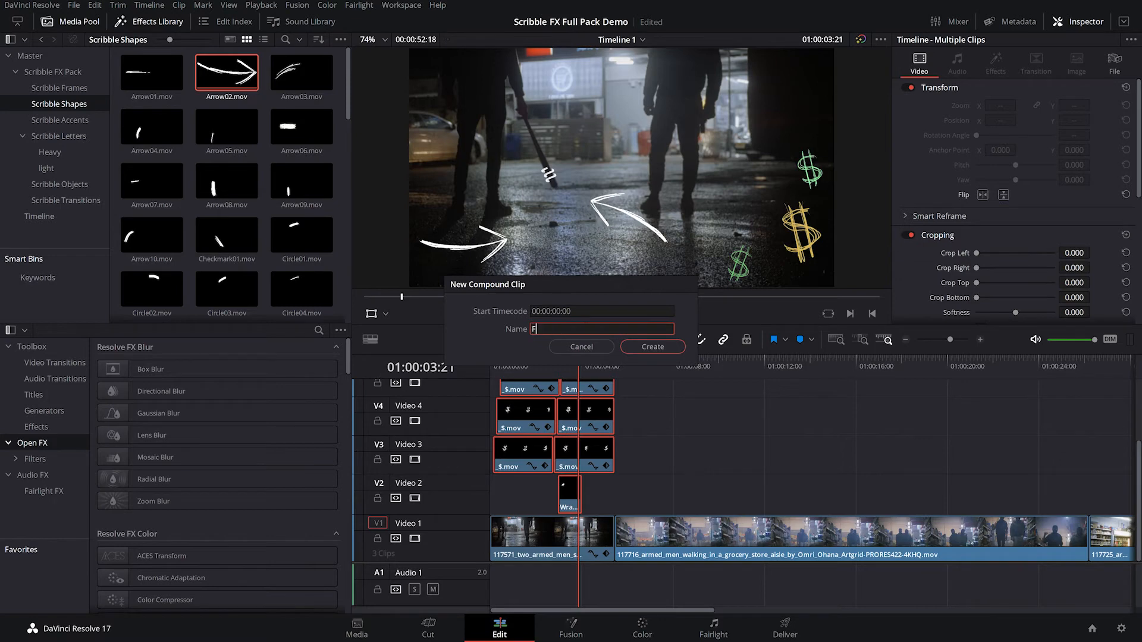
text(X 1)
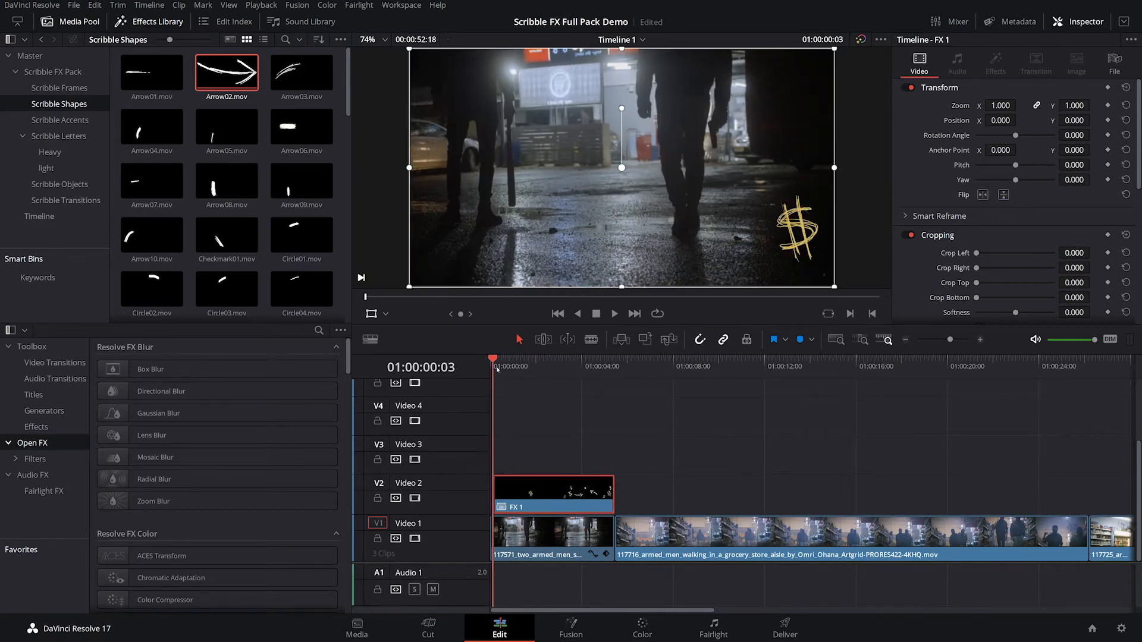
click(614, 314)
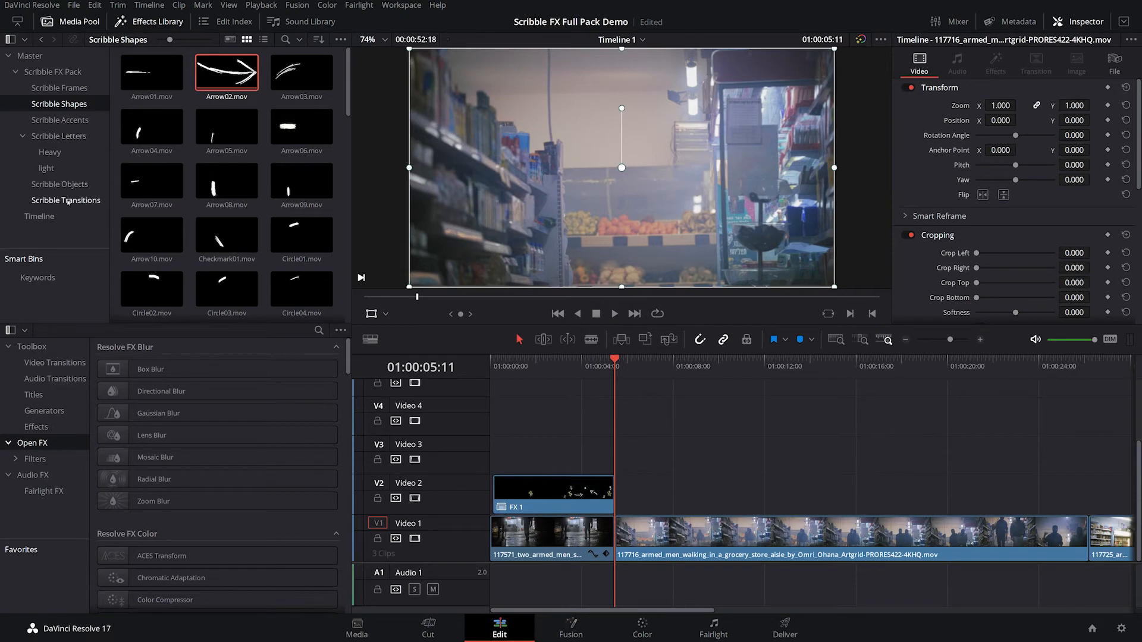
Preview CrossHatch_Wipe.mov from Scribble Transitions and place it on V3 over the cut
click(65, 202)
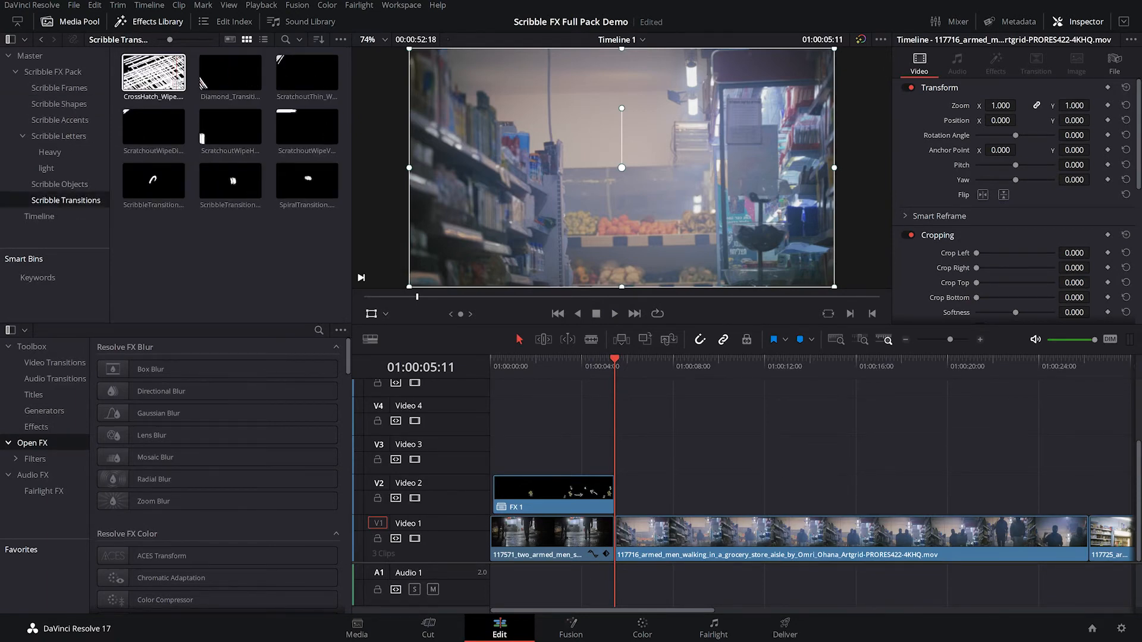
click(229, 72)
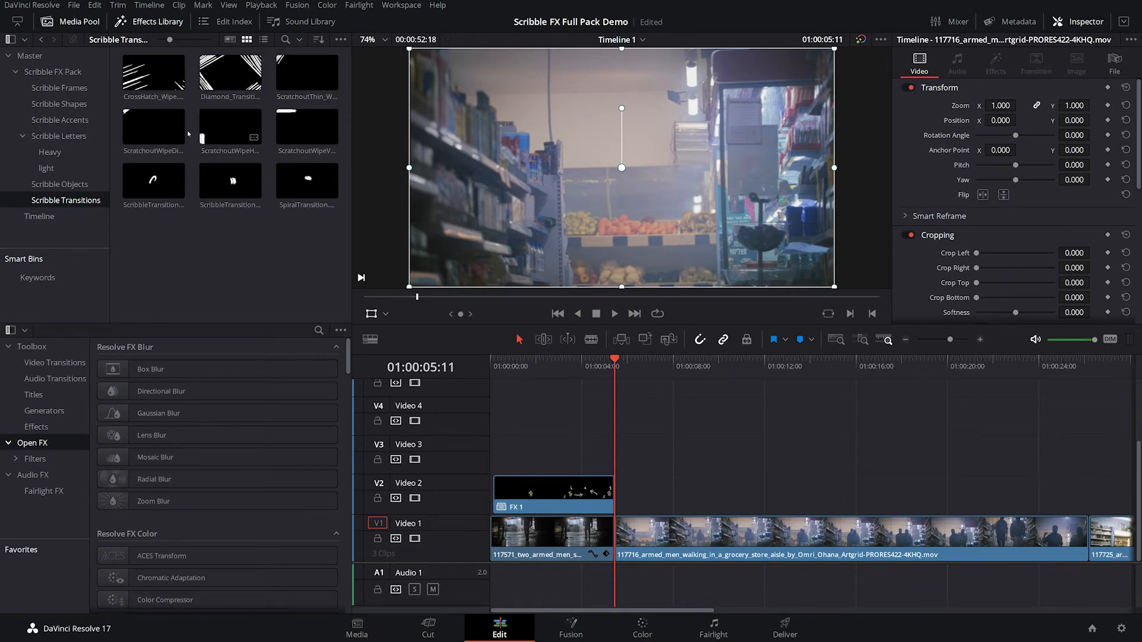
click(153, 72)
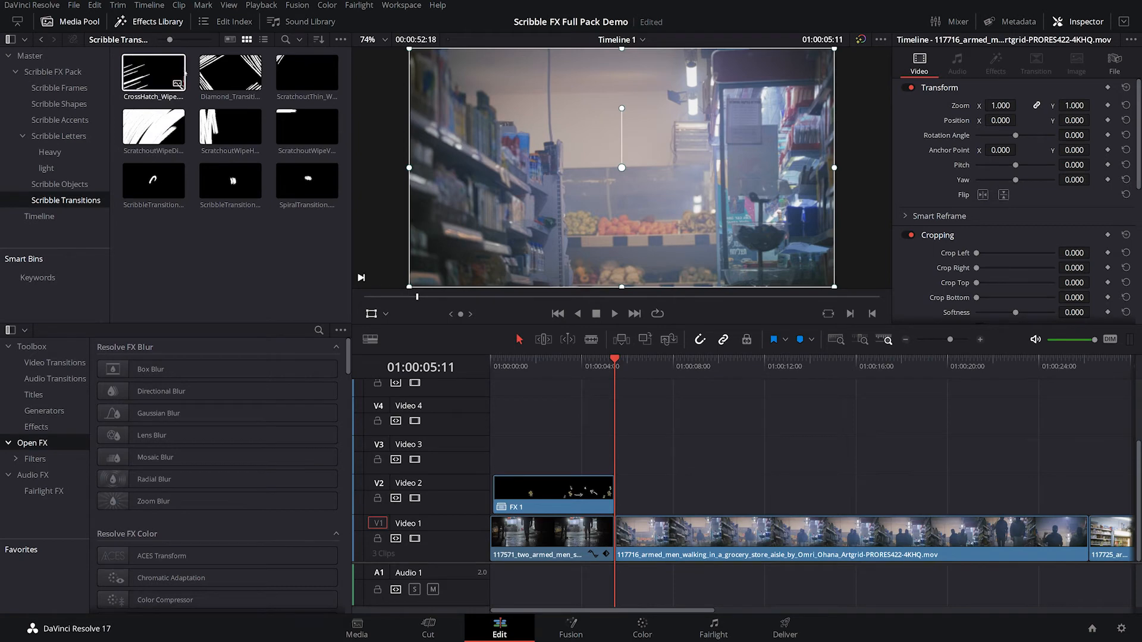
drag(153, 73, 607, 455)
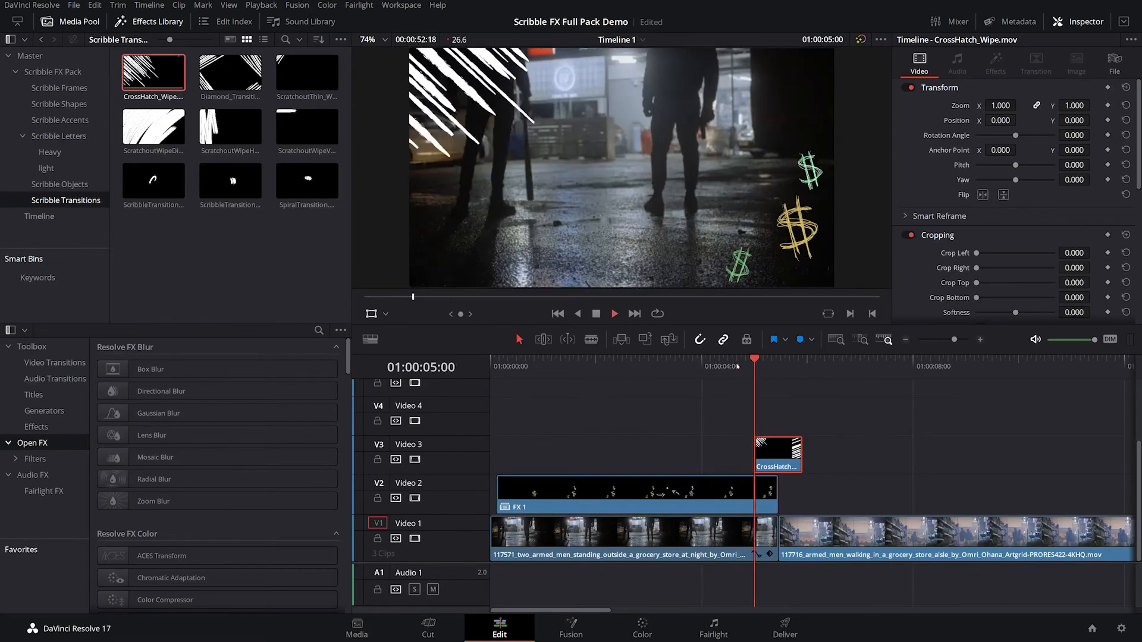
click(827, 366)
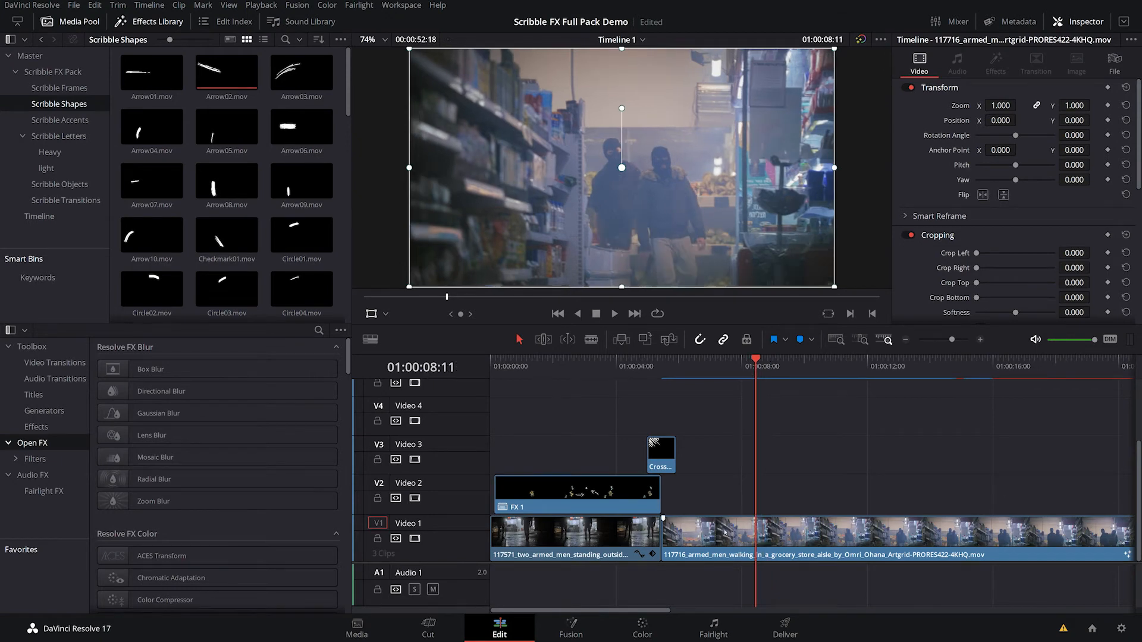
Open the store-aisle clip on the Fusion page and reposition the MediaIn1 node further left
click(571, 628)
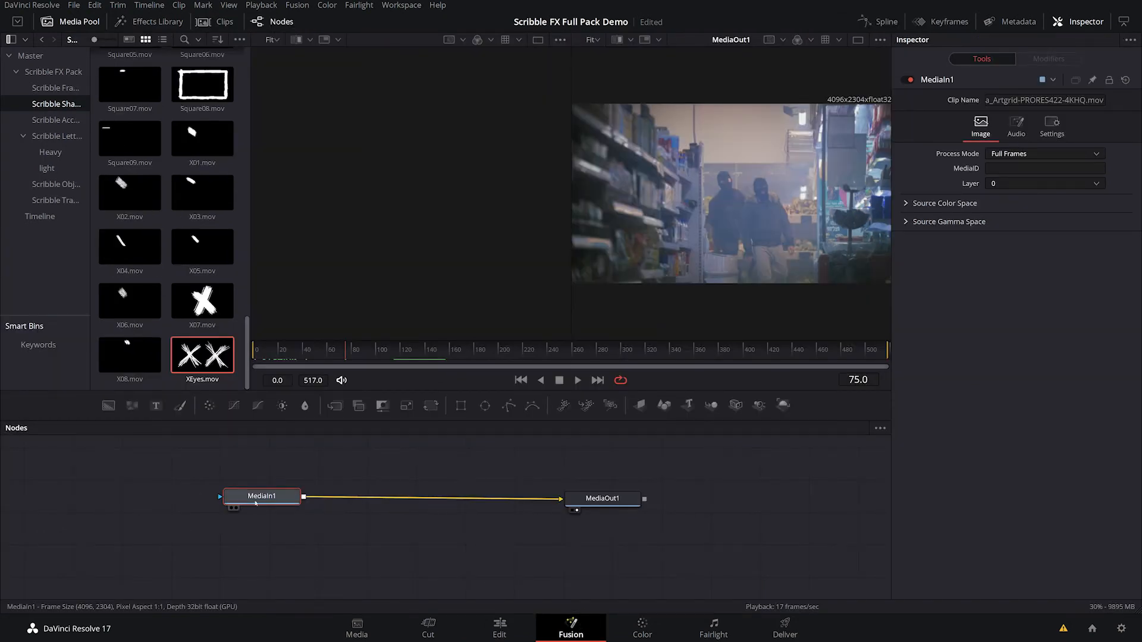
drag(260, 496, 137, 506)
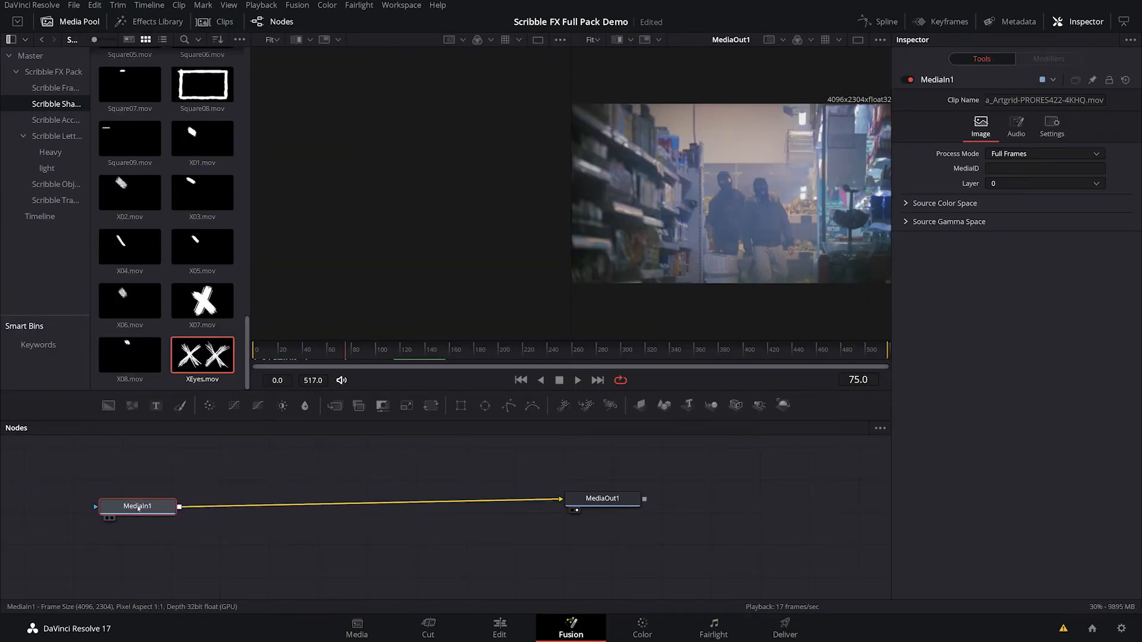
drag(137, 506, 180, 494)
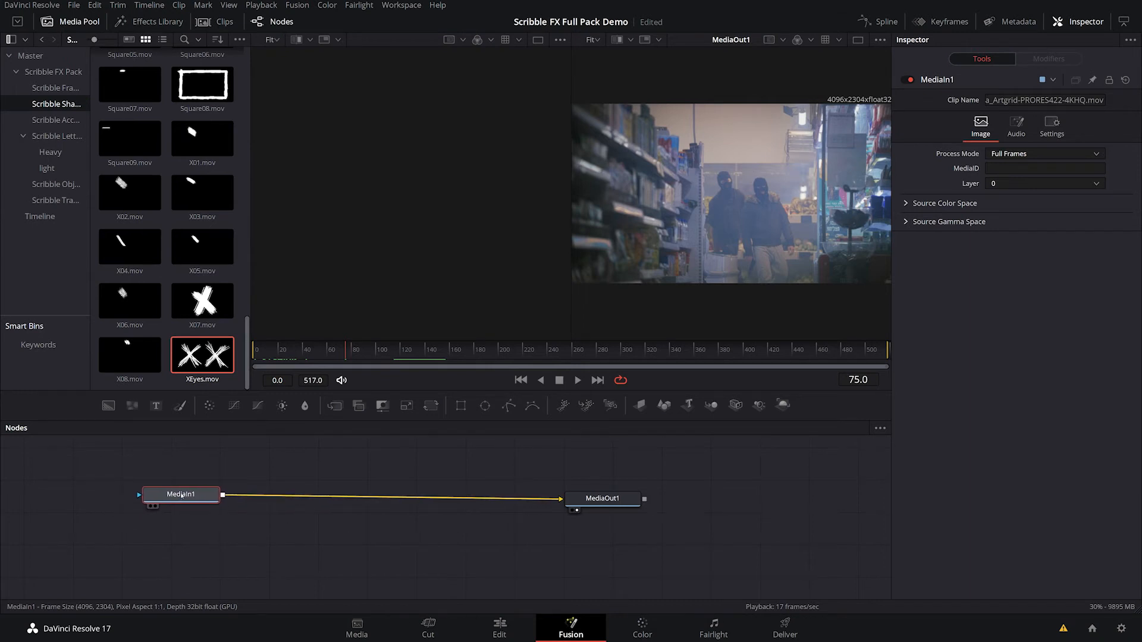
mouse_move(283, 405)
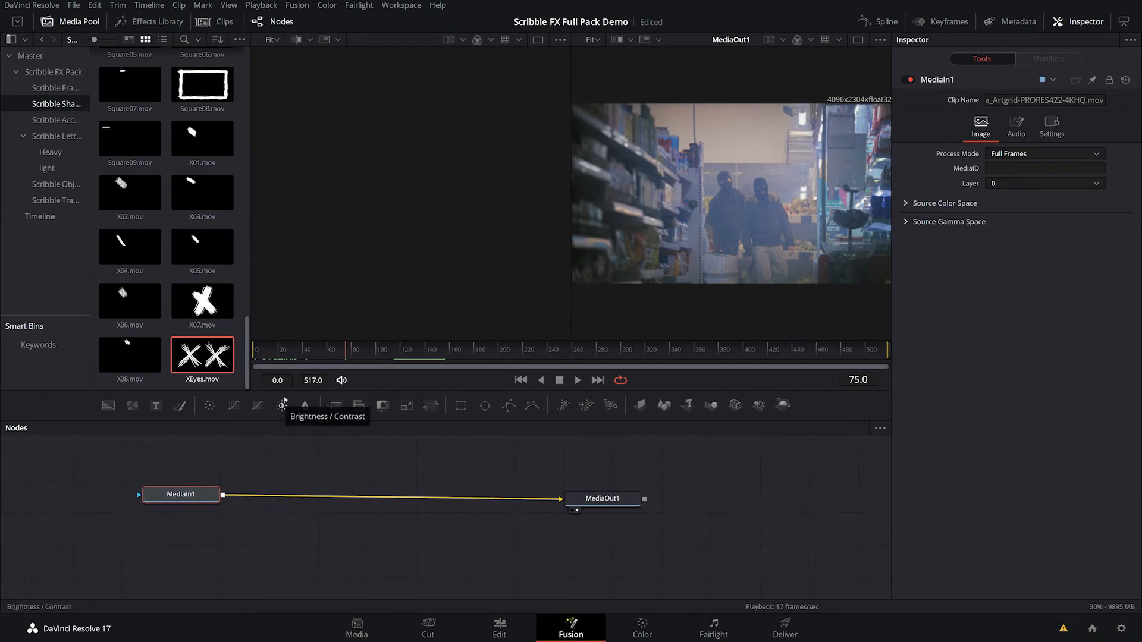
drag(181, 494, 148, 493)
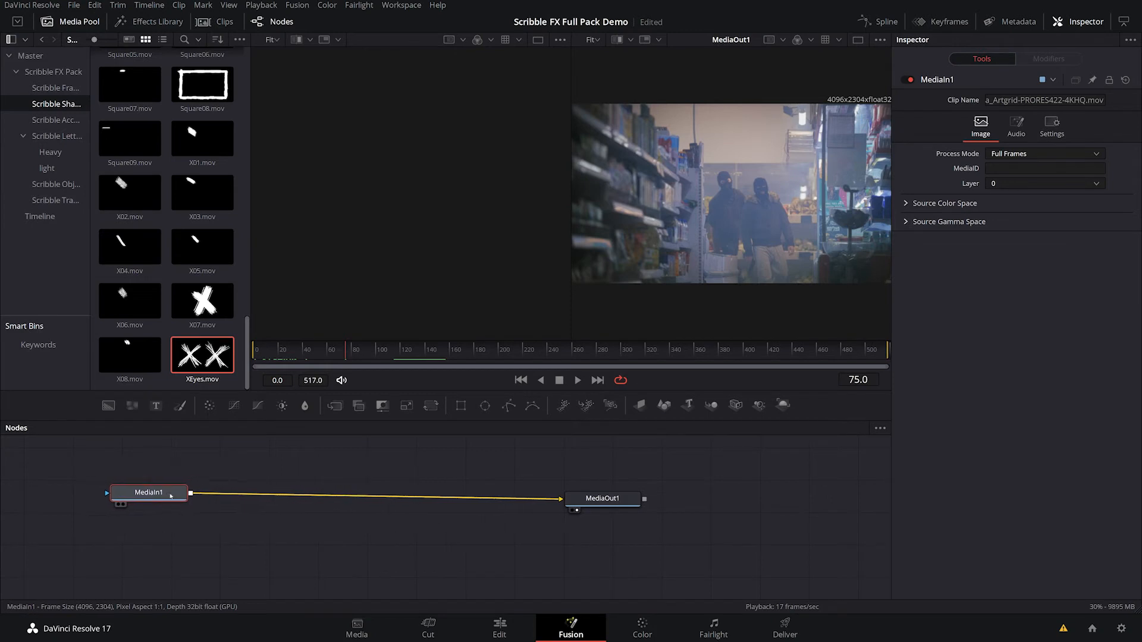
drag(148, 492, 275, 484)
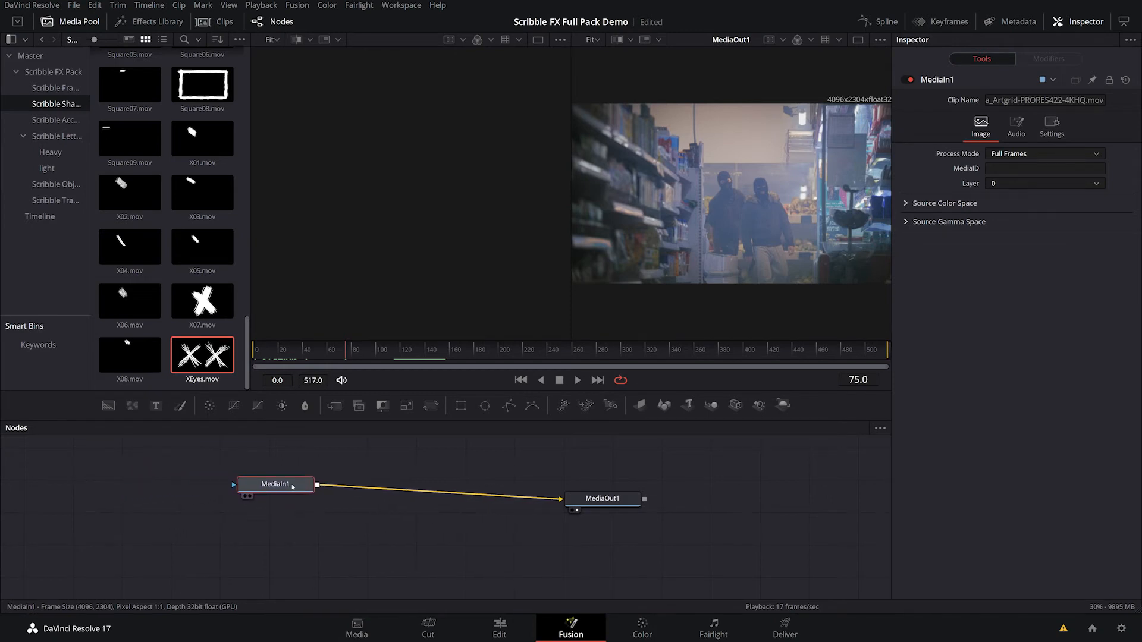
drag(276, 484, 179, 500)
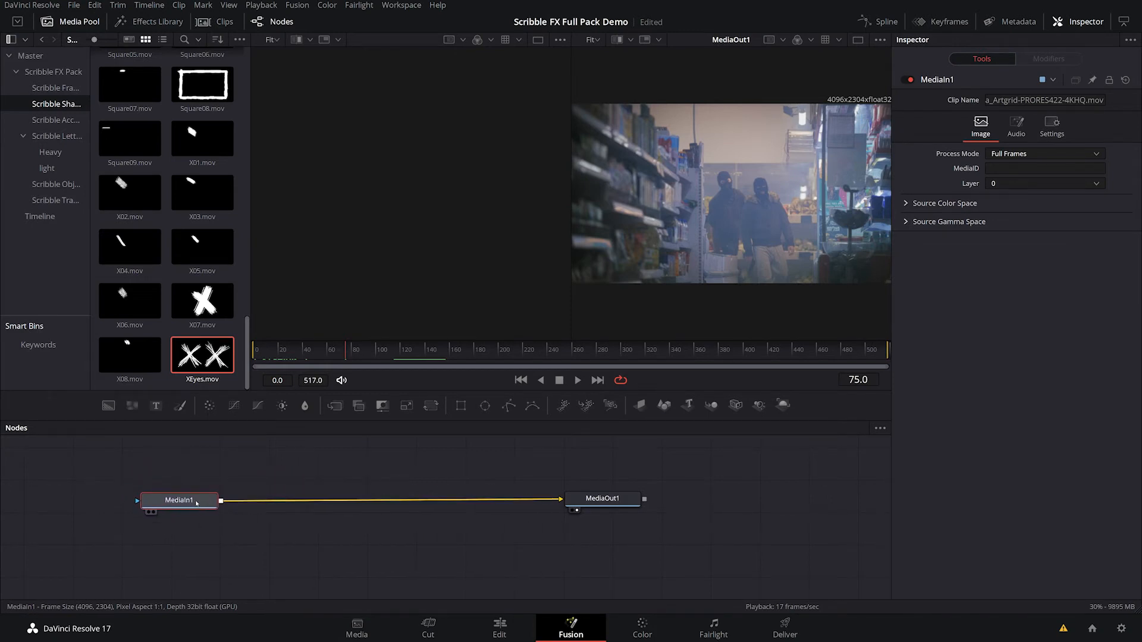
drag(178, 500, 184, 483)
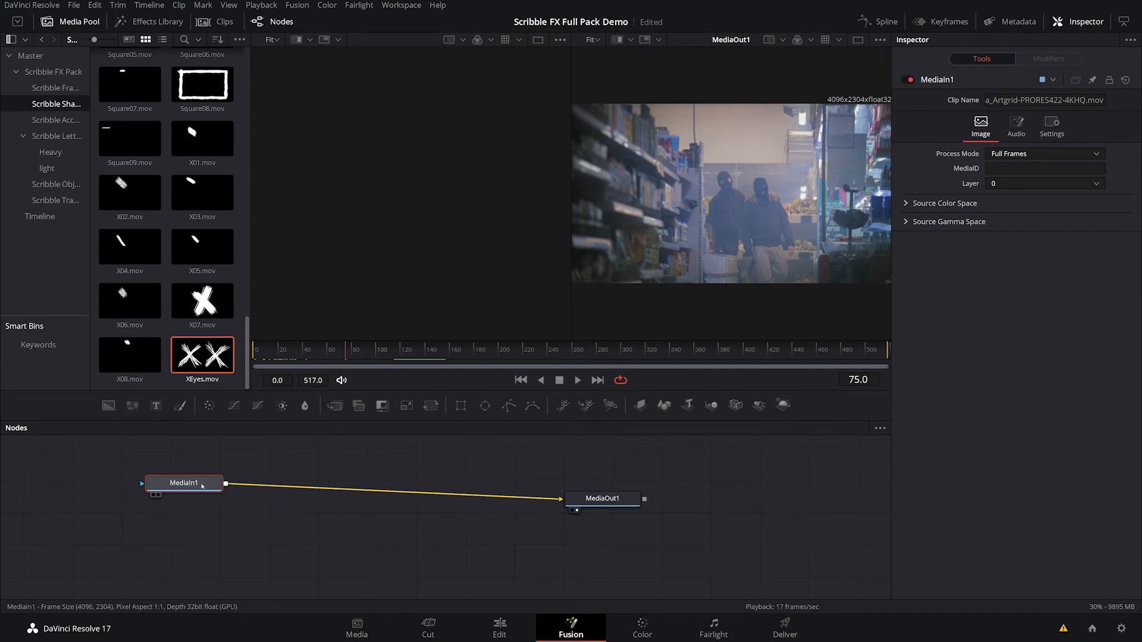
mouse_move(204, 492)
text(Planar Tracker)
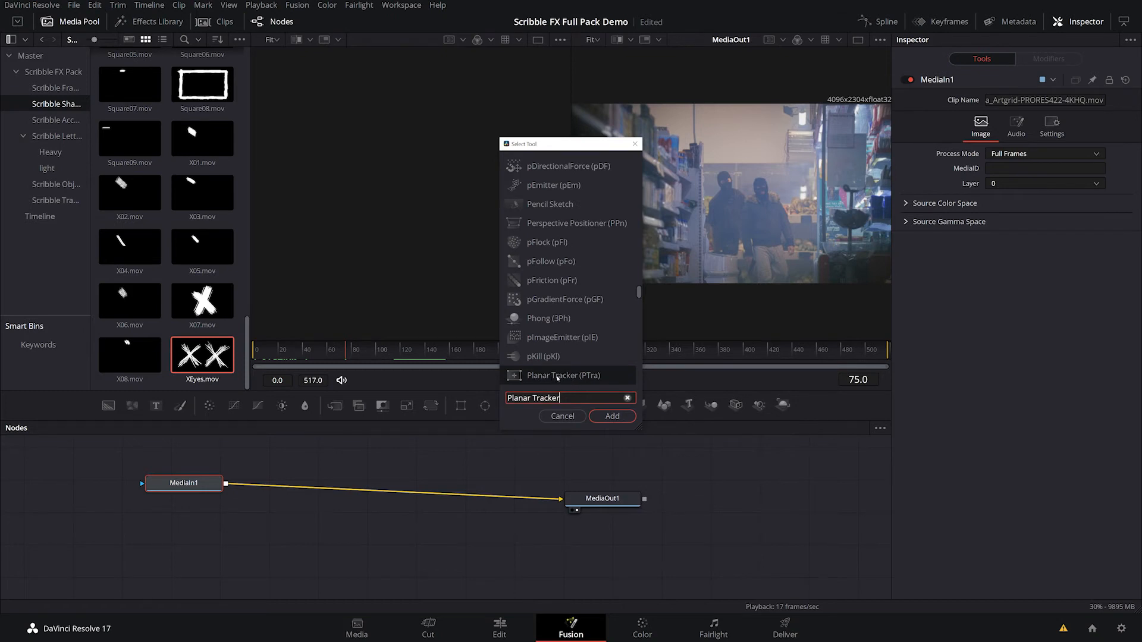
Insert a Planar Tracker between MediaIn and MediaOut and start outlining the robber's face
click(610, 415)
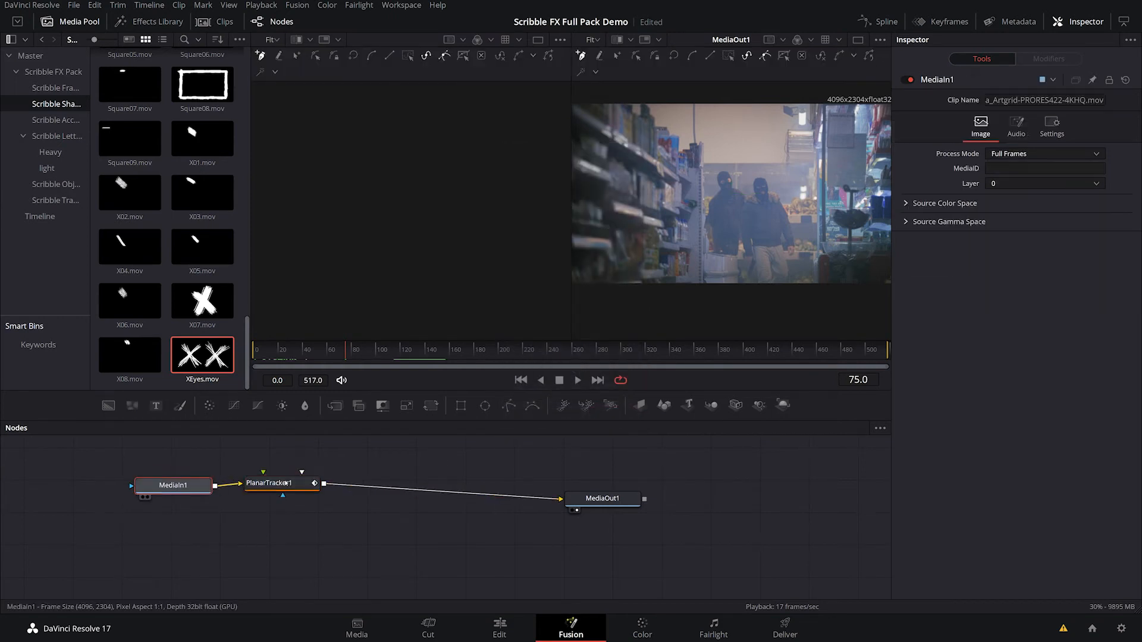
click(269, 483)
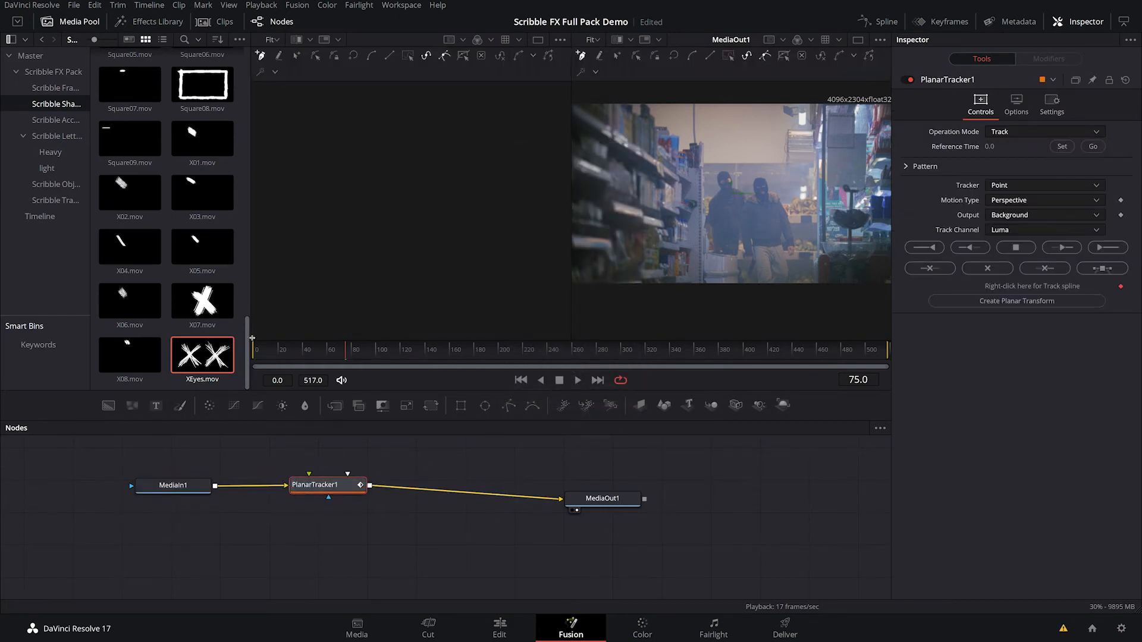
click(295, 350)
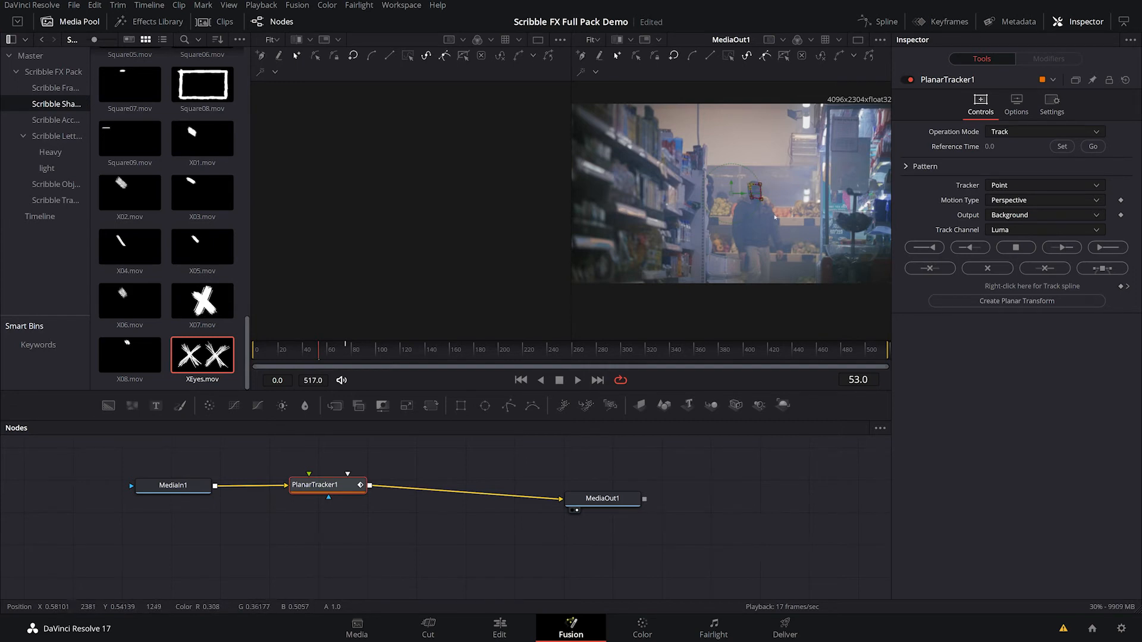
mouse_move(787, 231)
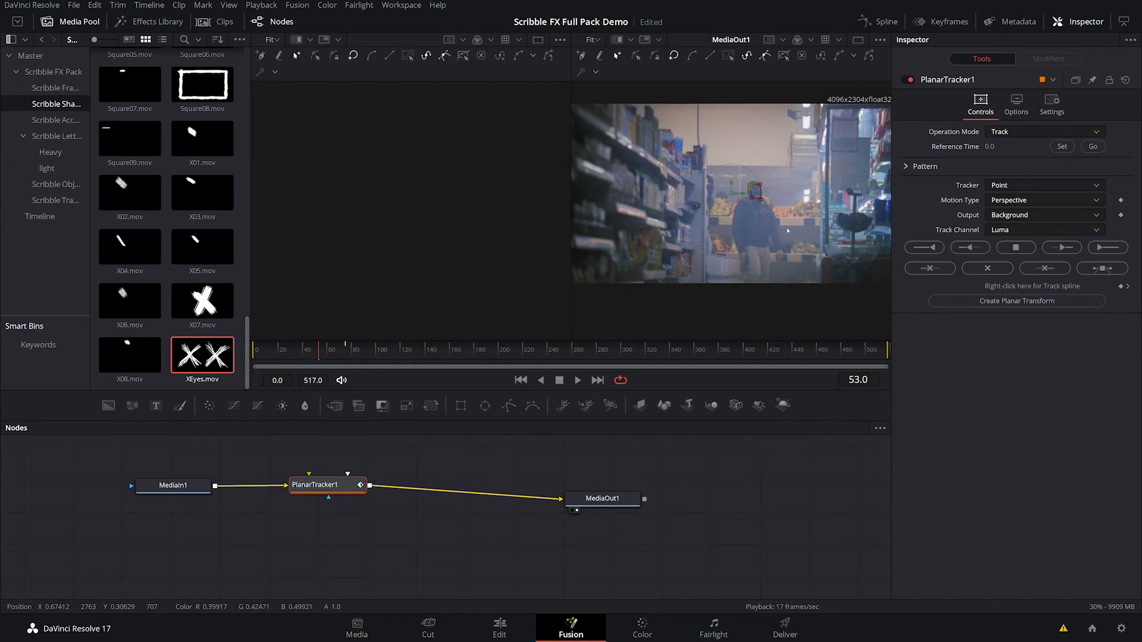
Close the tracking polygon around the robber's face and attempt a forward track
click(1015, 248)
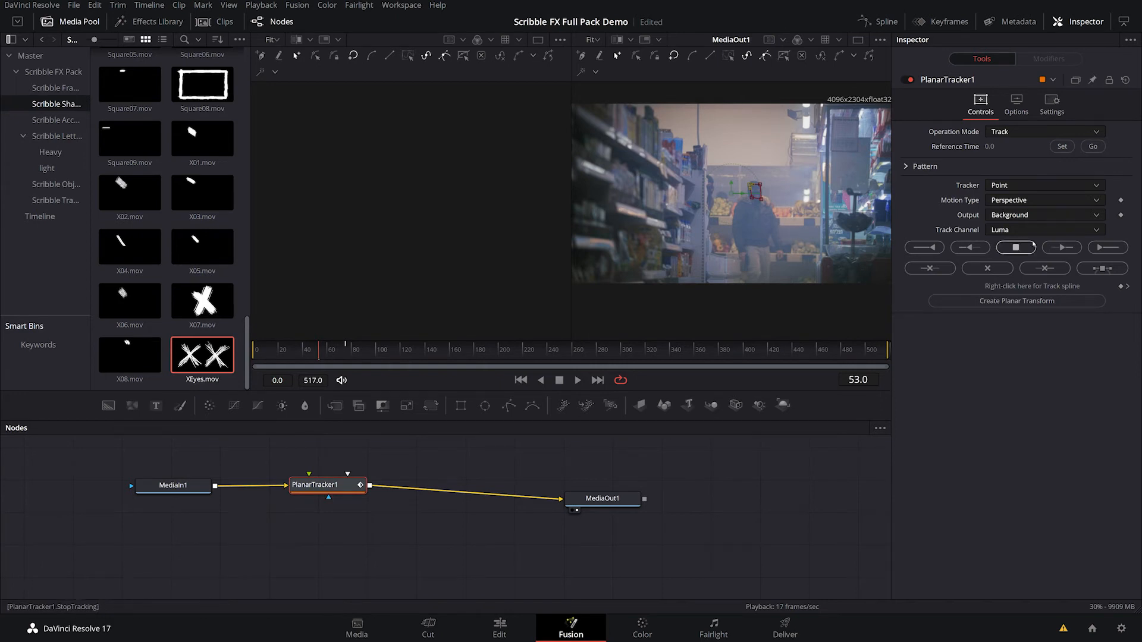
click(1107, 247)
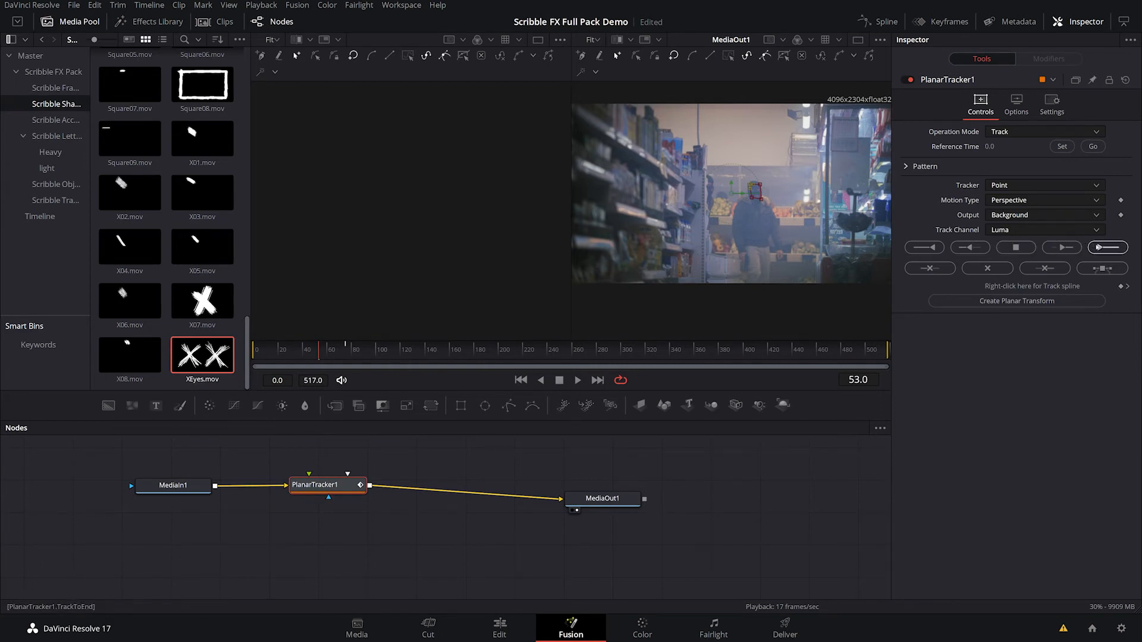
click(1107, 247)
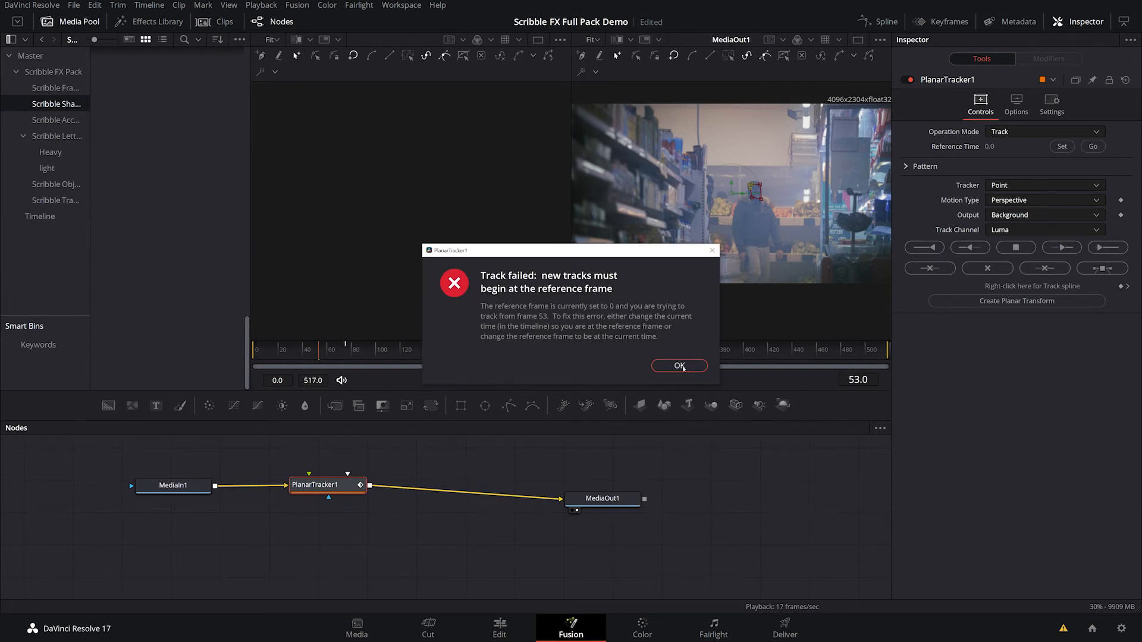
Dismiss the Track failed error and set the reference time to frame 53
click(678, 364)
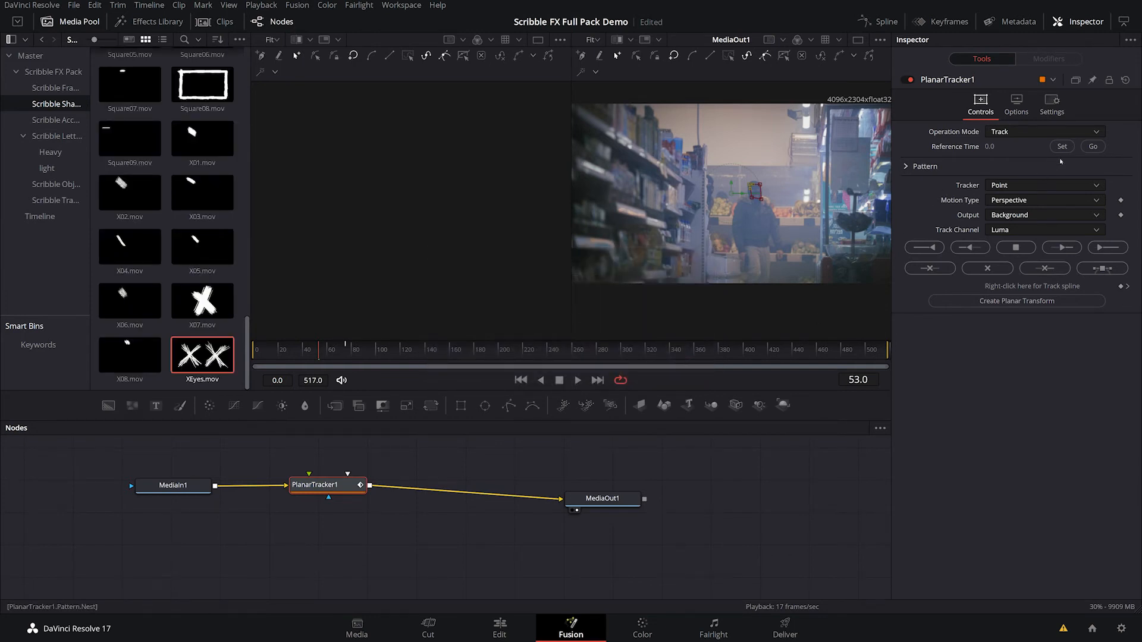
click(1060, 146)
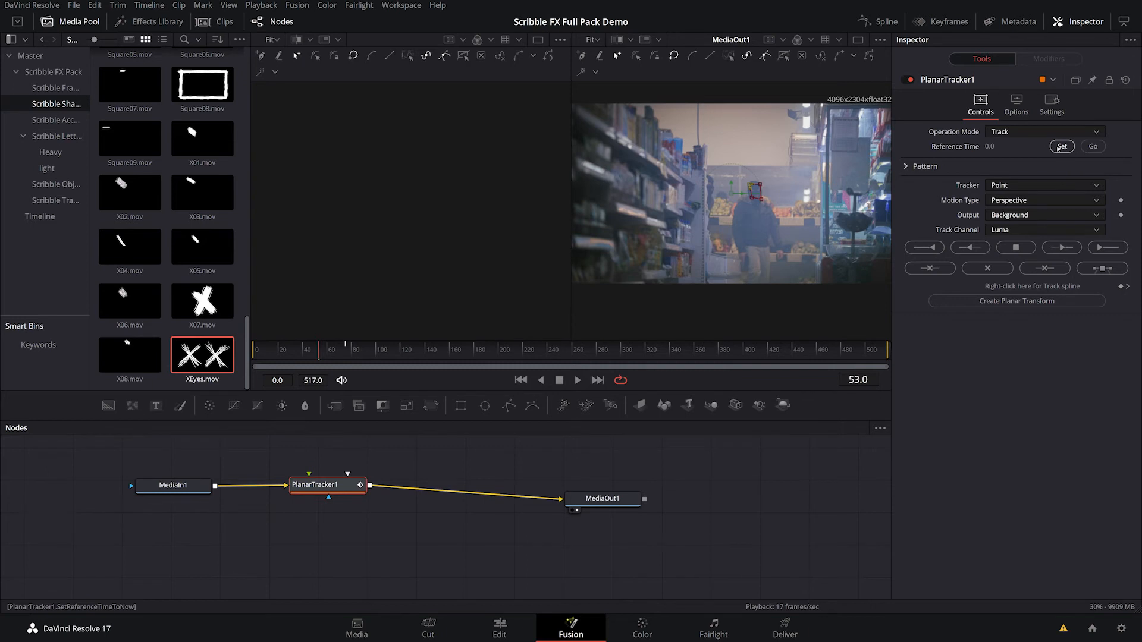
click(1060, 146)
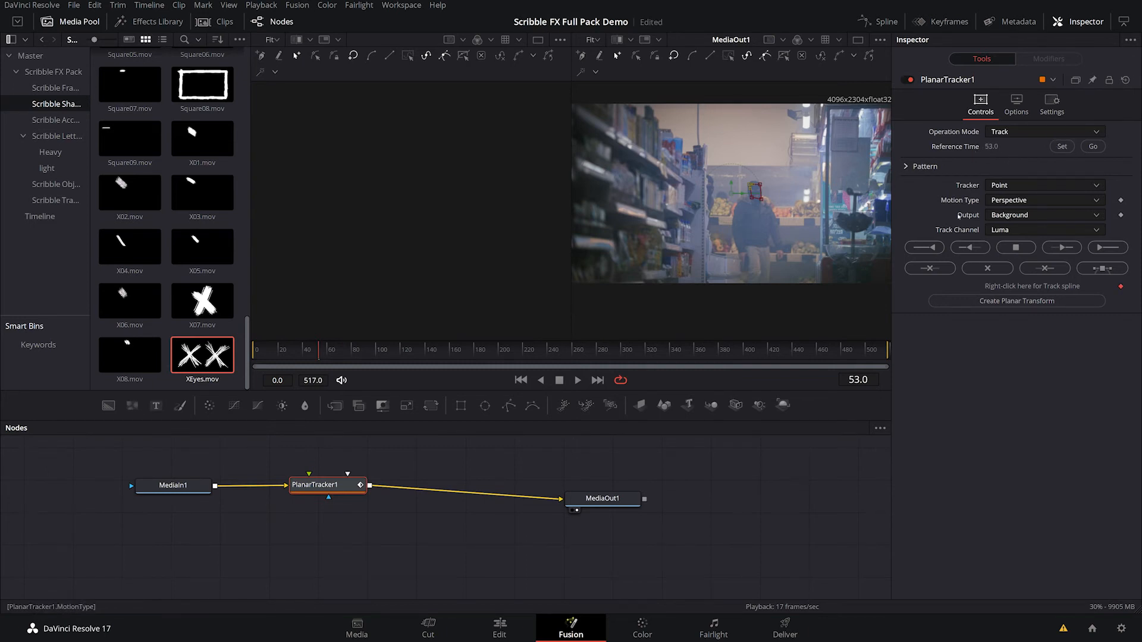
Change the Planar Tracker motion type to Translation, then to Translation, Rotation
click(1042, 200)
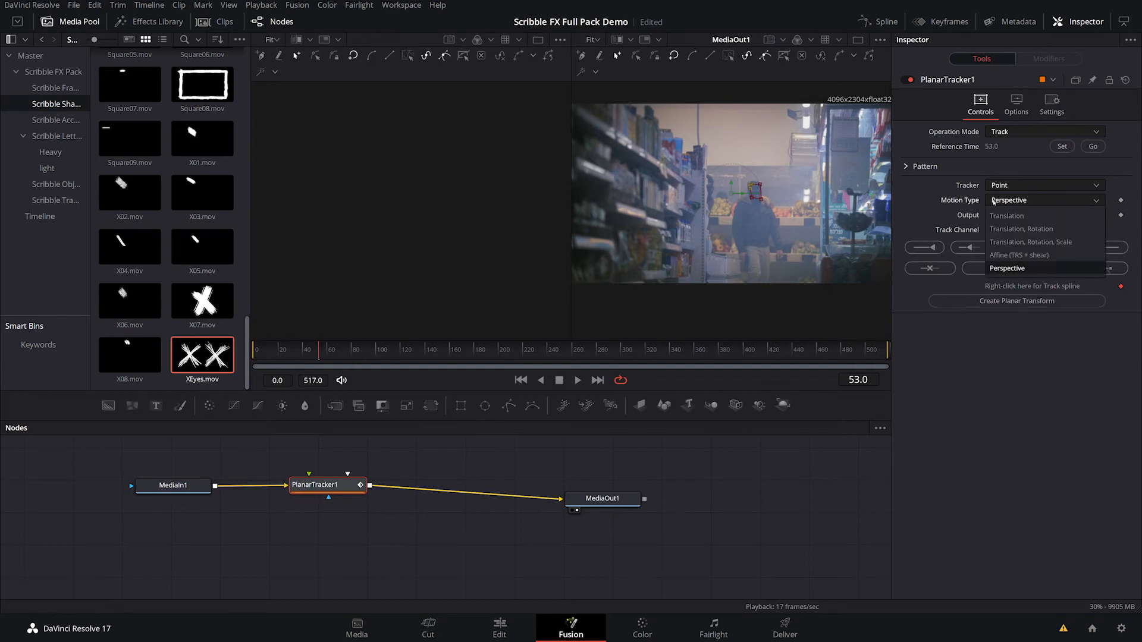
mouse_move(1006, 215)
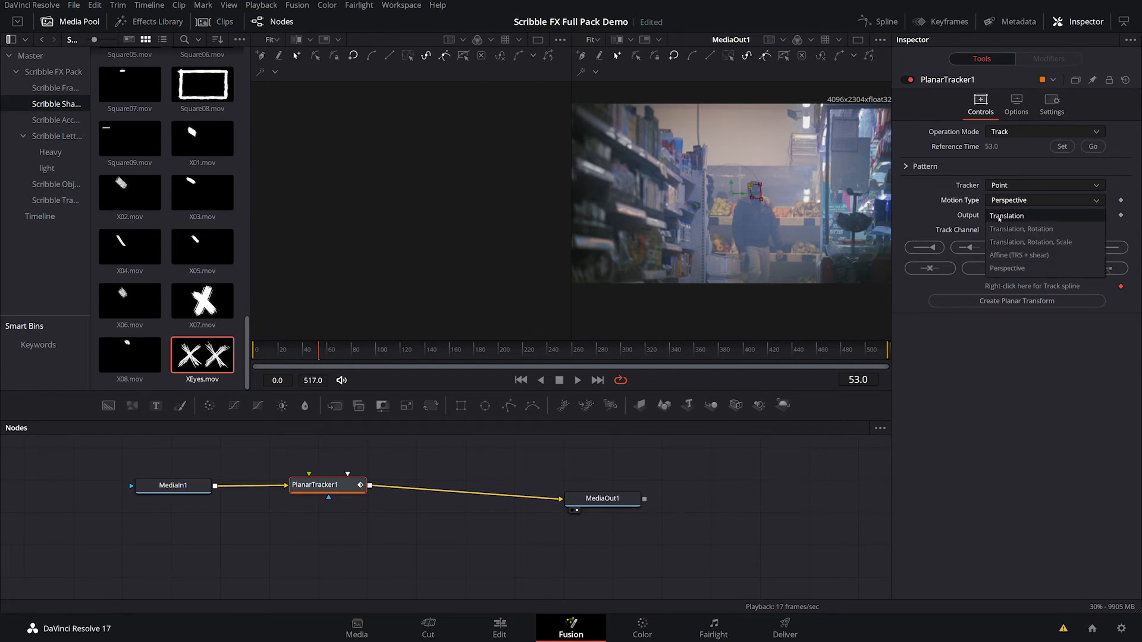
click(1007, 215)
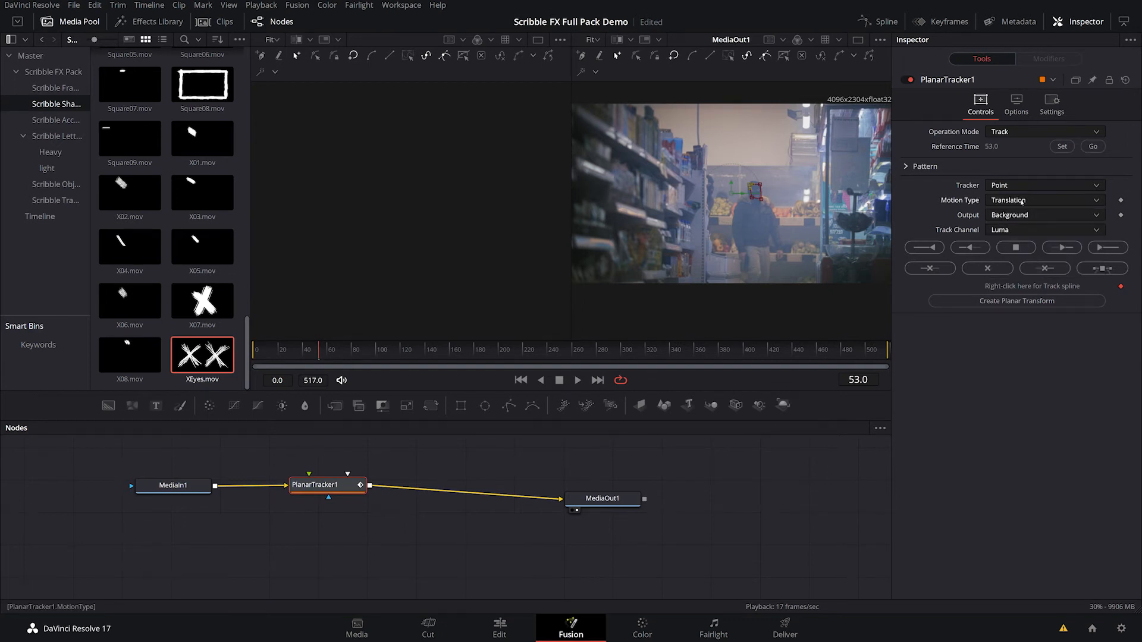
click(1042, 199)
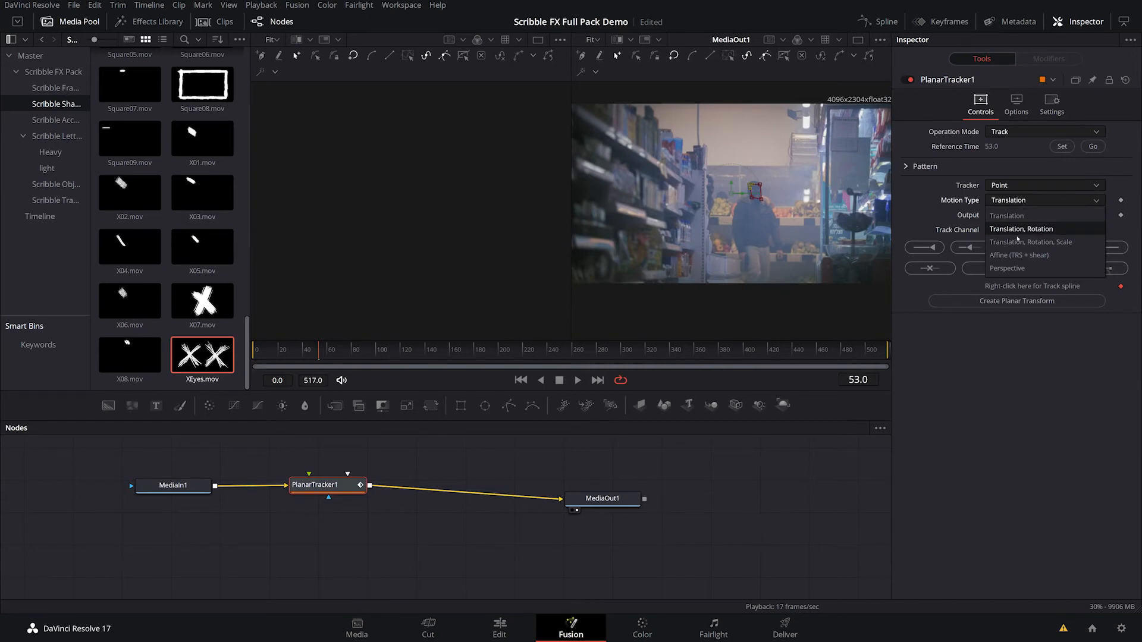
mouse_move(1007, 216)
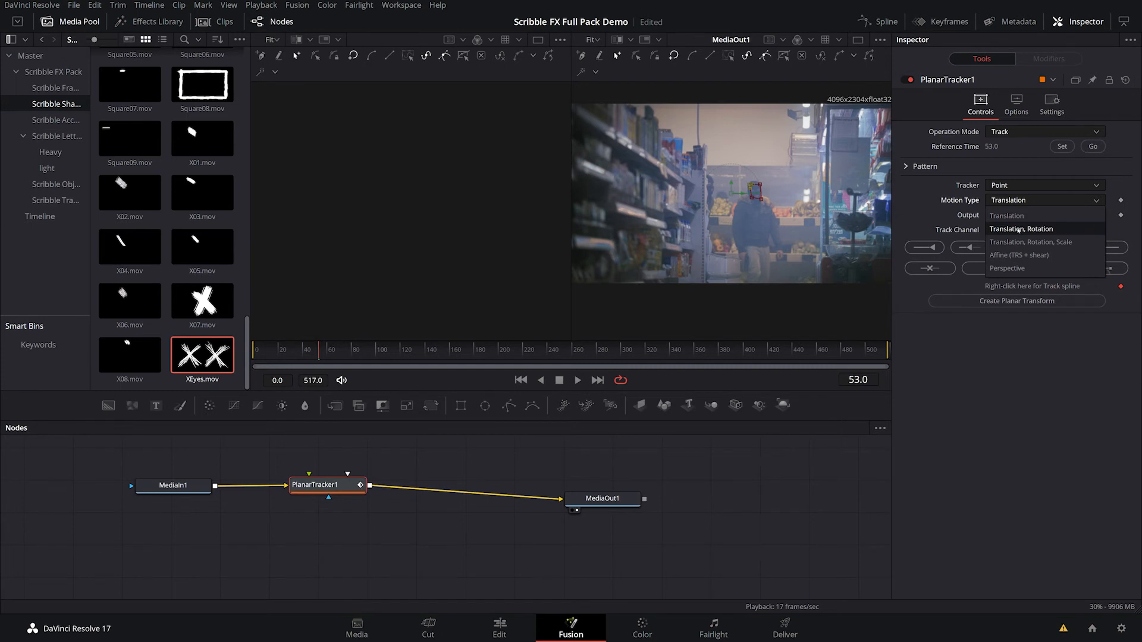
click(1023, 228)
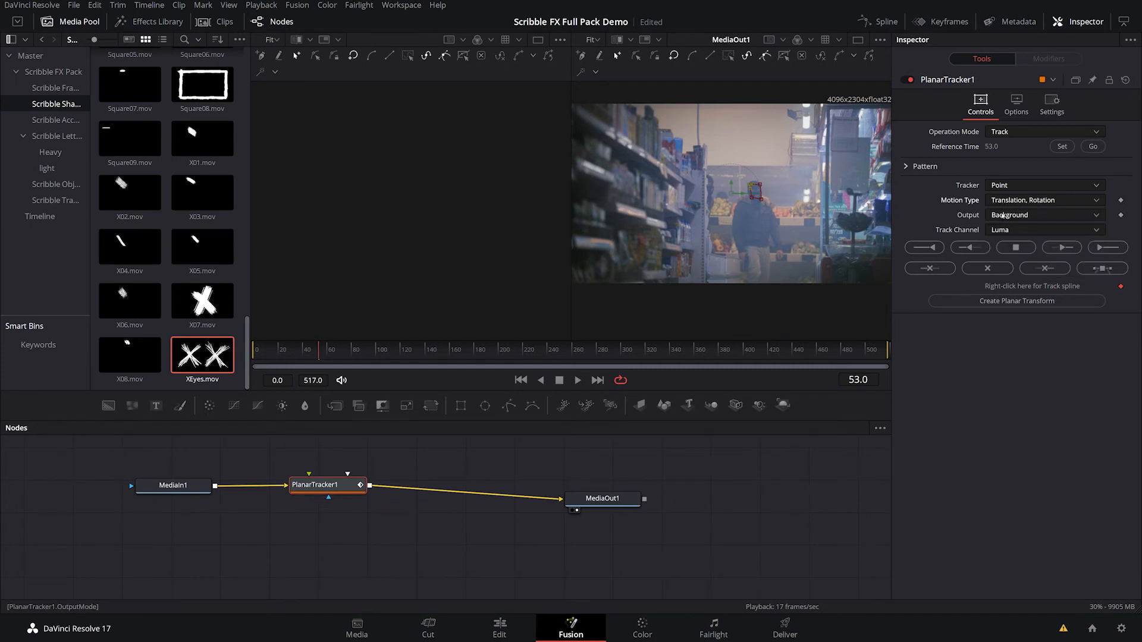
click(1106, 248)
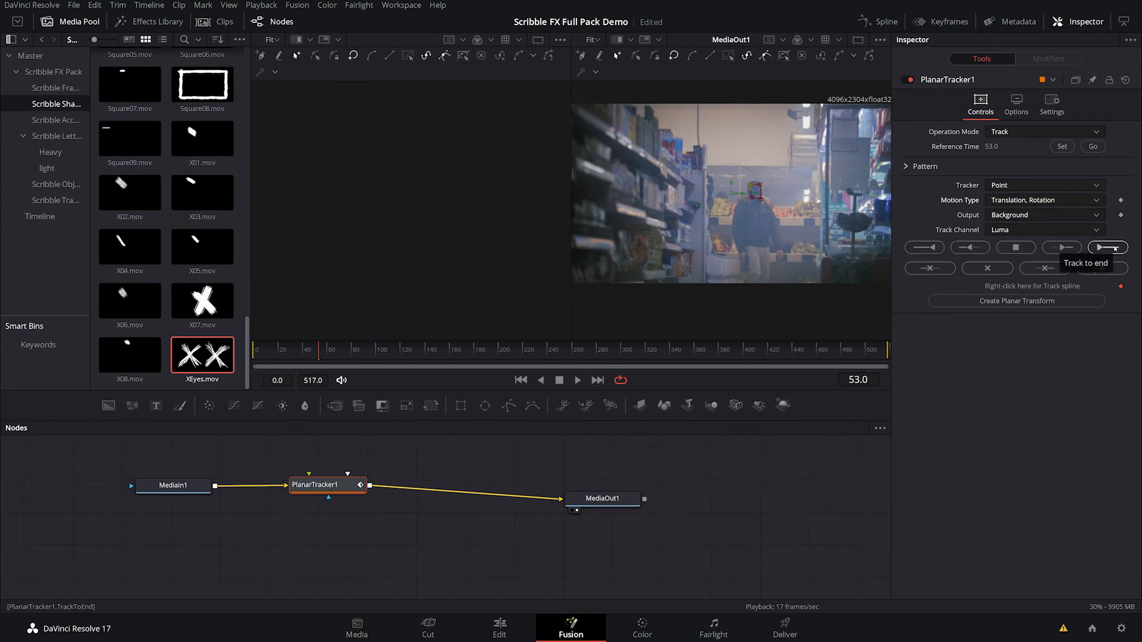
Track the face forward to frame 144, then create and reposition a PlanarTransform1 node
click(1107, 247)
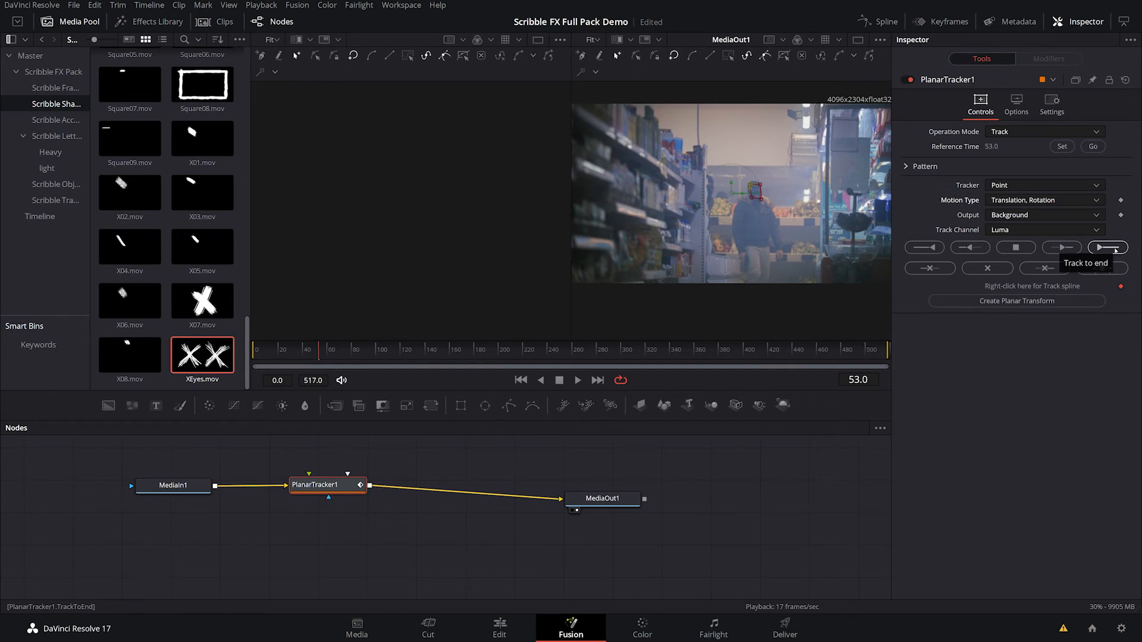
click(1107, 248)
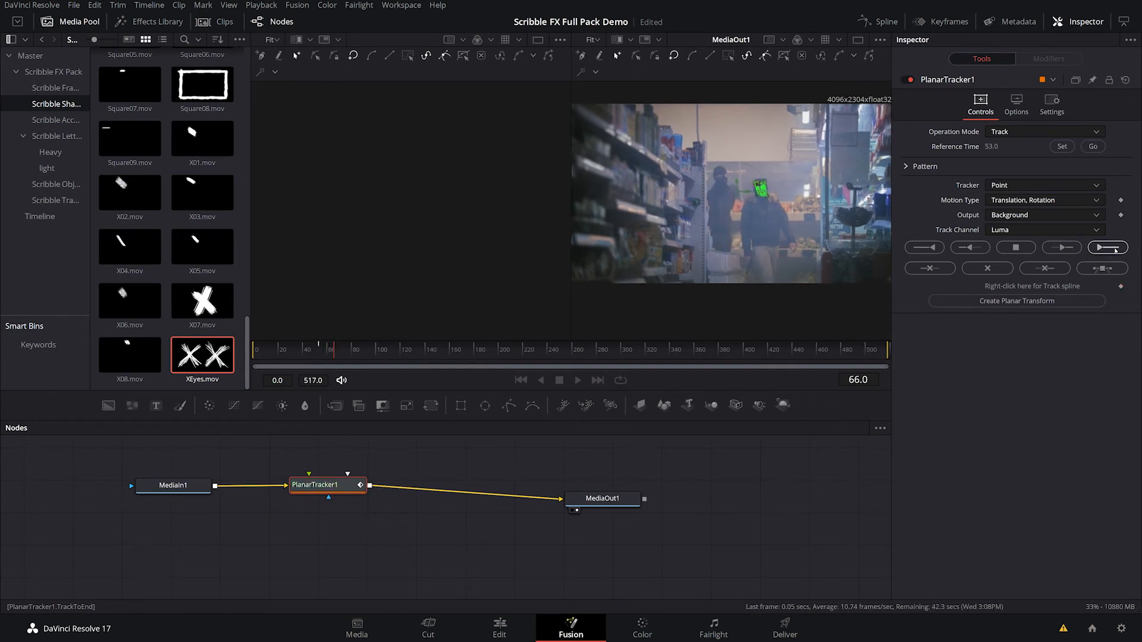
click(1107, 247)
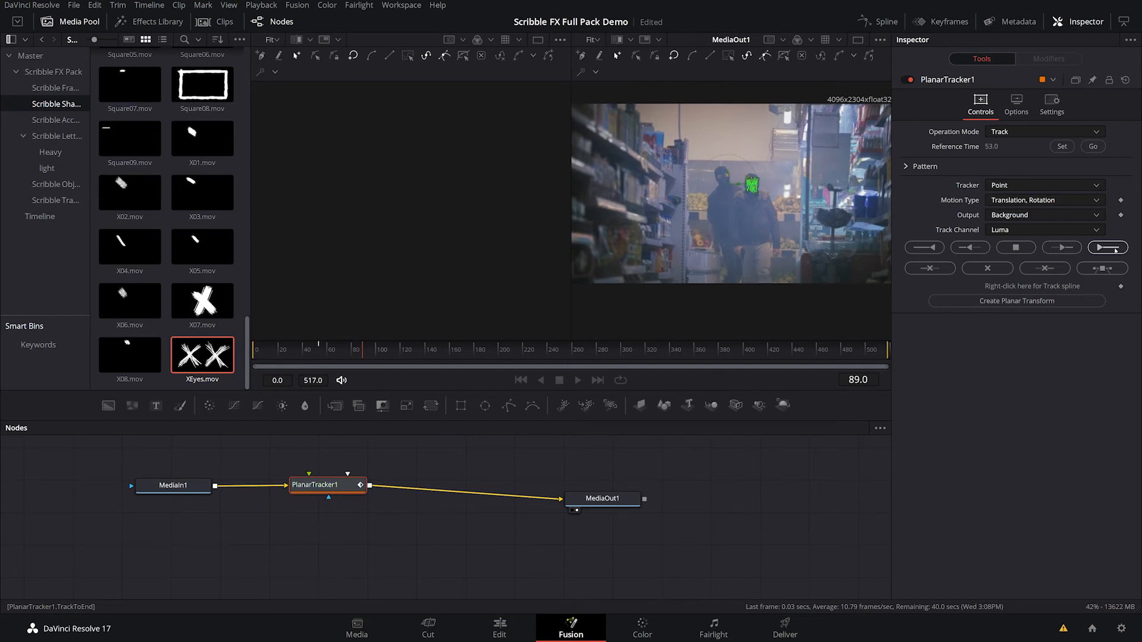
click(1107, 247)
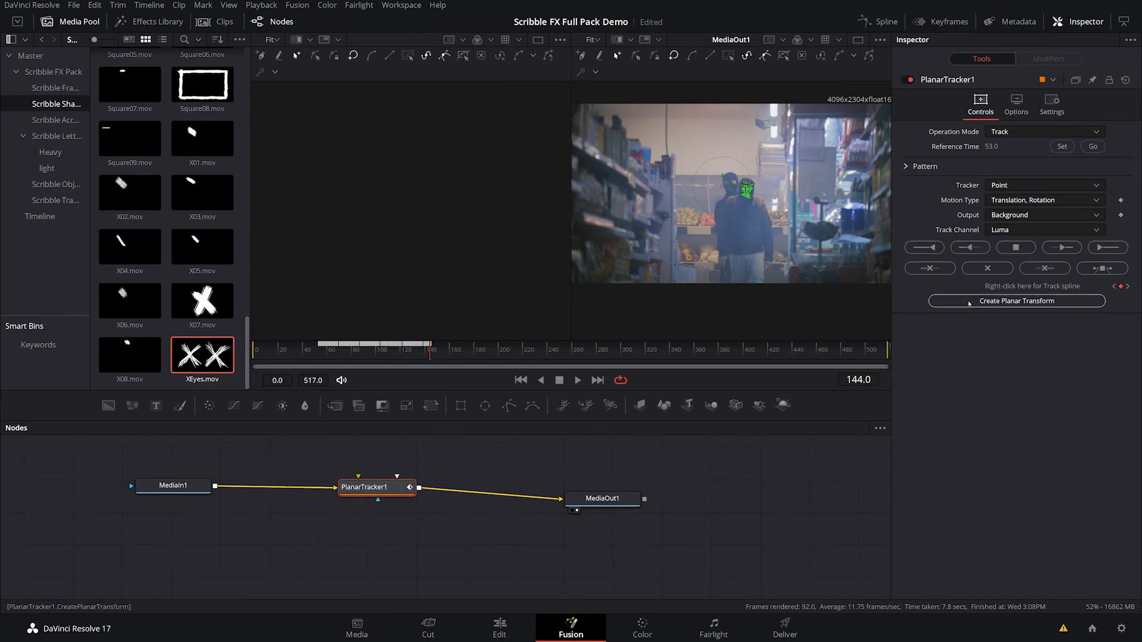
click(1015, 299)
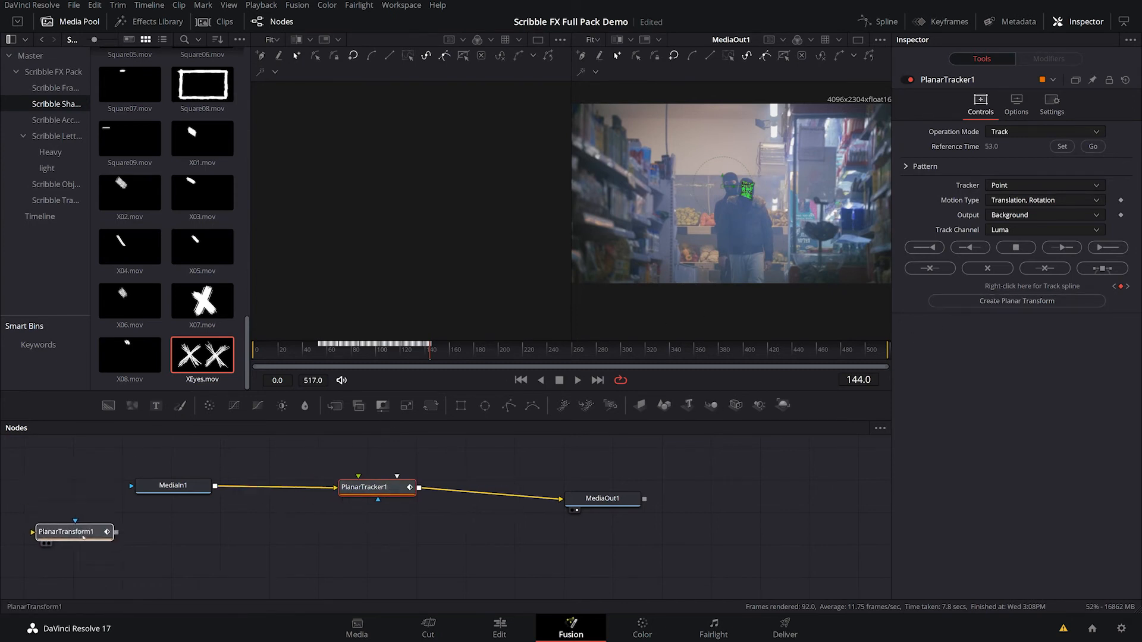
drag(72, 531, 348, 541)
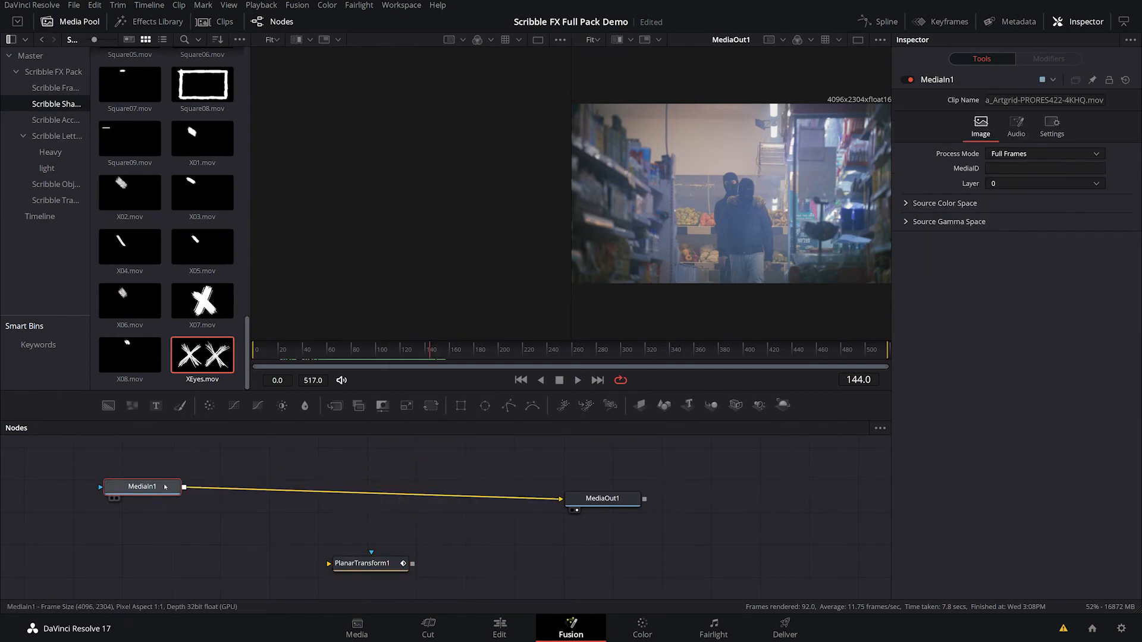
Bring XEyes.mov into the node graph and move the playhead to frame 55
click(375, 565)
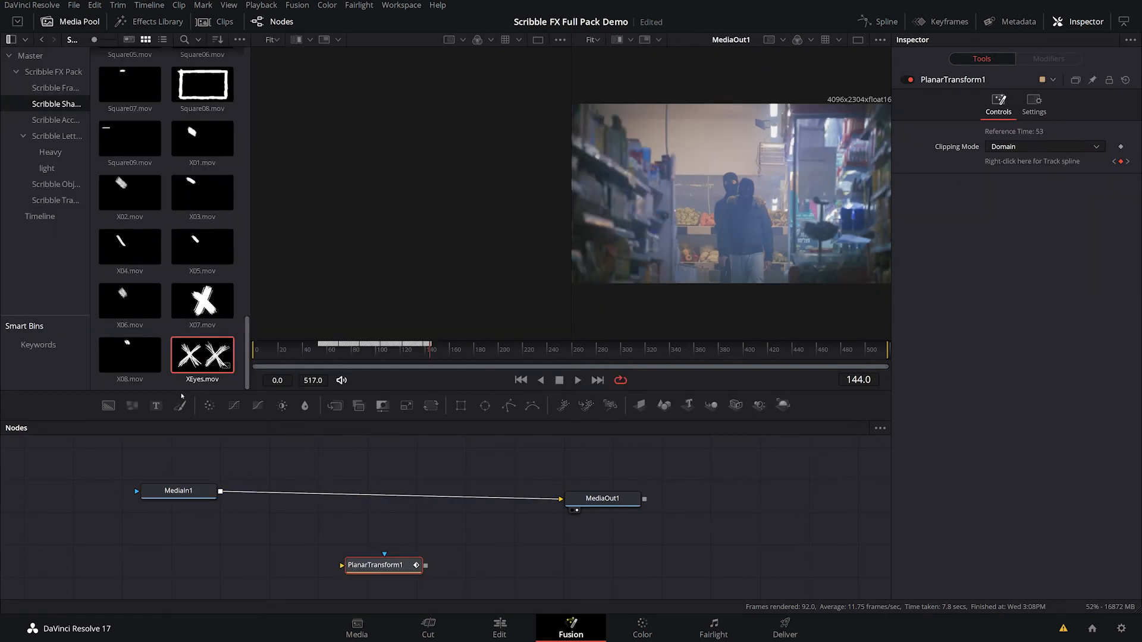
drag(201, 355, 171, 551)
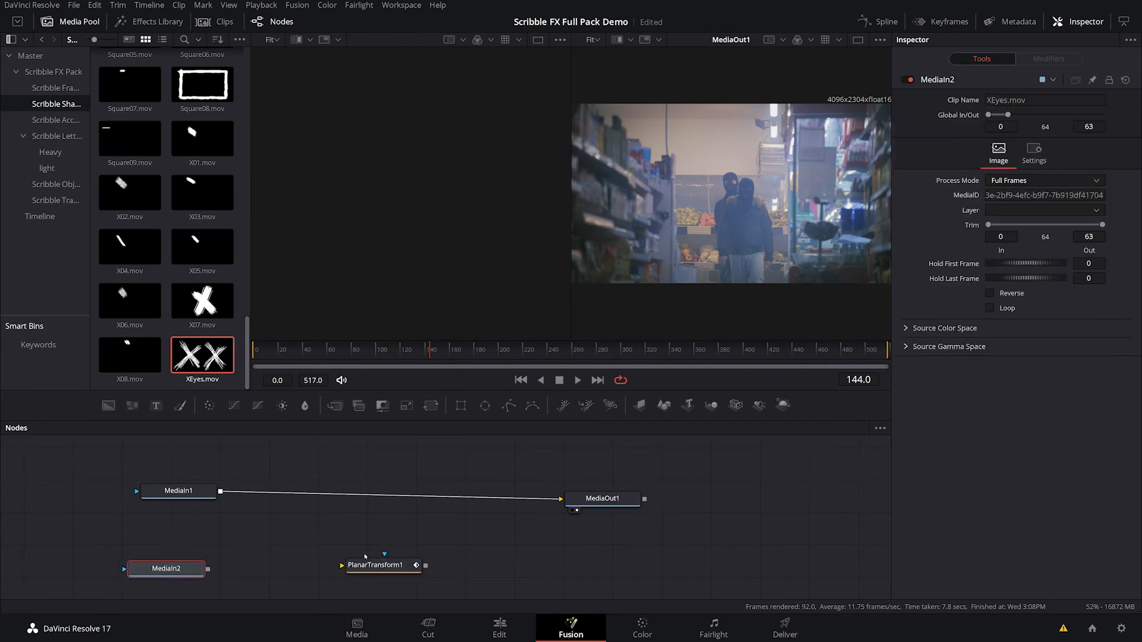
click(376, 566)
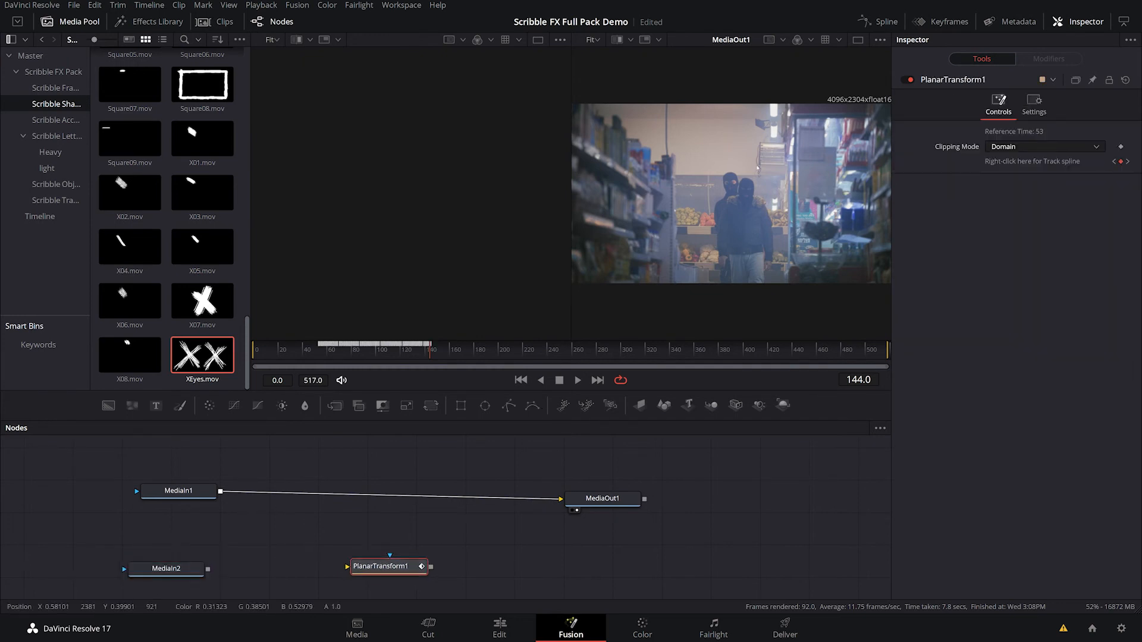
click(166, 571)
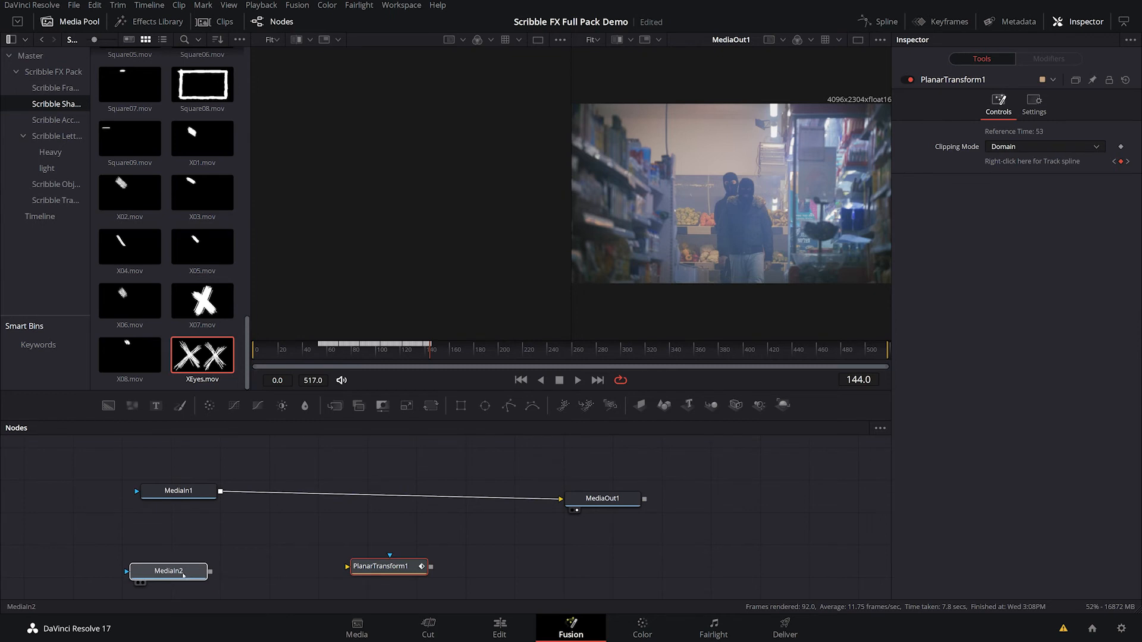
click(168, 571)
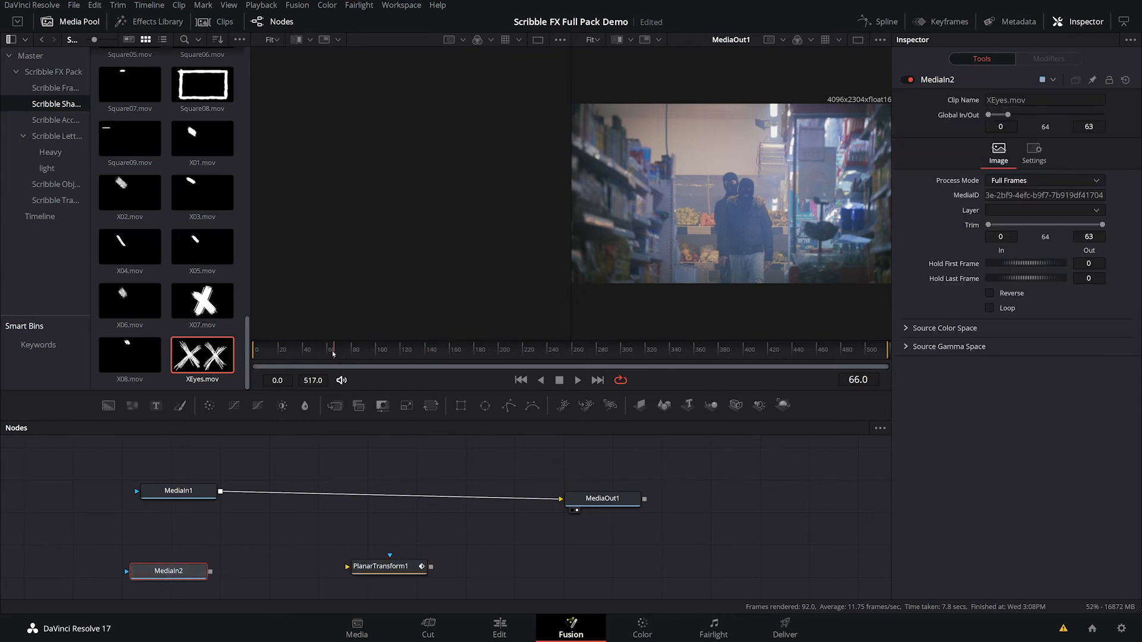
click(168, 571)
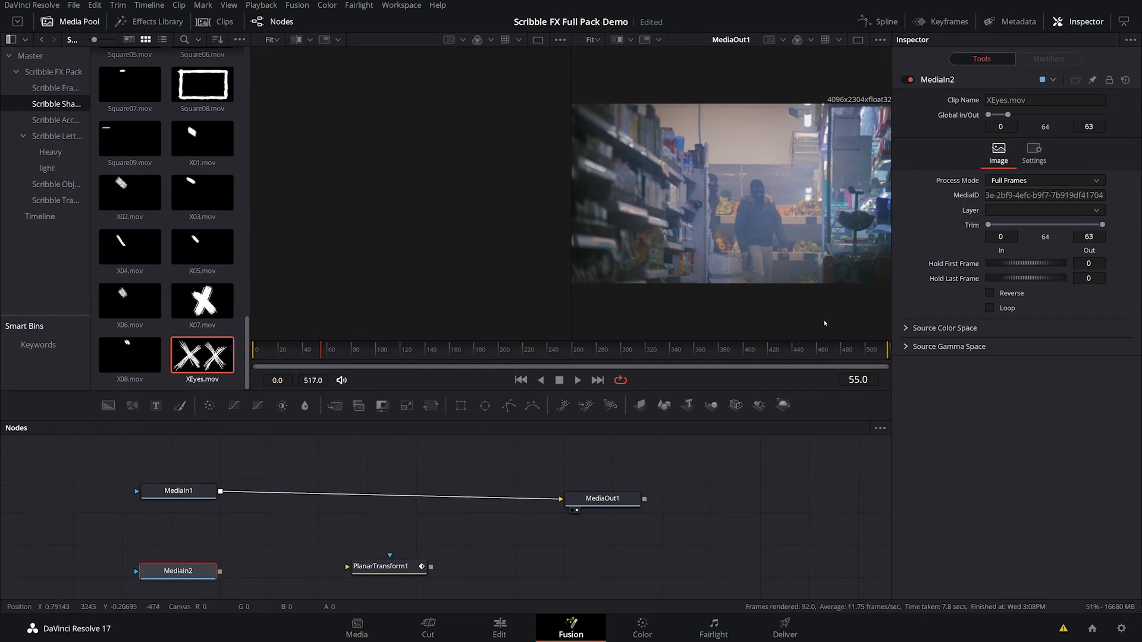
mouse_move(836, 323)
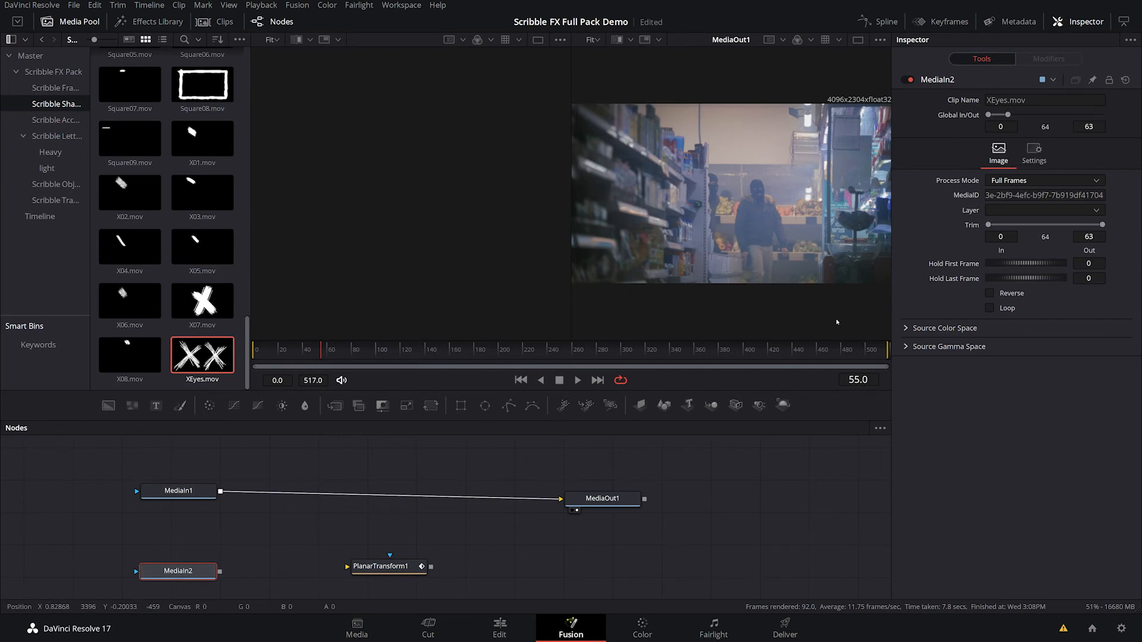
mouse_move(259, 480)
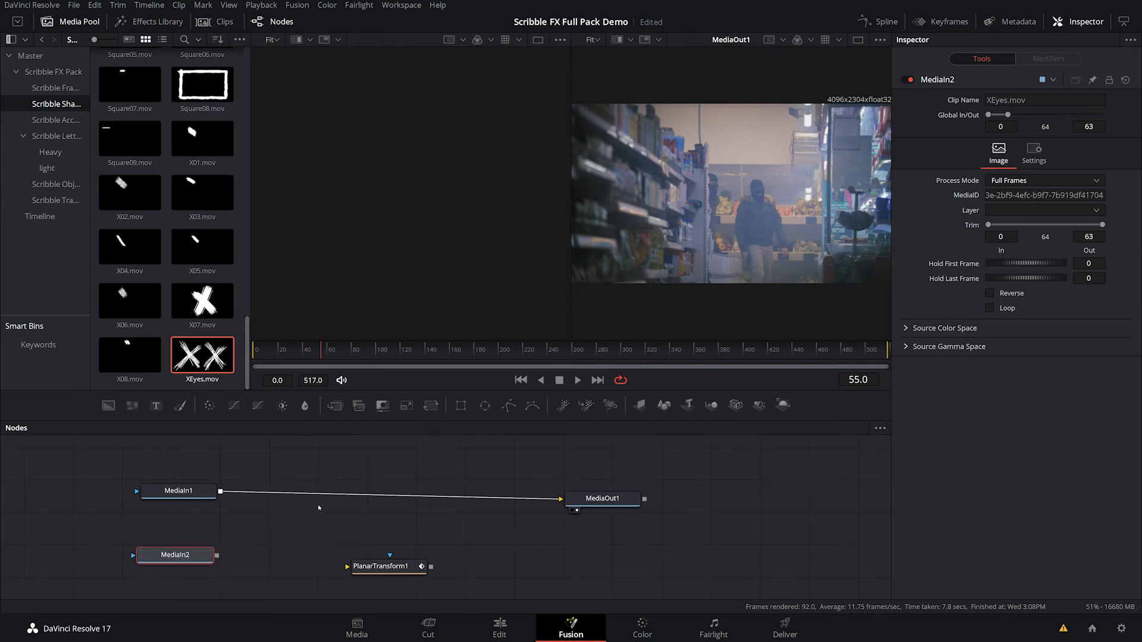
Rename the XEyes node to Eyes, shift its clip to start at frame 55, and reposition it
click(174, 554)
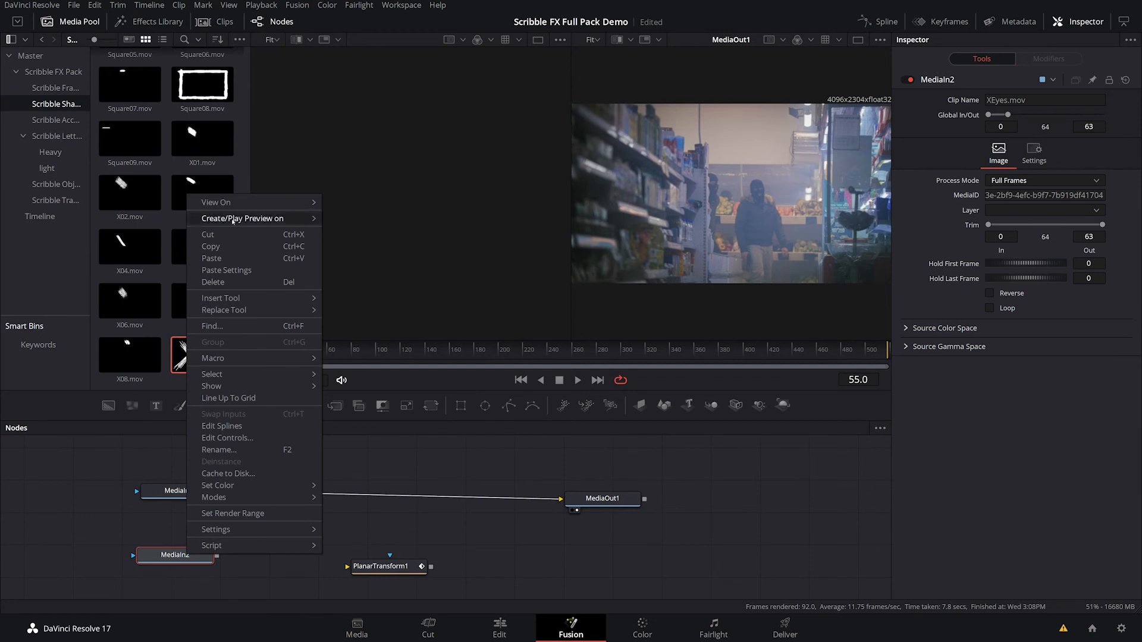
mouse_move(211, 326)
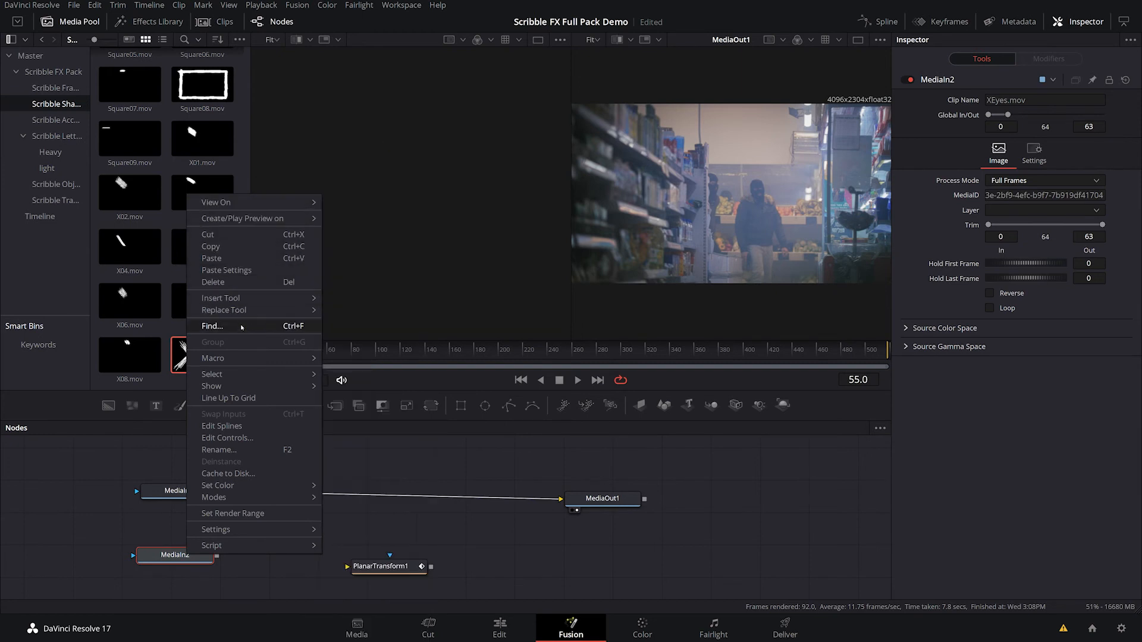
click(219, 449)
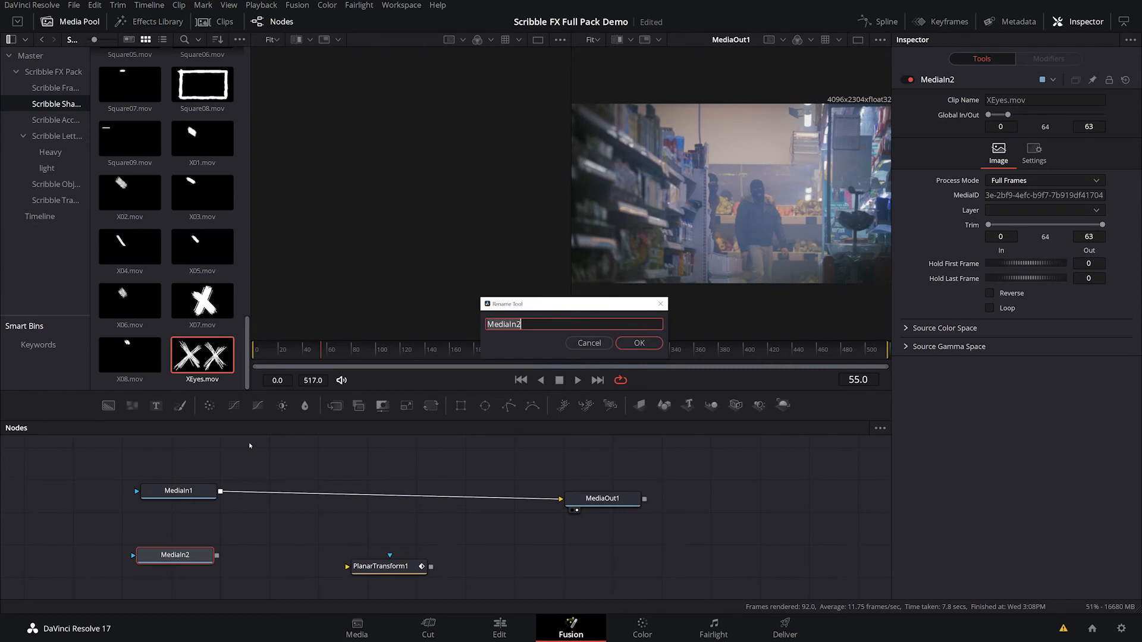
click(638, 342)
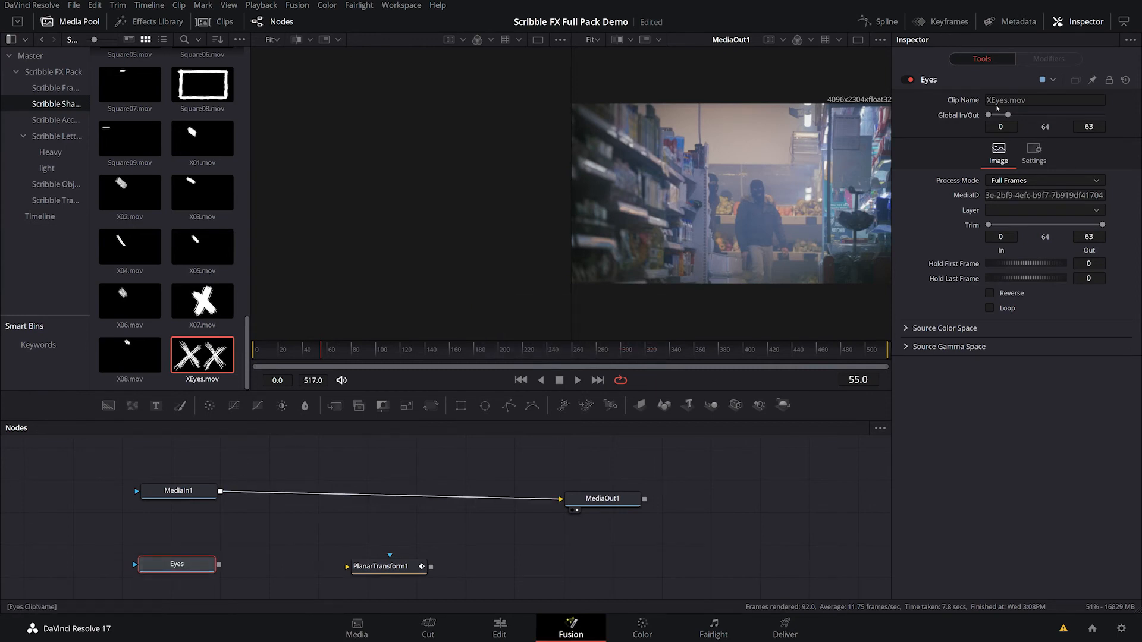
drag(989, 114, 1008, 114)
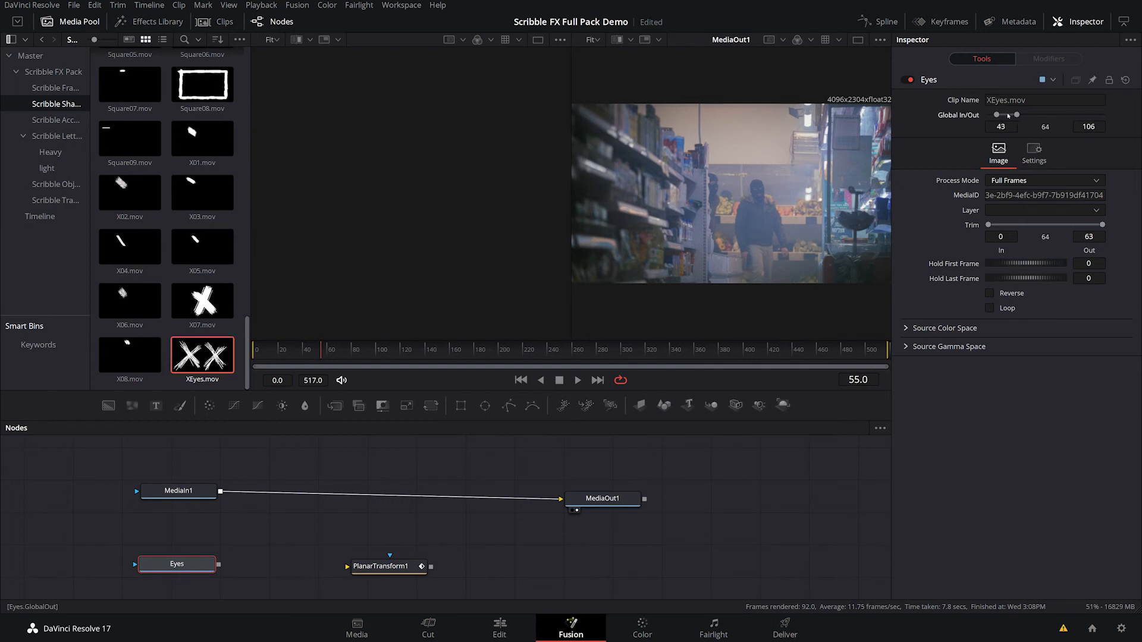
drag(1005, 115, 1015, 114)
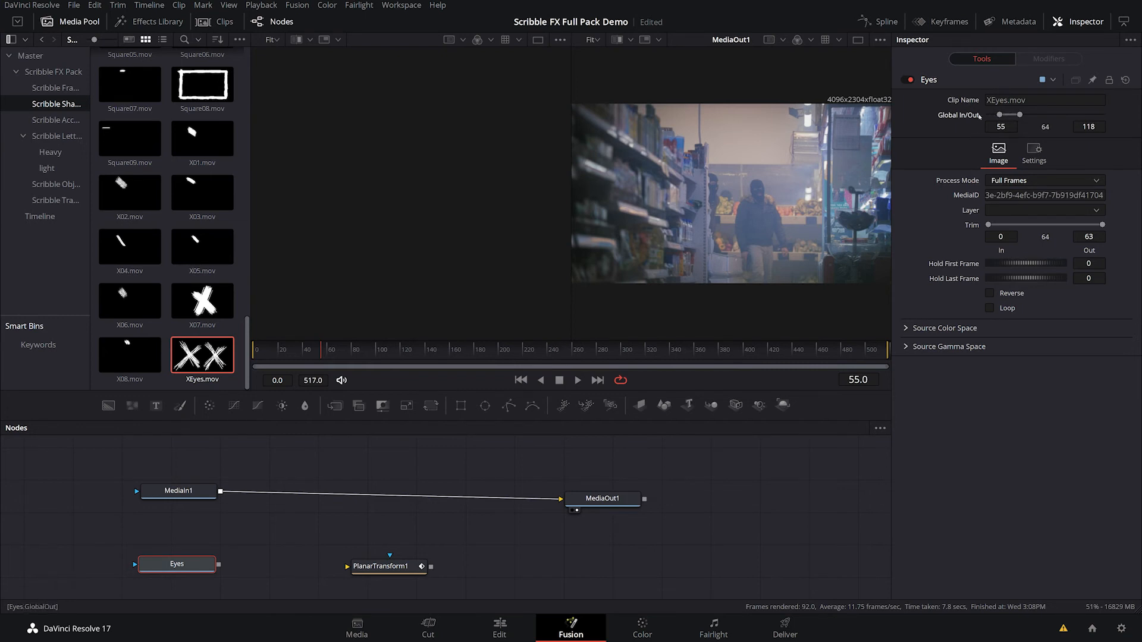
drag(176, 563, 160, 548)
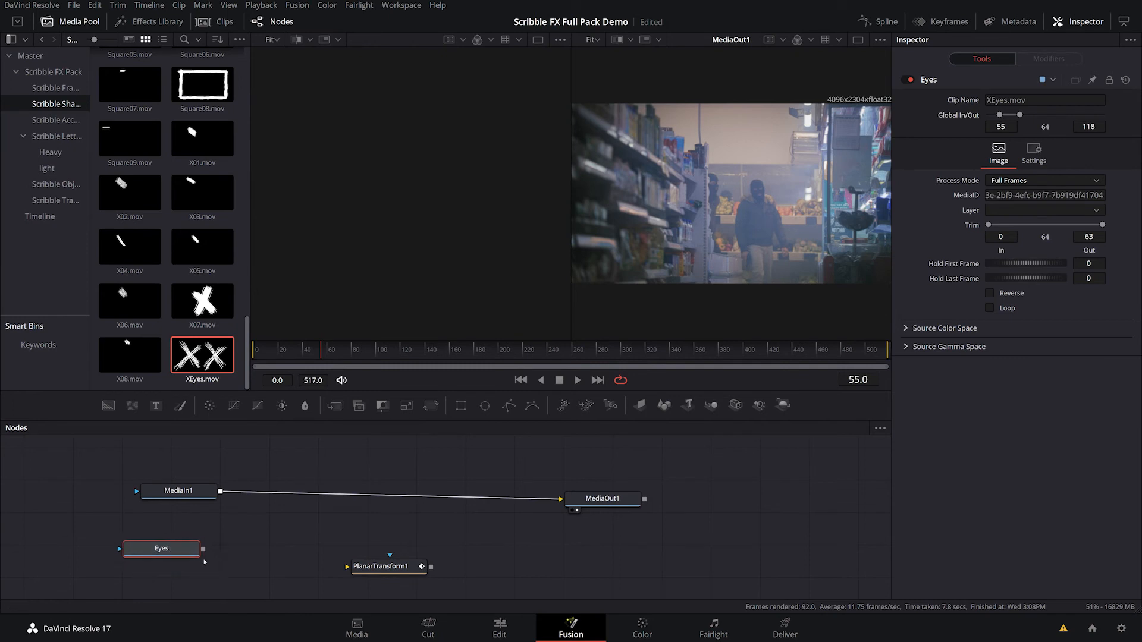
drag(160, 548, 175, 567)
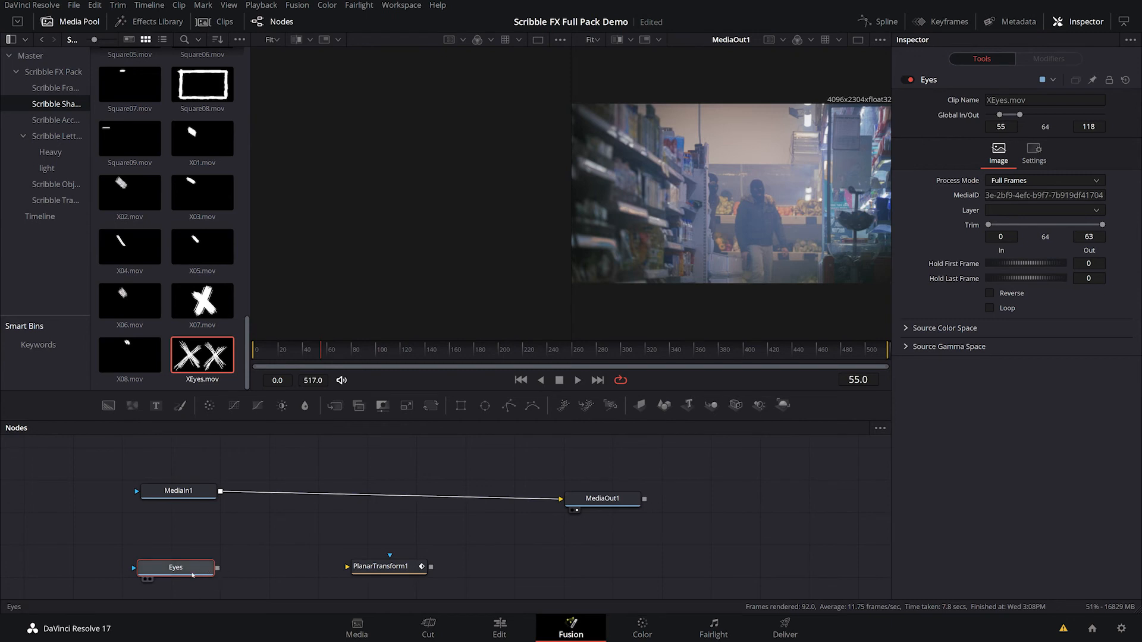
Add a Transform node after Eyes and merge the eye chain over the store footage
click(577, 379)
text(tra)
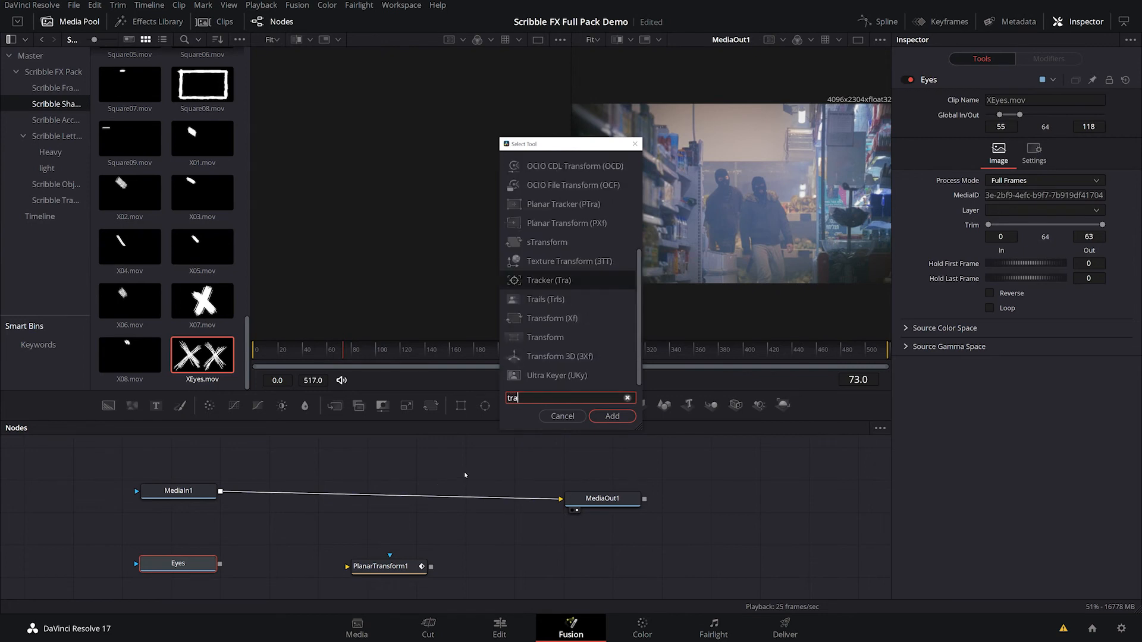
click(561, 416)
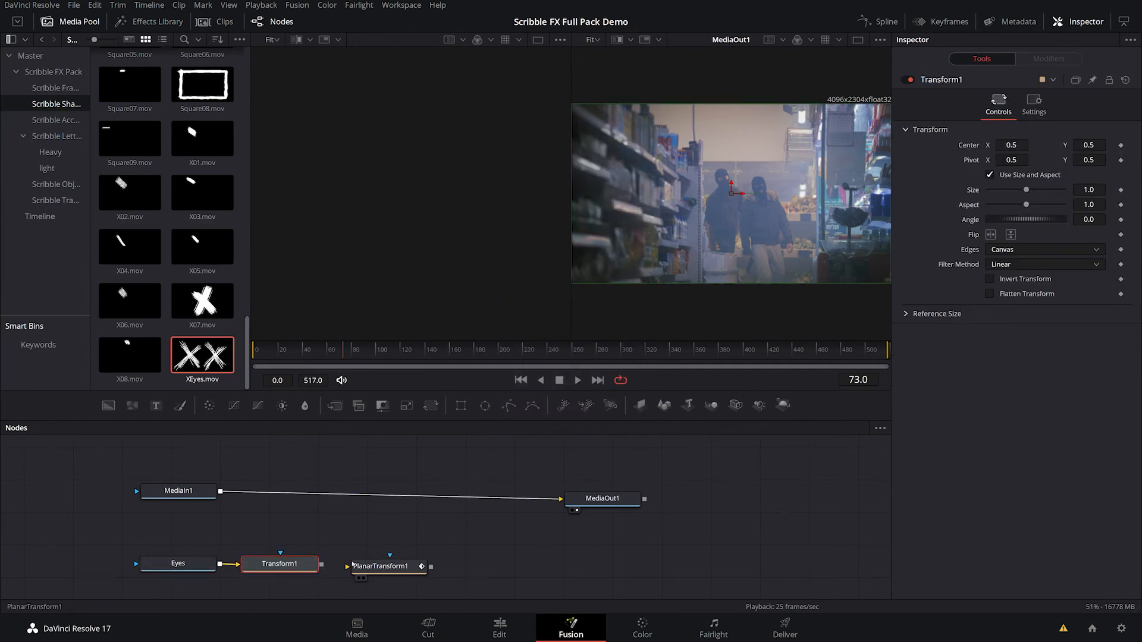
click(384, 564)
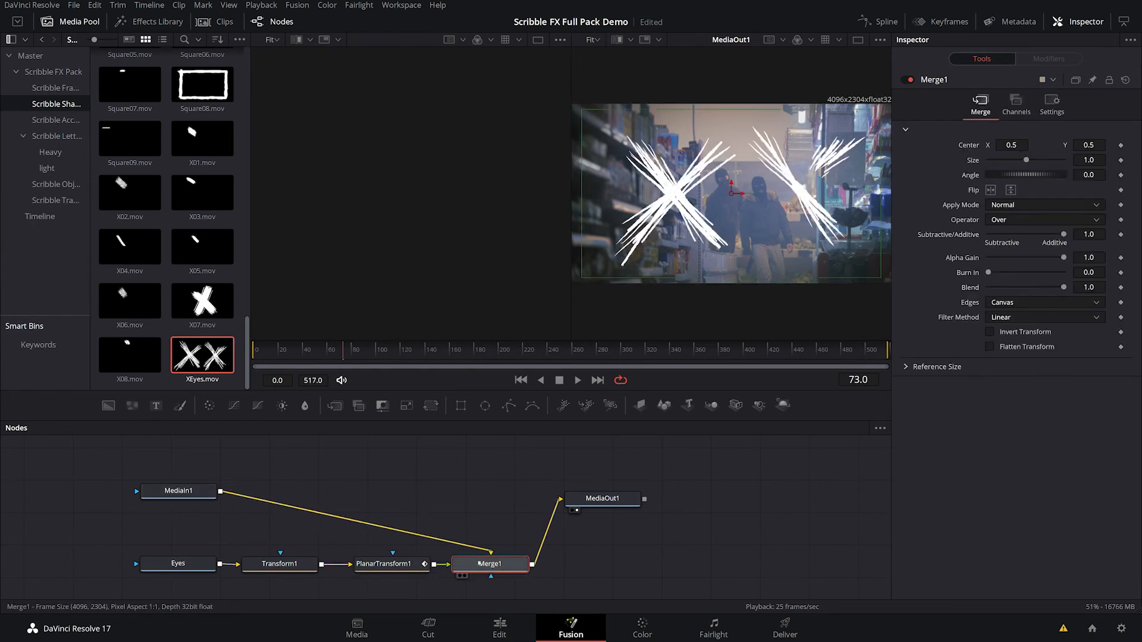
drag(489, 564, 399, 493)
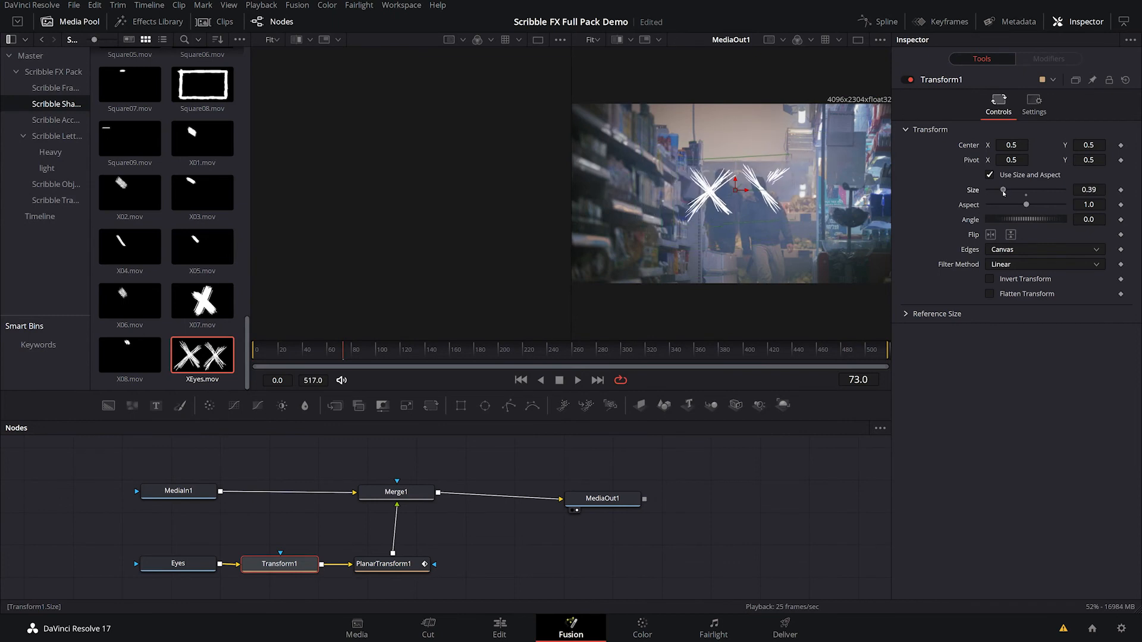
Shrink Transform1 to about 0.06 and move the X-eyes onto the robber's eyes
drag(1002, 191, 992, 191)
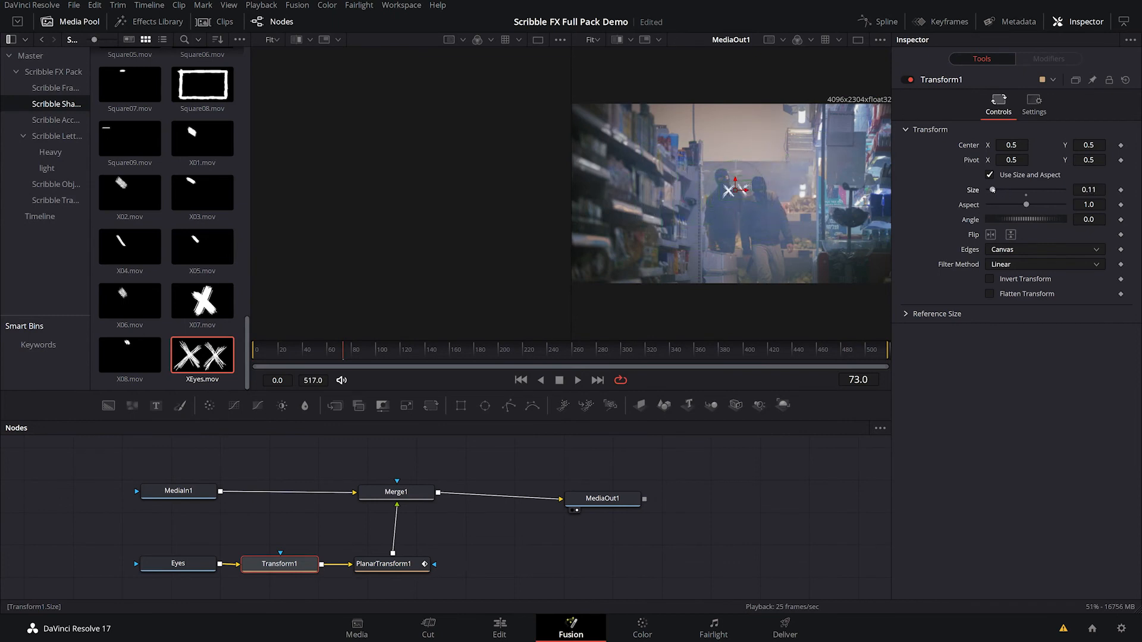
drag(728, 191, 757, 188)
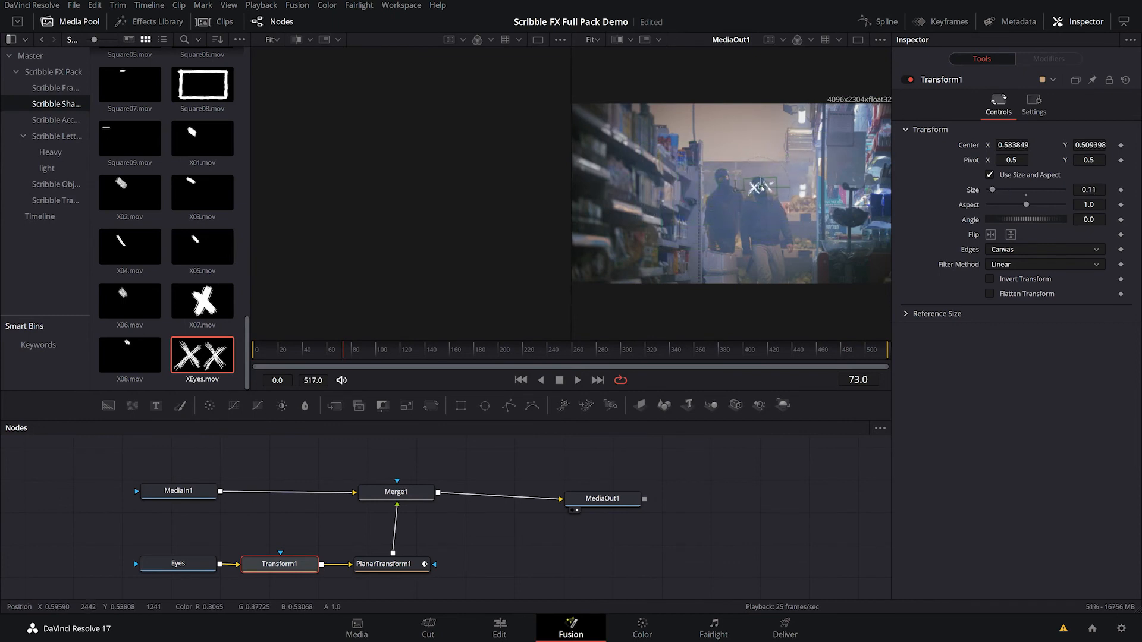
drag(762, 188, 757, 188)
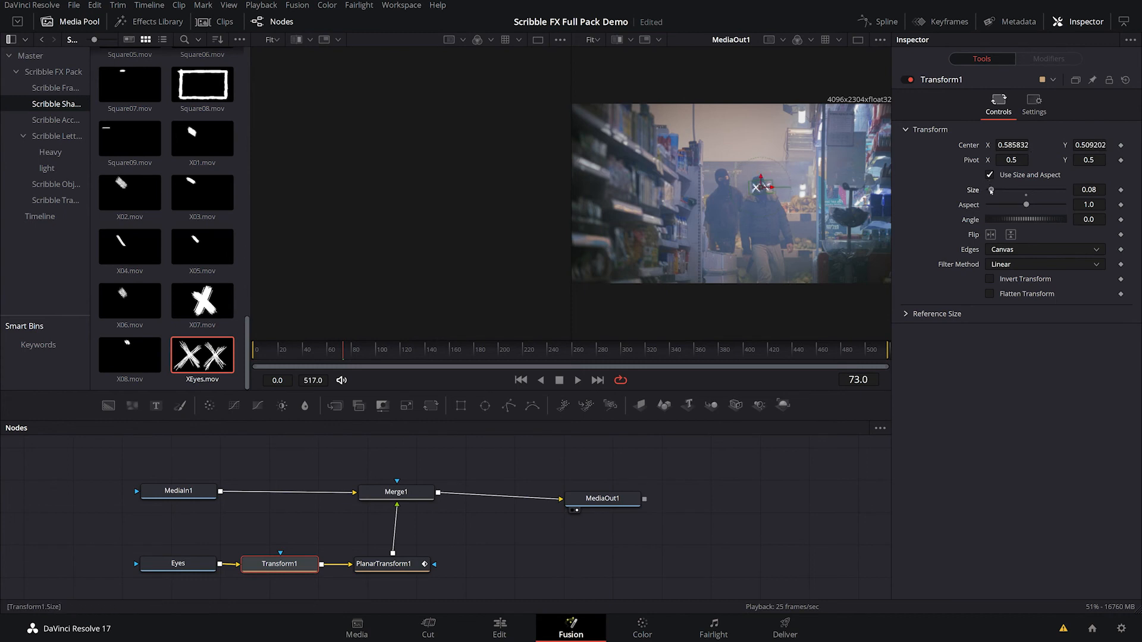
drag(990, 190, 990, 191)
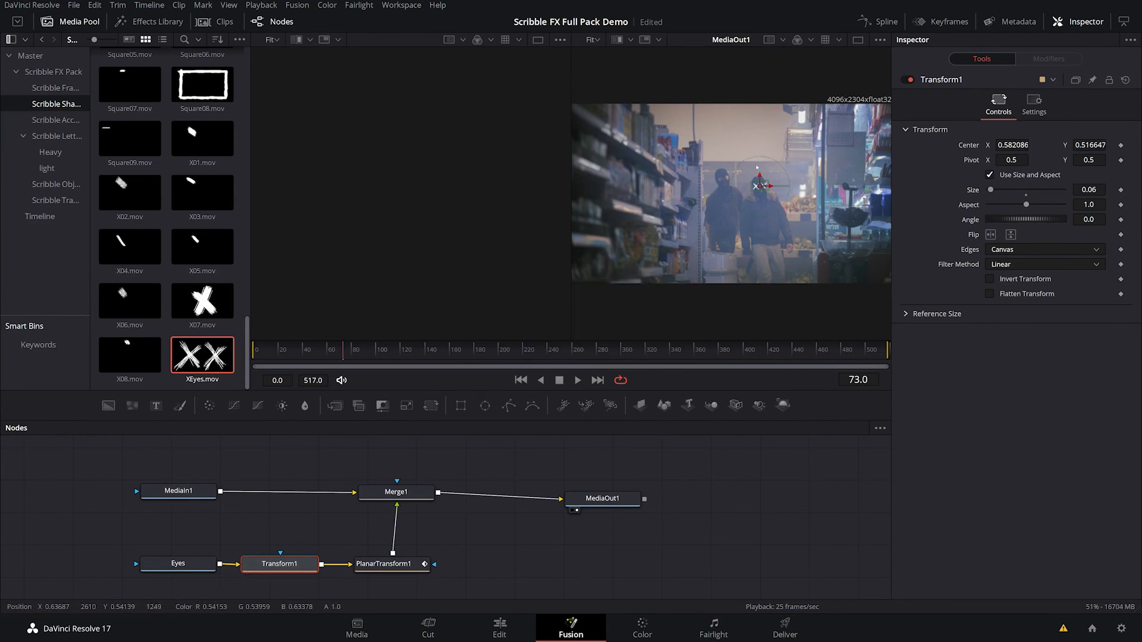
click(385, 563)
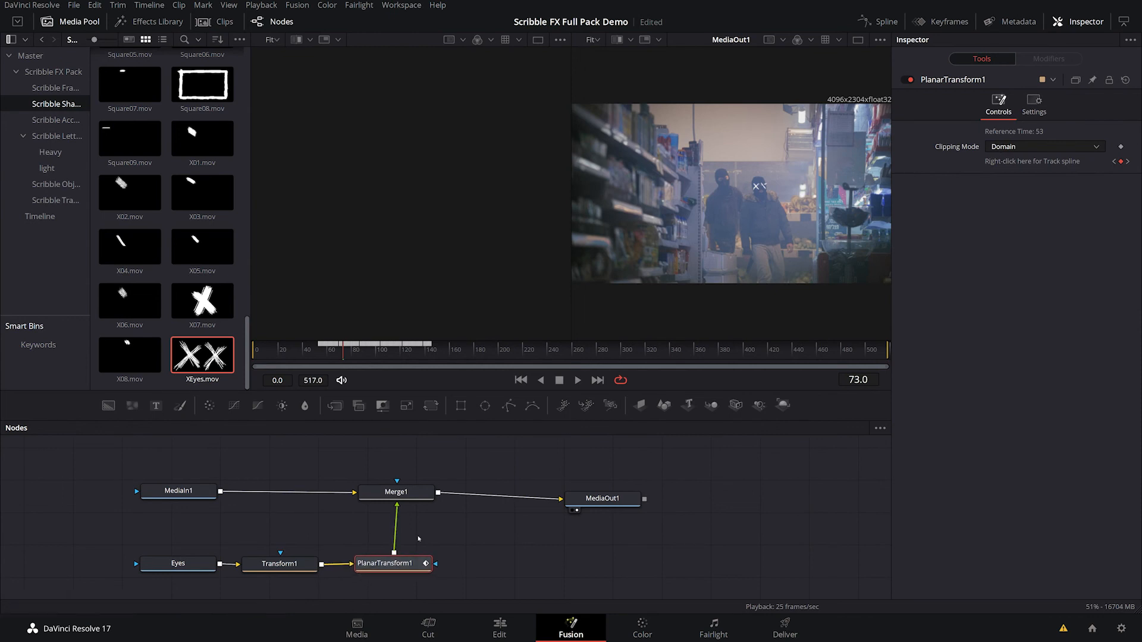
mouse_move(399, 552)
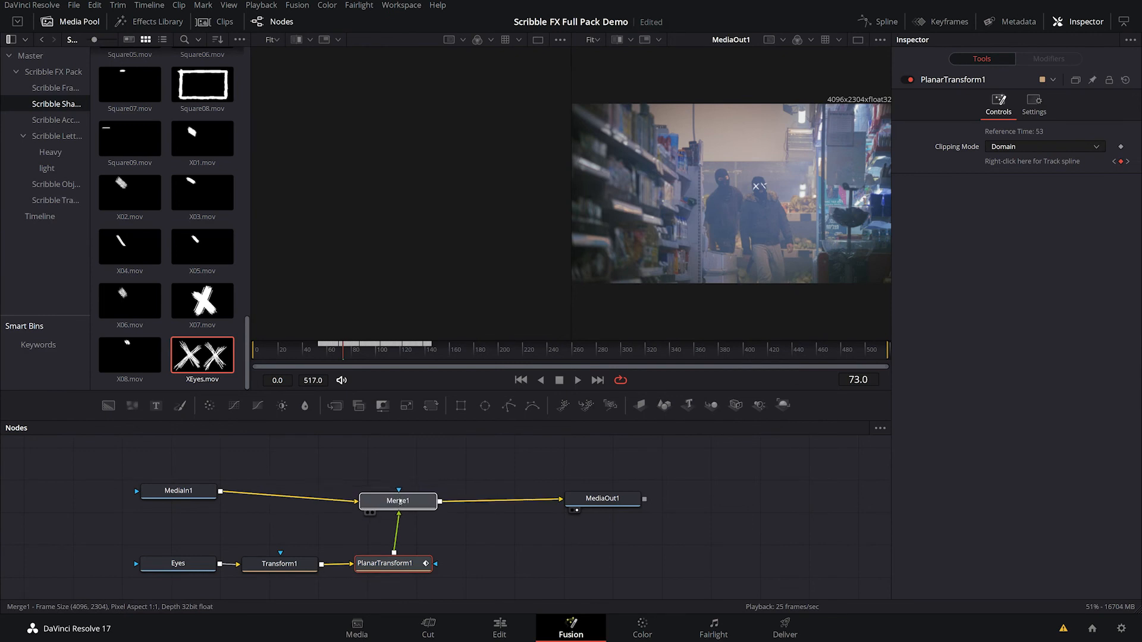
click(397, 500)
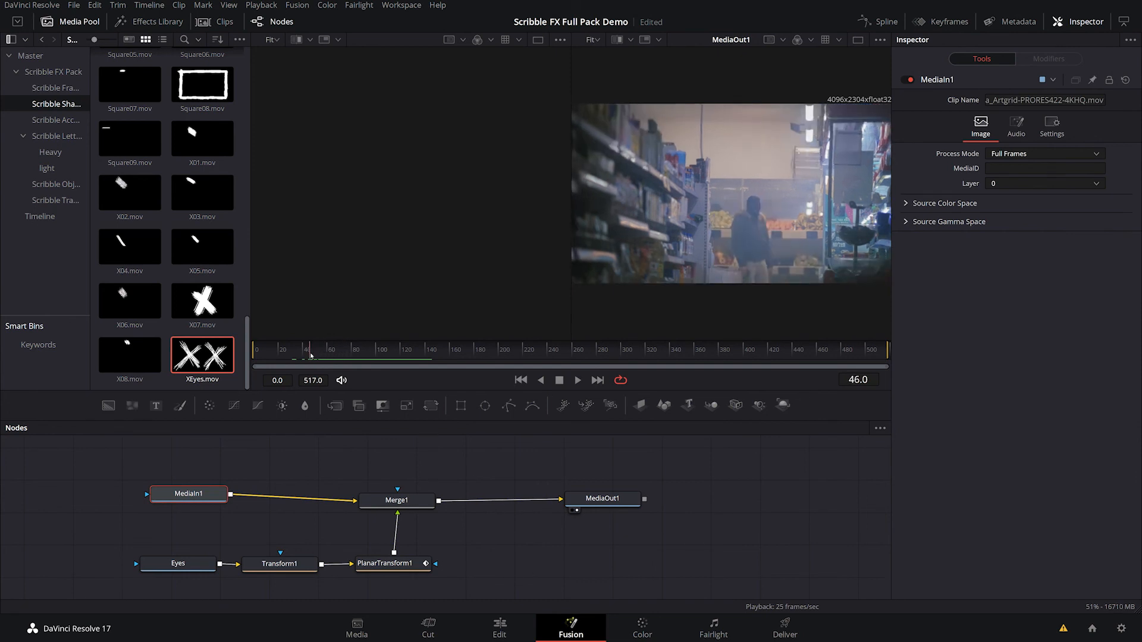
click(577, 380)
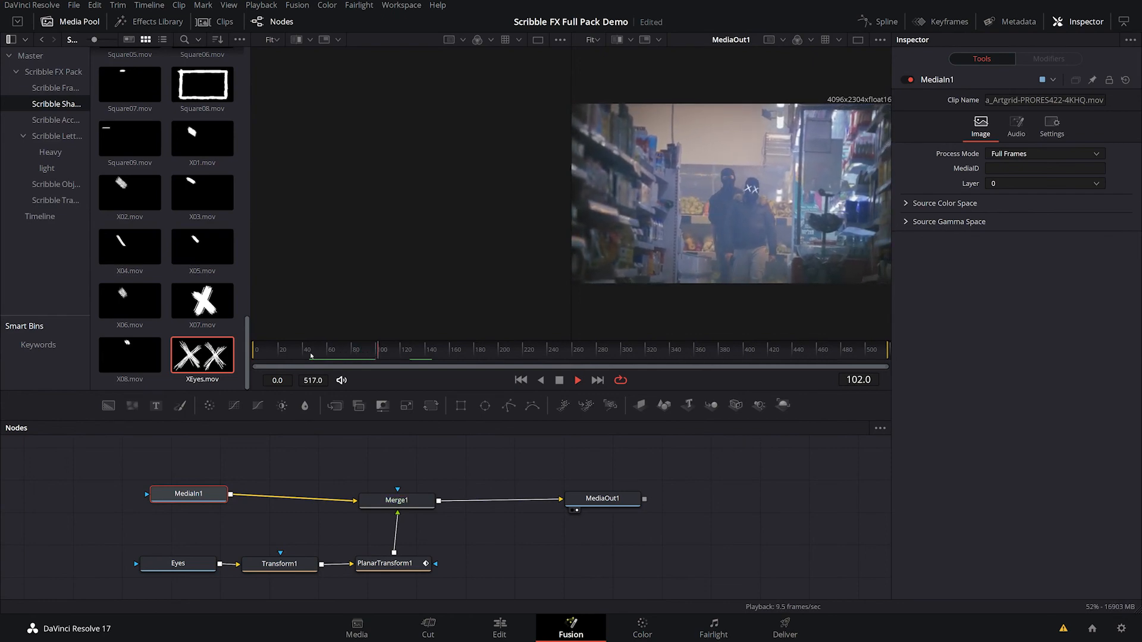
click(499, 628)
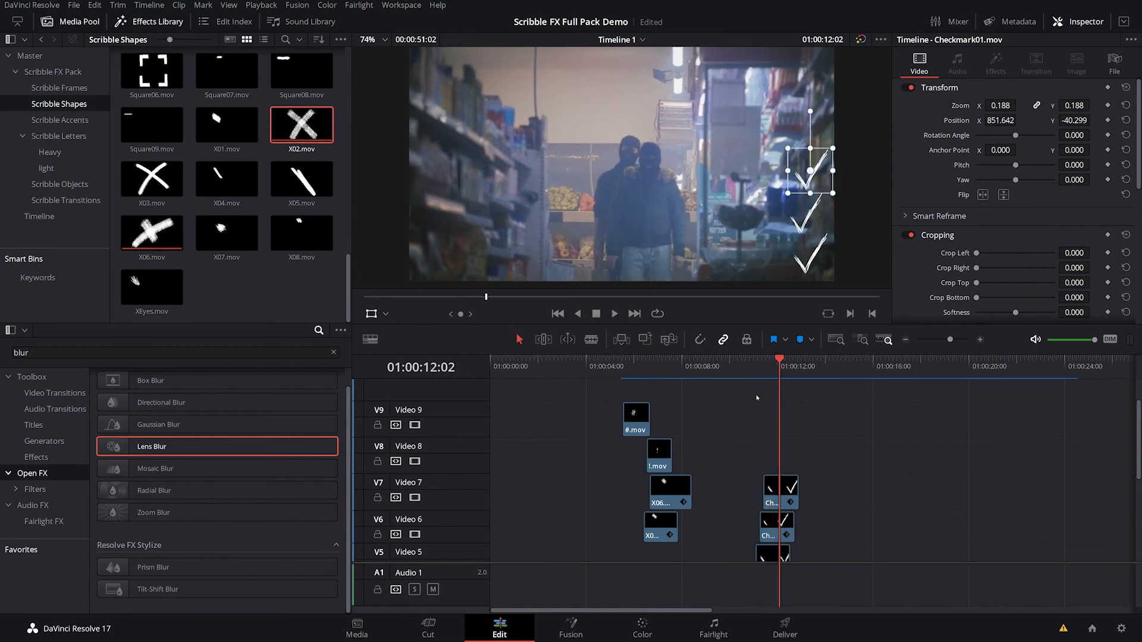
Scroll the timeline, select the top Checkmark clip on Video 7, and start an effects search
scroll(down, 3)
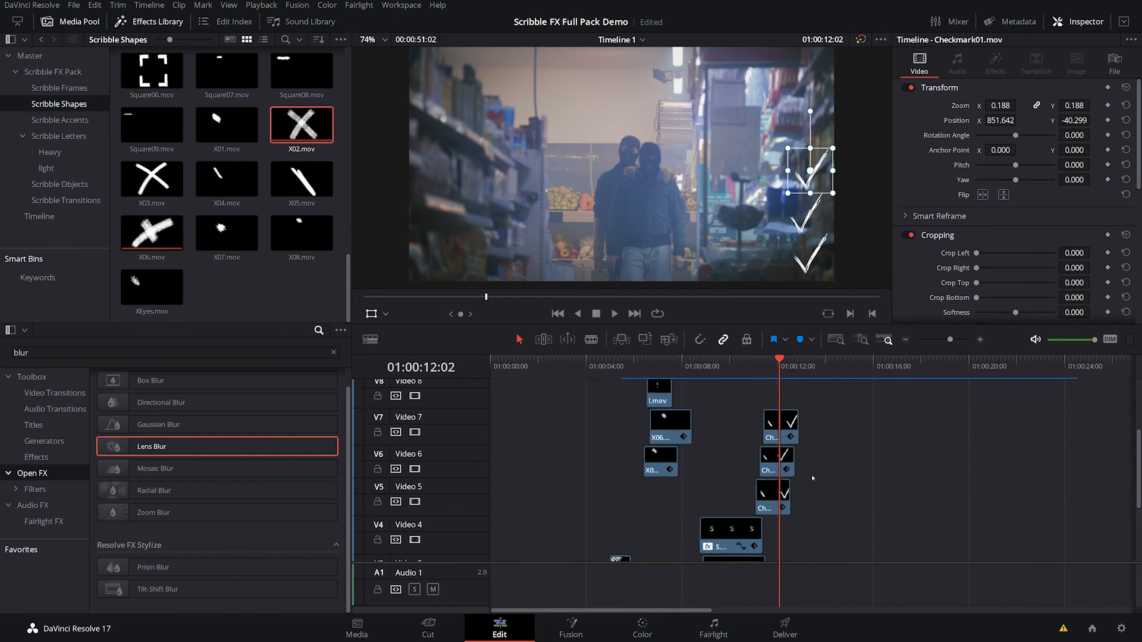
click(779, 426)
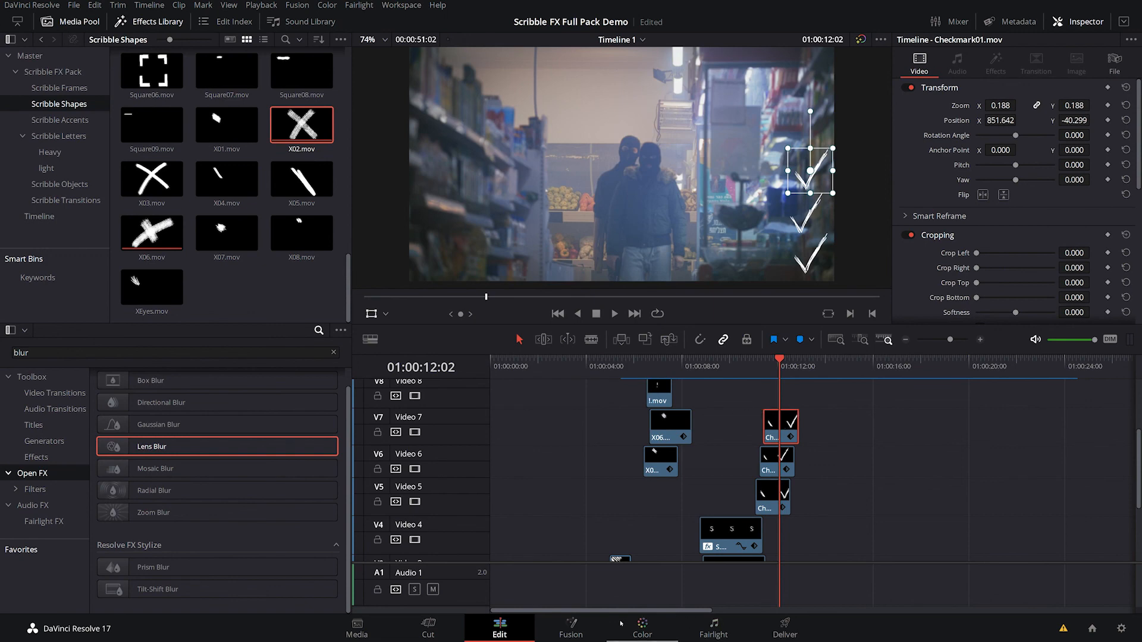
mouse_move(683, 572)
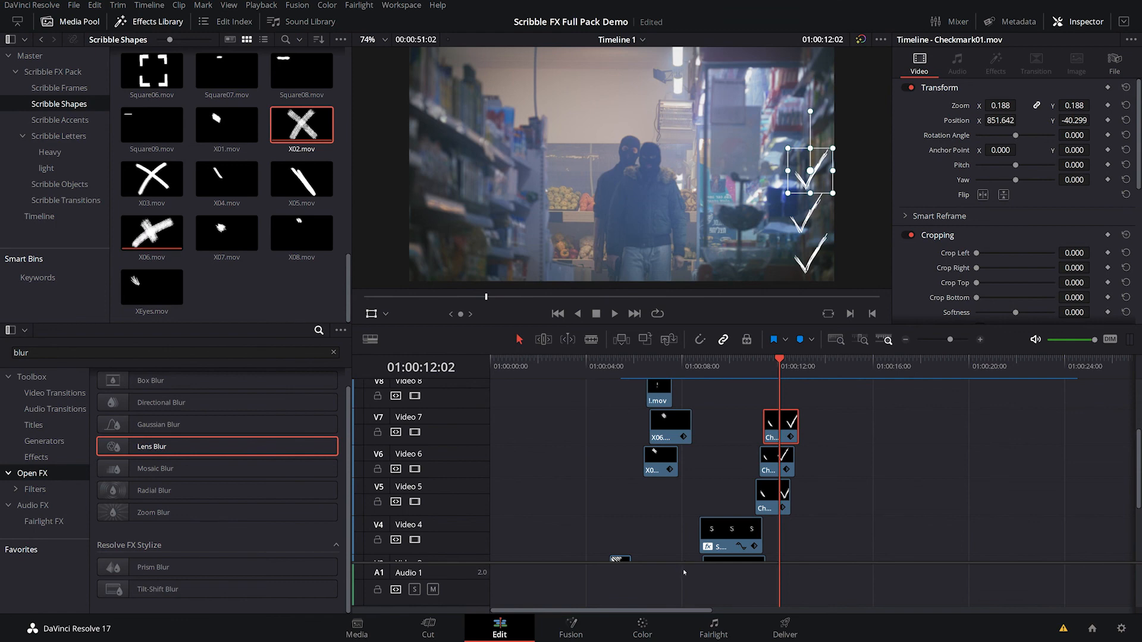
click(167, 353)
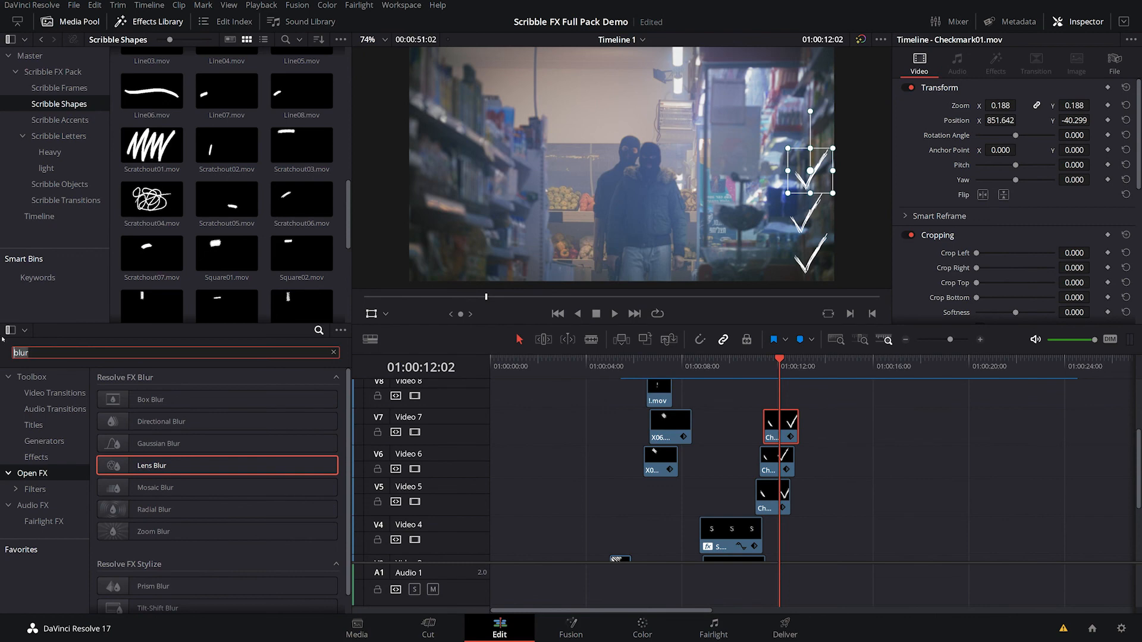
Find Drop Shadow in the Effects Library and apply it to the top checkmark clip
text(drop)
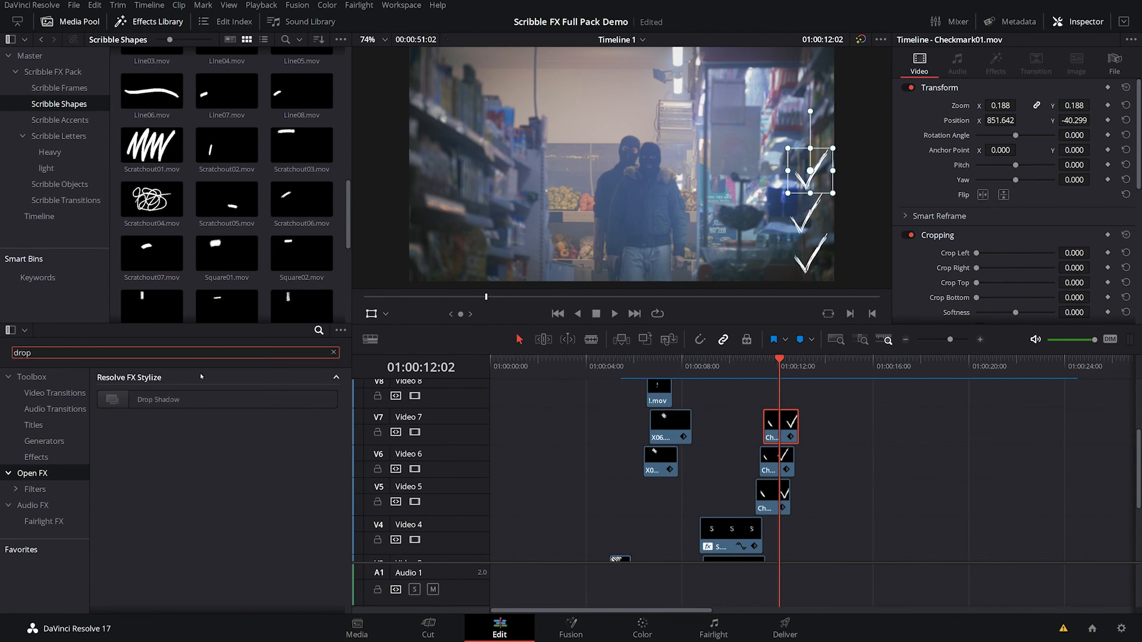
click(158, 399)
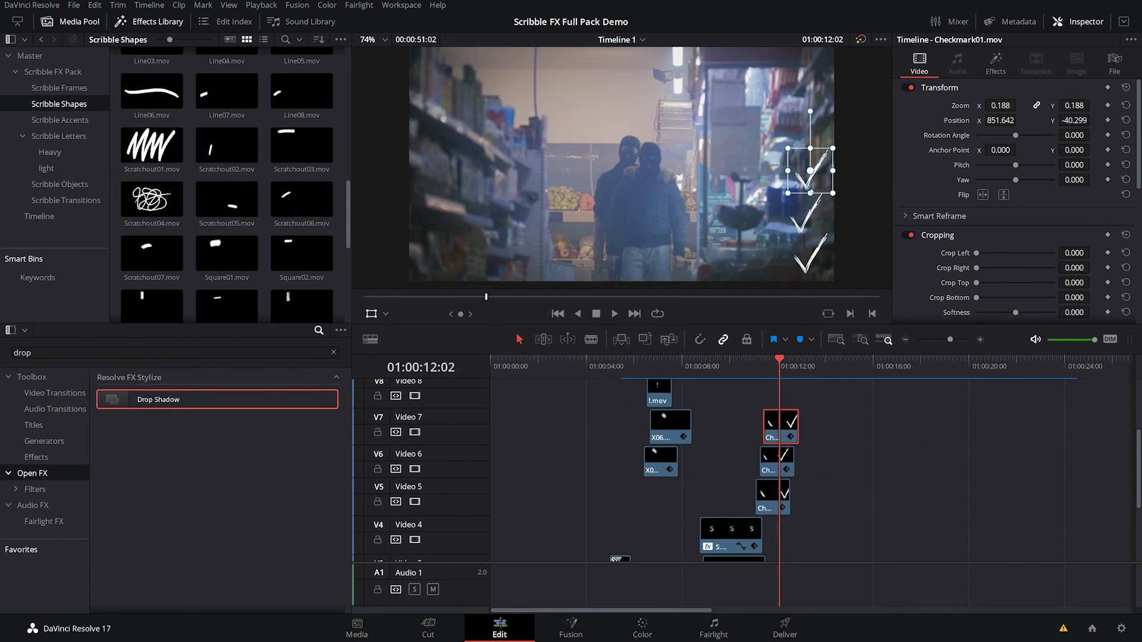
click(995, 61)
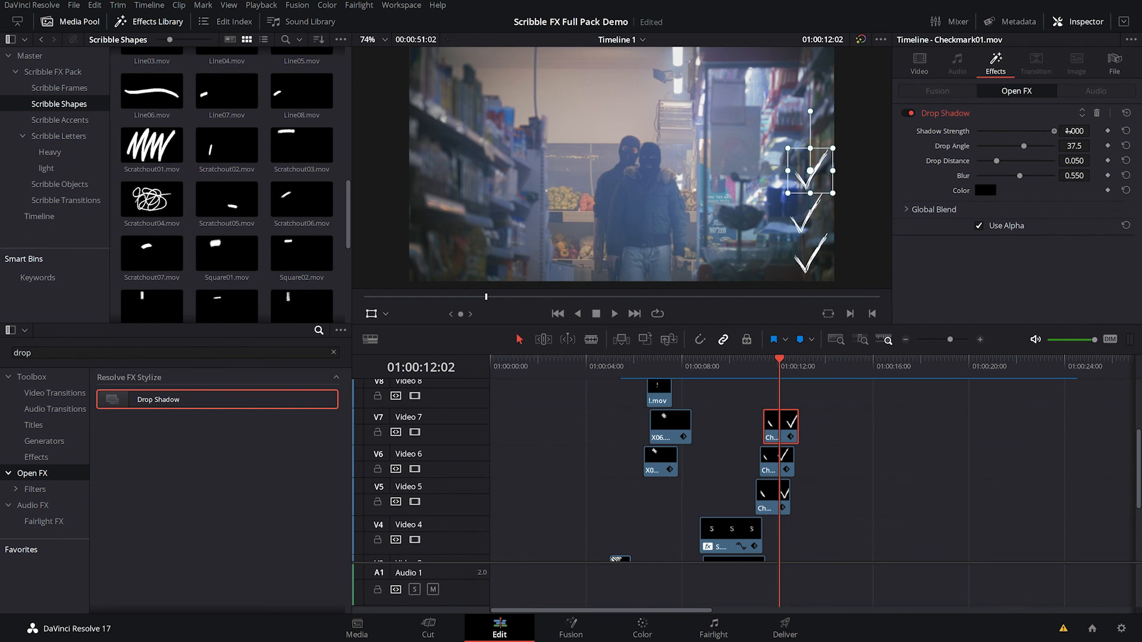
Set the shadow angle to 96.3, distance to 0.017 and blur to 0
drag(1041, 145, 1010, 145)
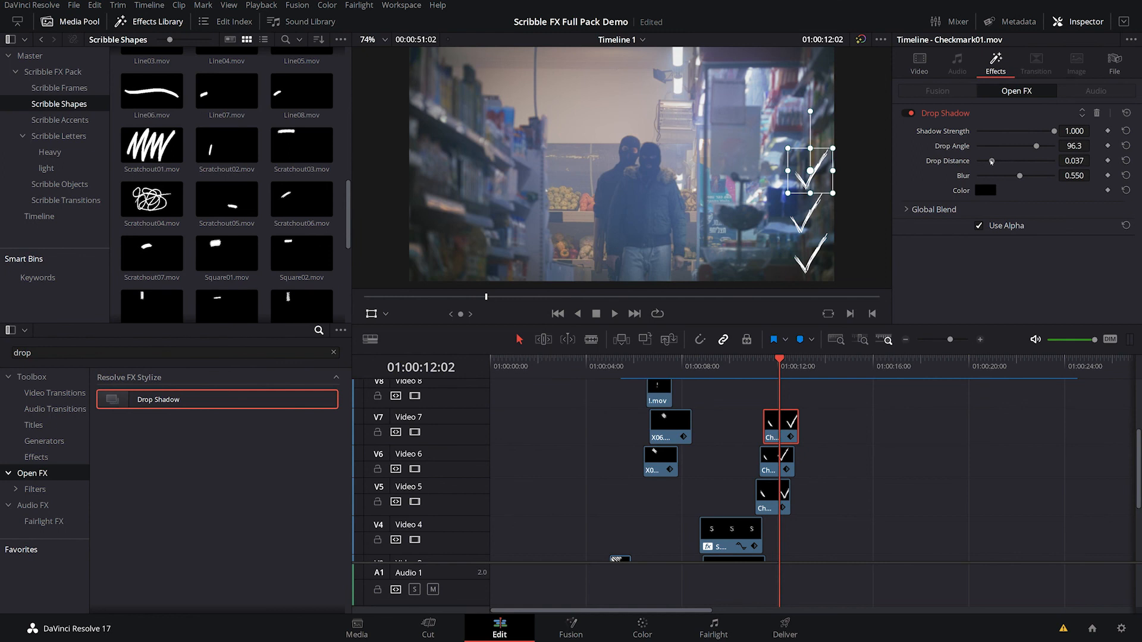
drag(991, 161, 979, 161)
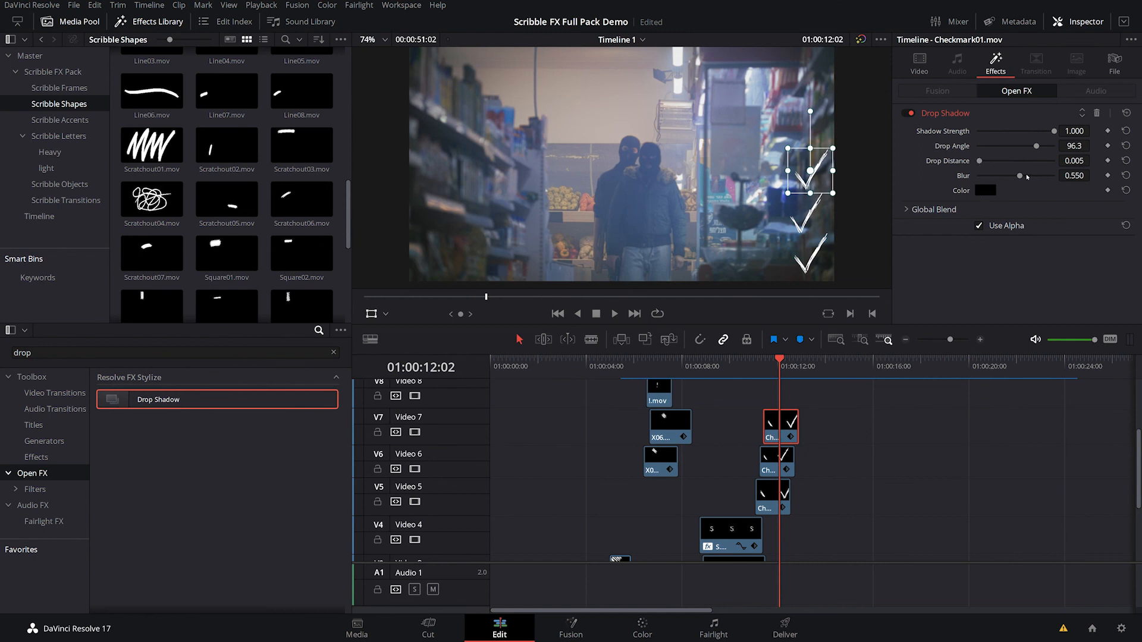
drag(1018, 175, 983, 175)
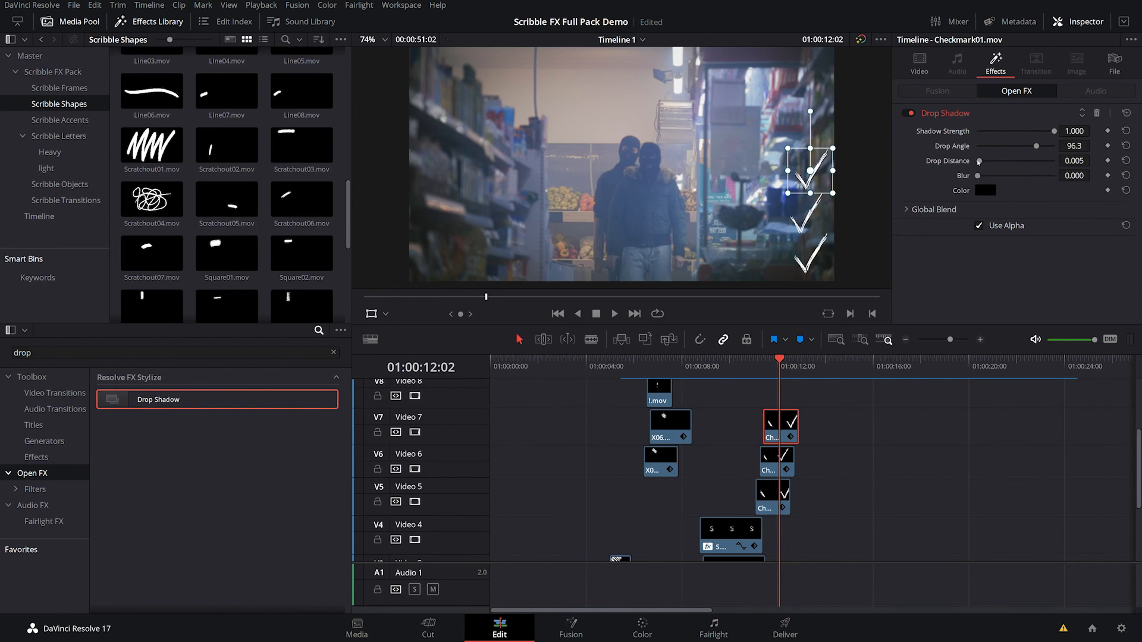
drag(980, 162, 988, 161)
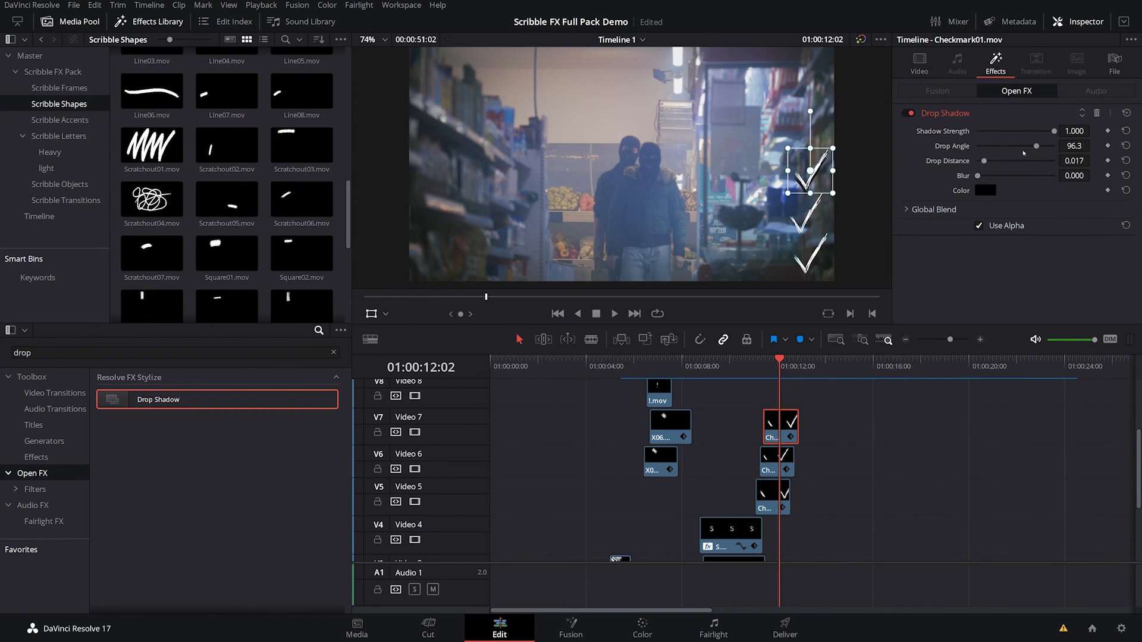
drag(1027, 146, 1037, 145)
text(str)
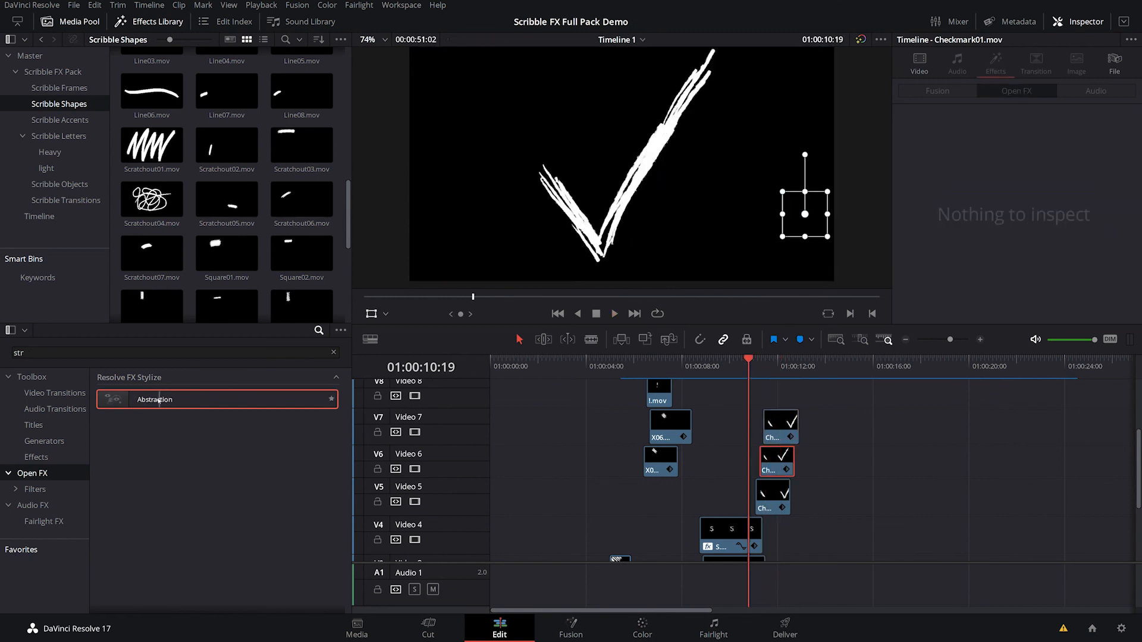
Drag Abstraction from the Effects Library onto the Video 6 checkmark clip
drag(155, 399, 703, 453)
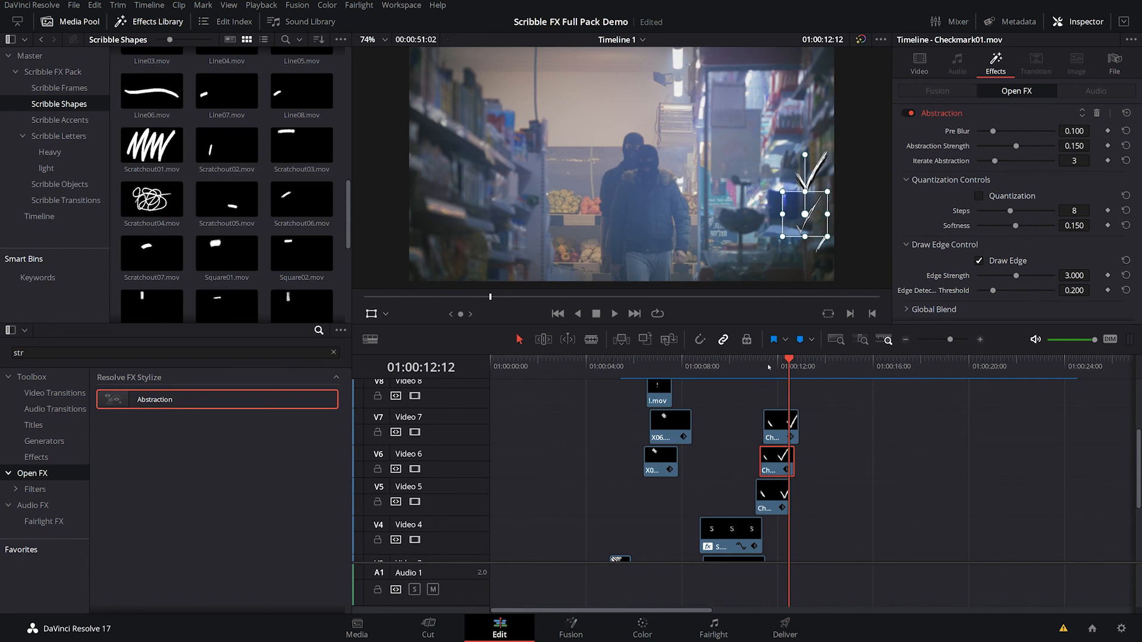
mouse_move(698, 449)
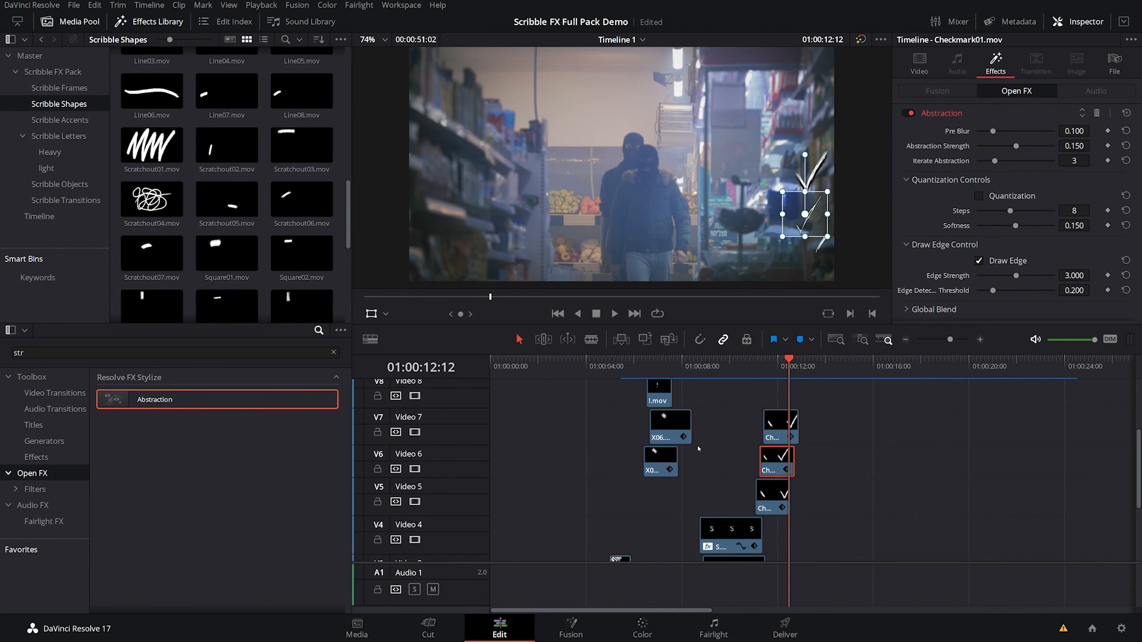
mouse_move(705, 418)
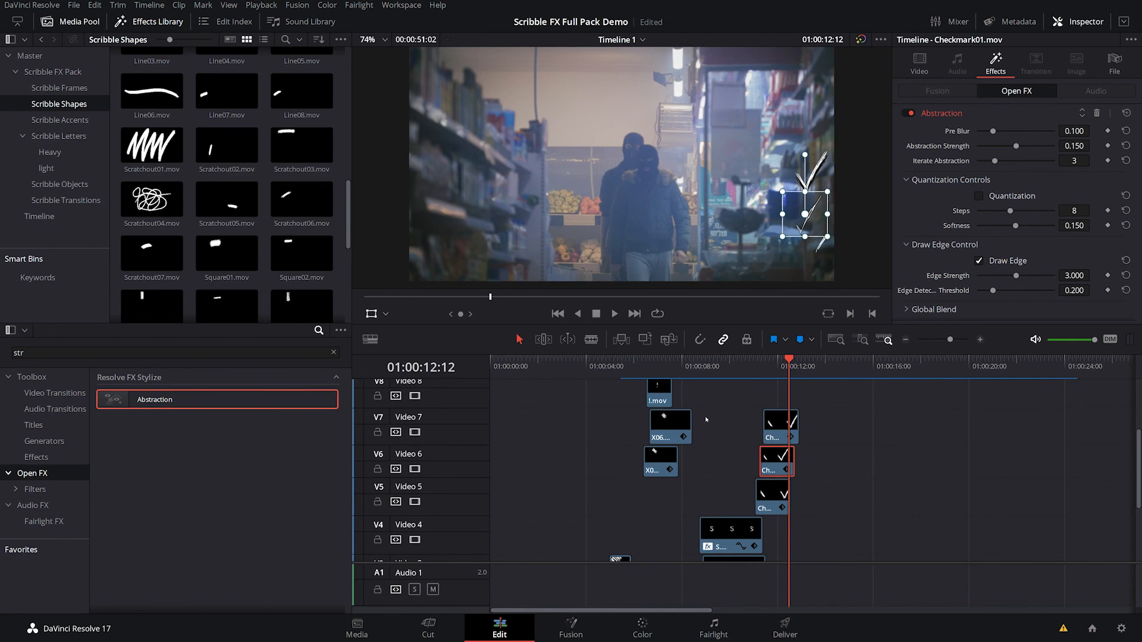